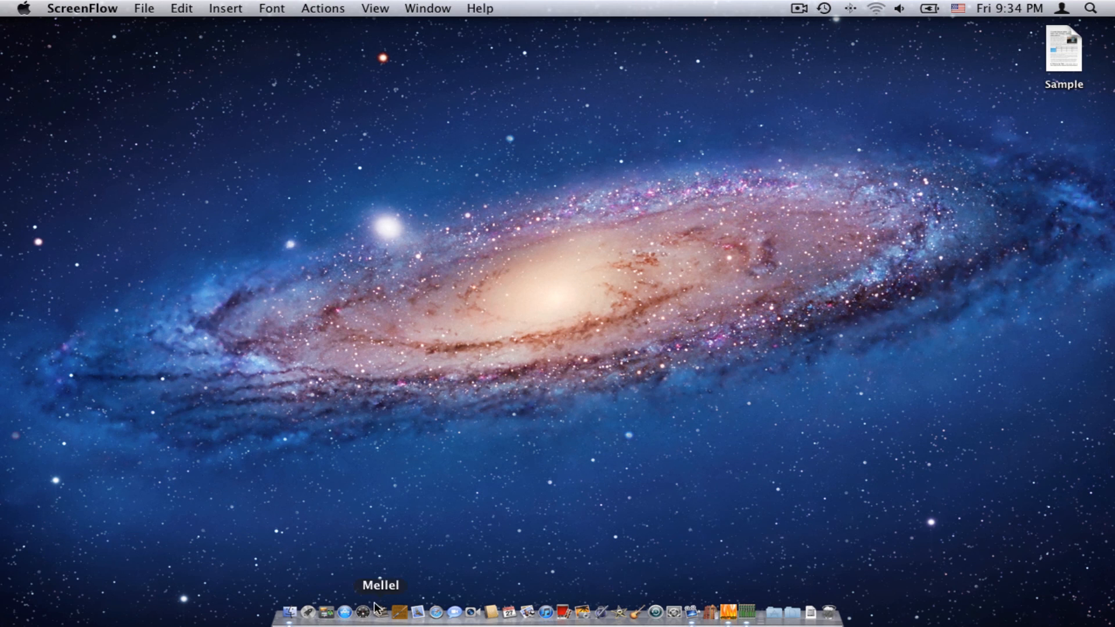
# - Launch Mellel from the Dock and load the Sample document
pyautogui.click(380, 612)
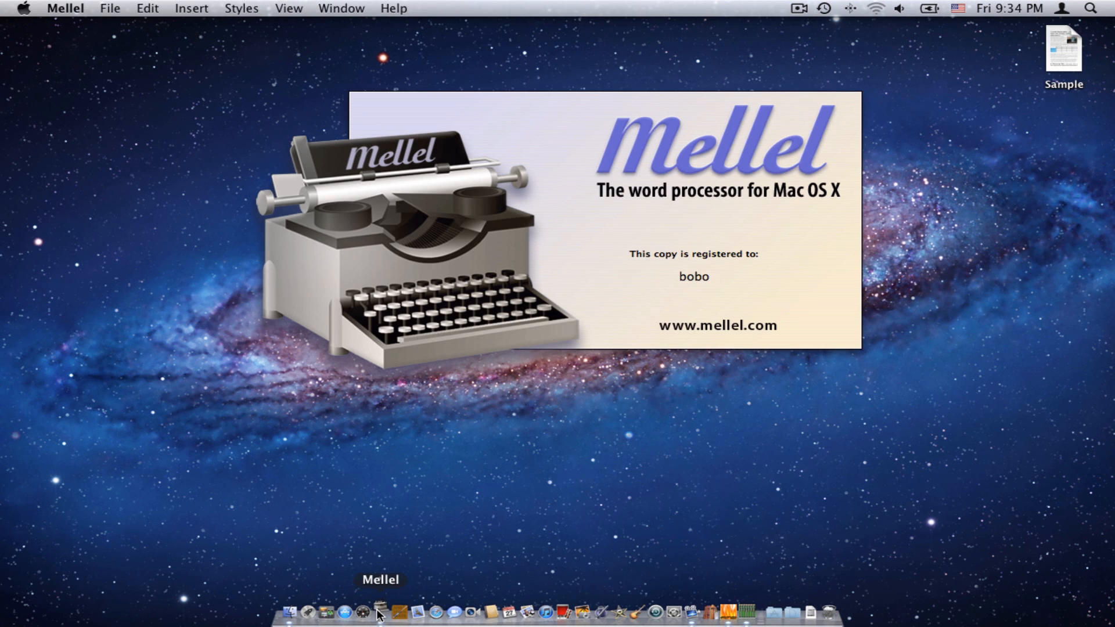
pyautogui.click(379, 610)
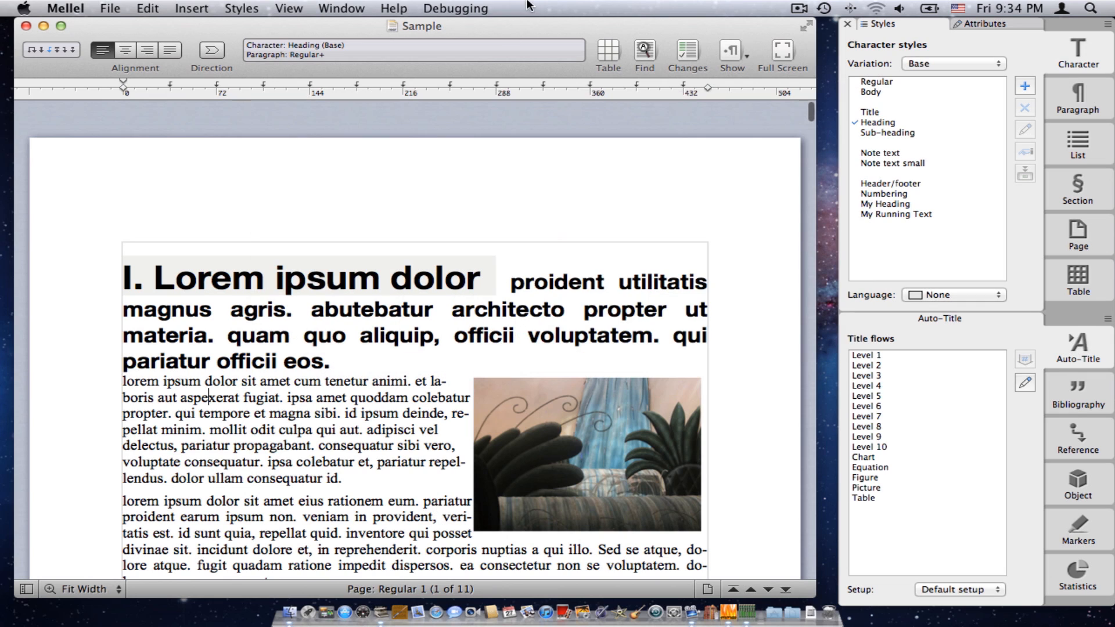
pyautogui.moveTo(898, 214)
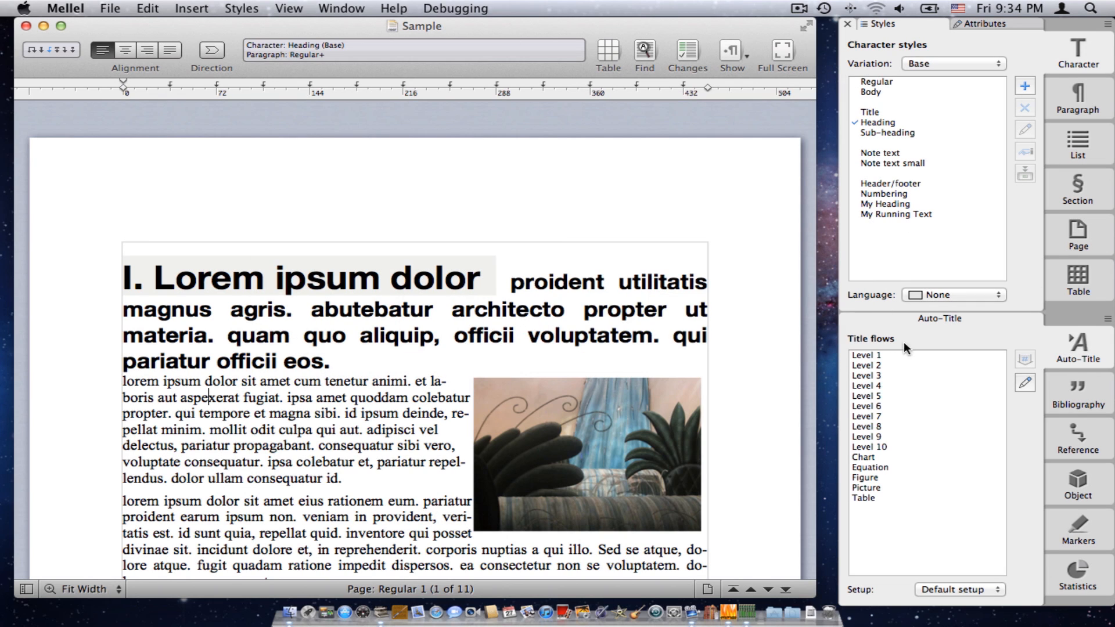
pyautogui.moveTo(1000, 180)
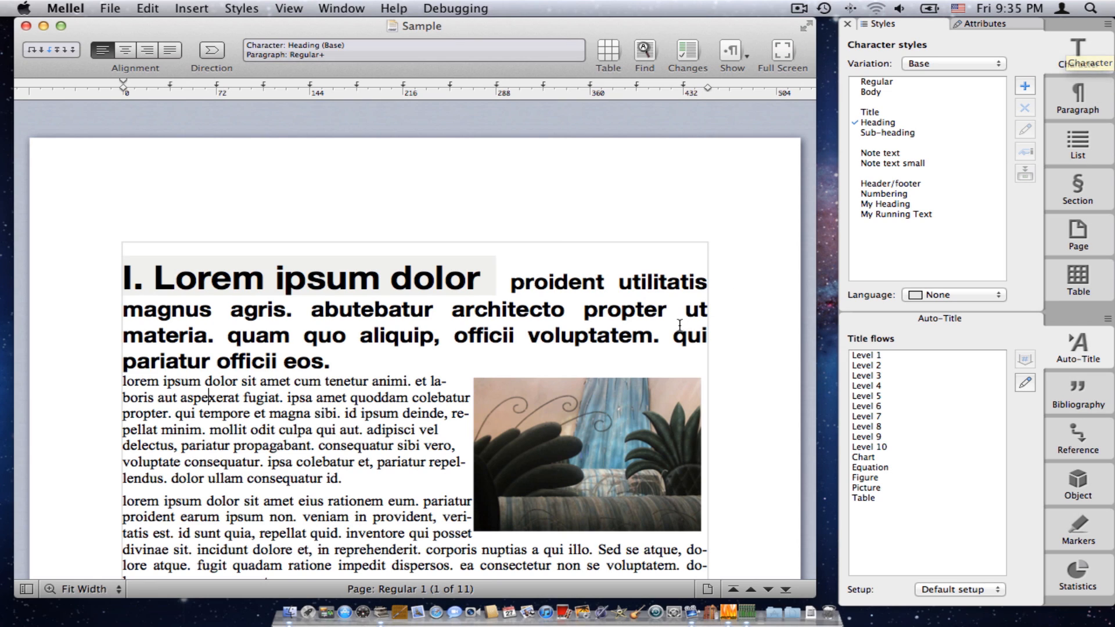
pyautogui.moveTo(312, 441)
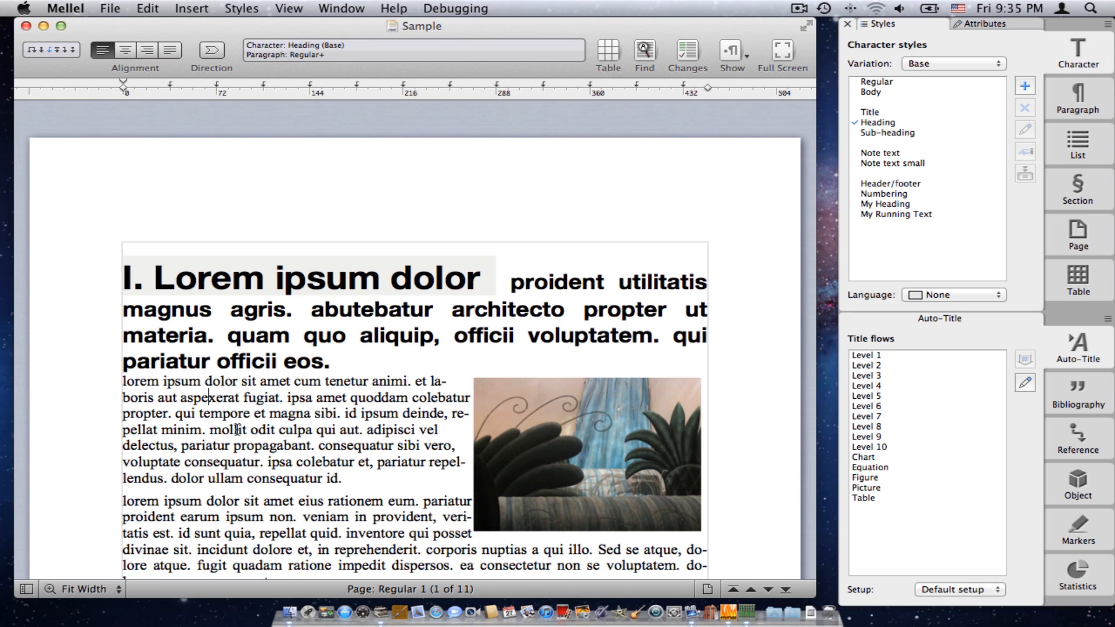
pyautogui.moveTo(122, 398)
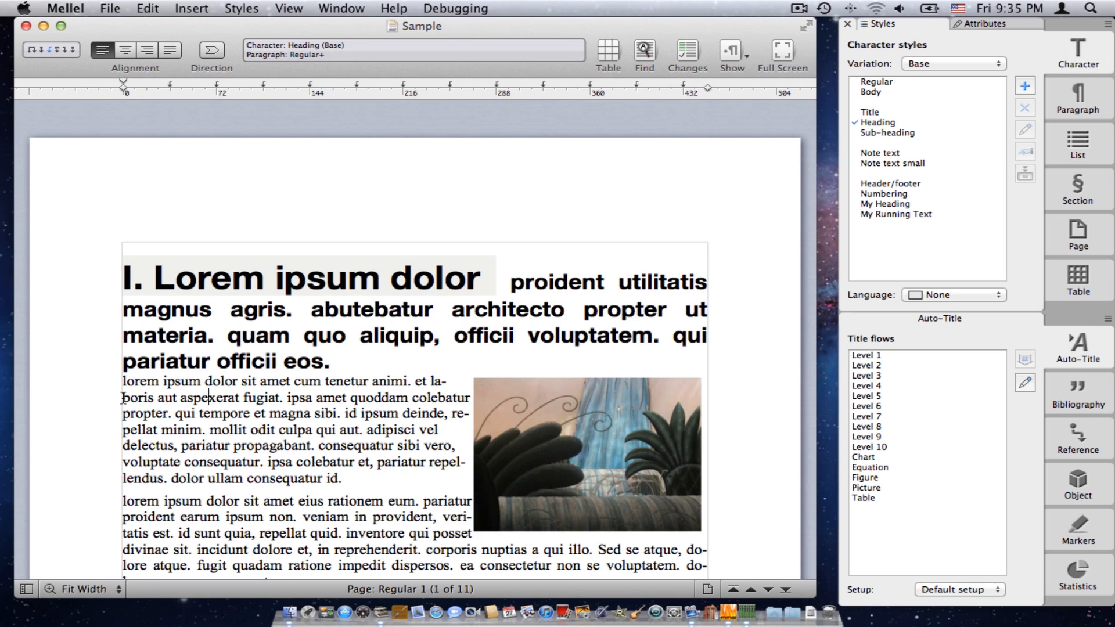
# - Cycle the selected opening body lines through Title, Body, Heading, Sub-heading, then back to Regular
pyautogui.moveTo(122, 381); pyautogui.dragTo(280, 413)
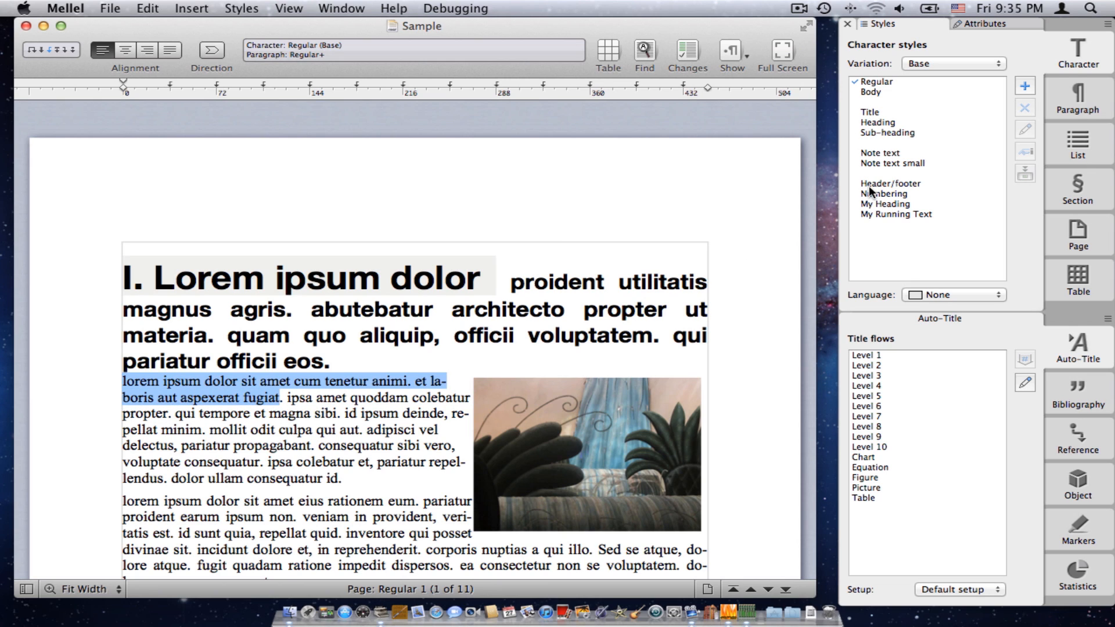
pyautogui.click(869, 113)
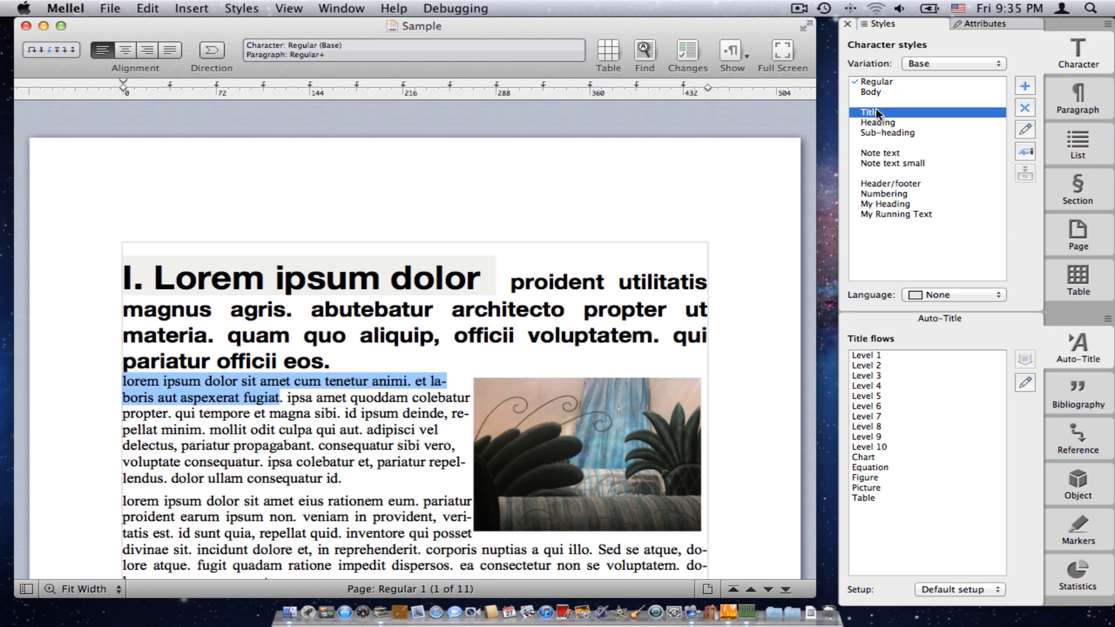
pyautogui.click(869, 111)
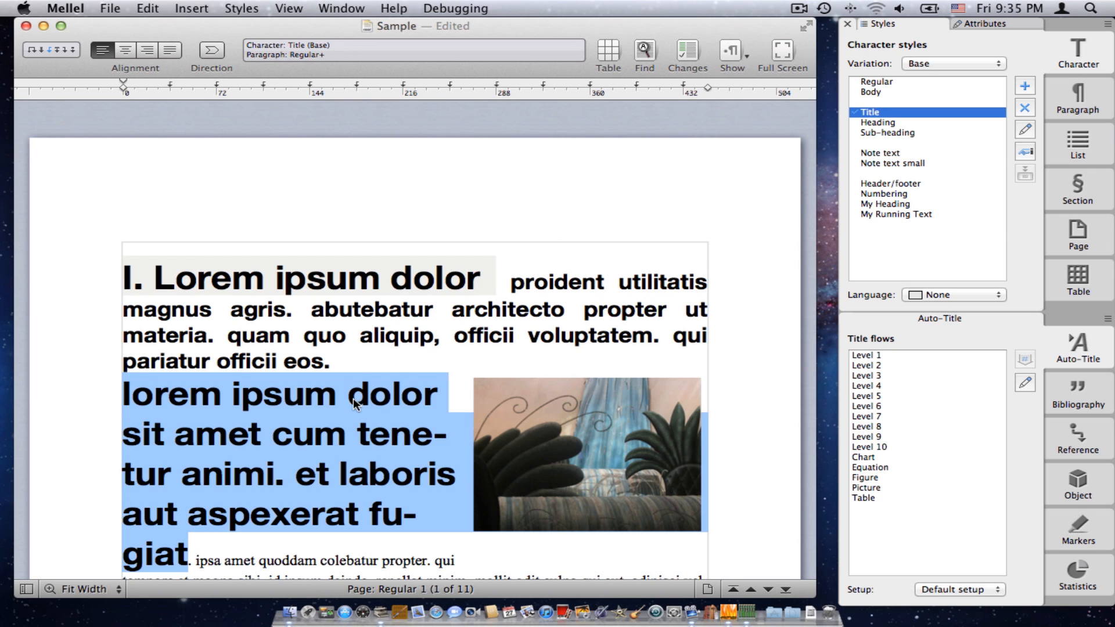
pyautogui.moveTo(894, 94)
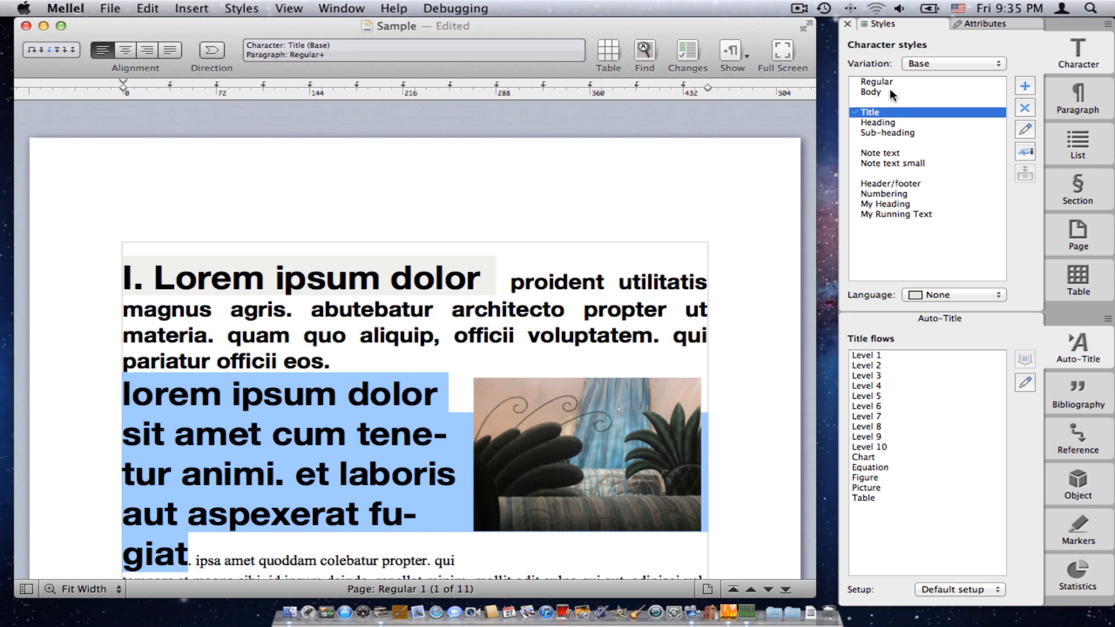
pyautogui.click(870, 92)
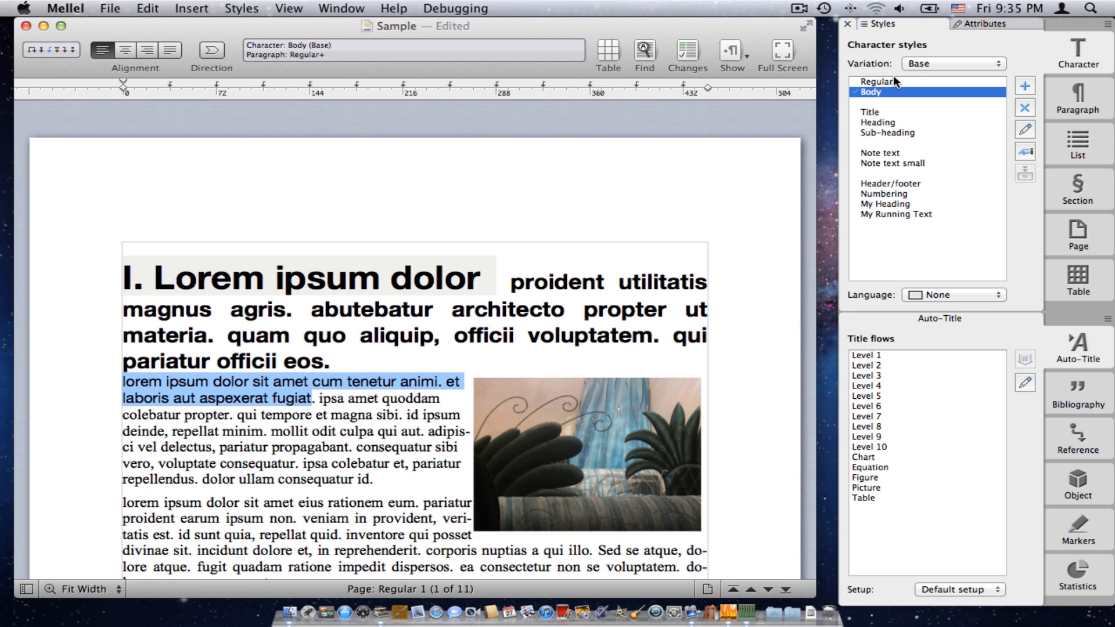
pyautogui.click(878, 122)
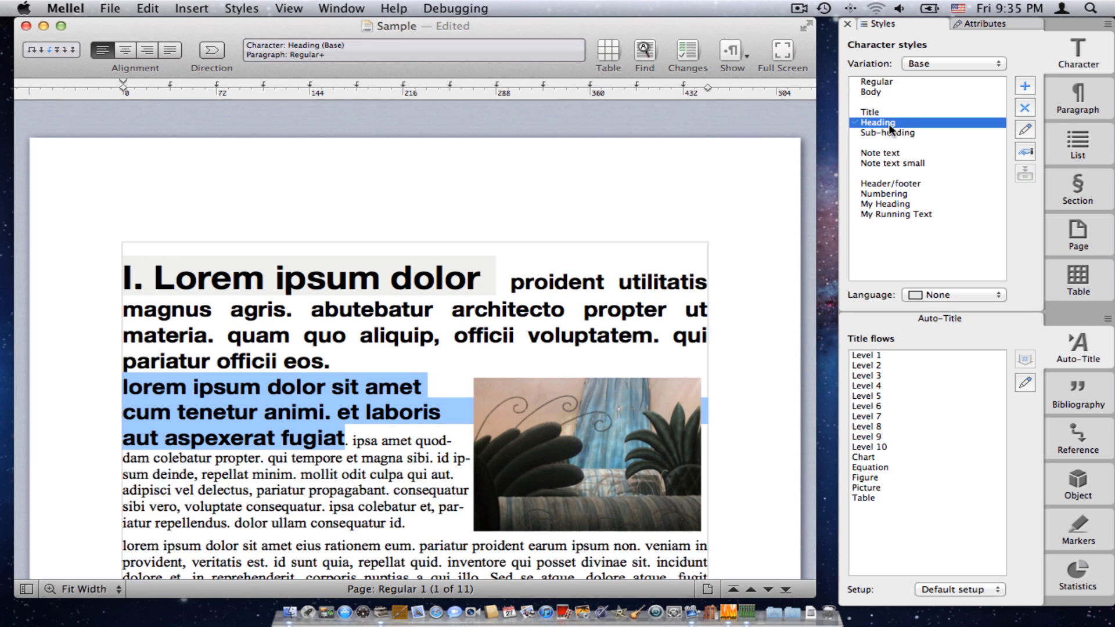
pyautogui.click(887, 132)
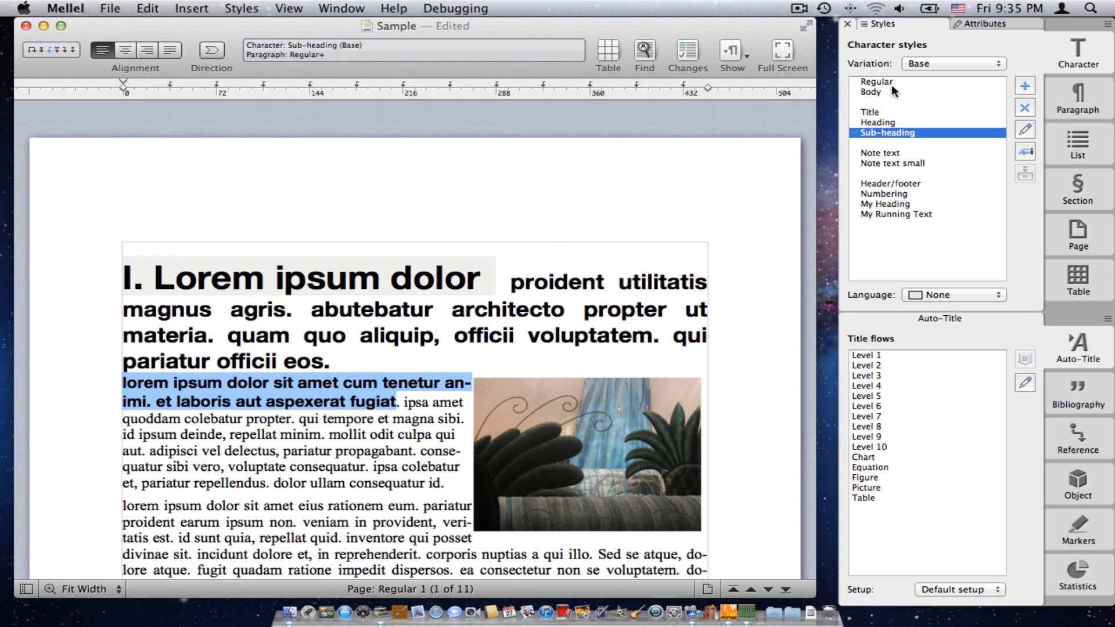
pyautogui.click(877, 82)
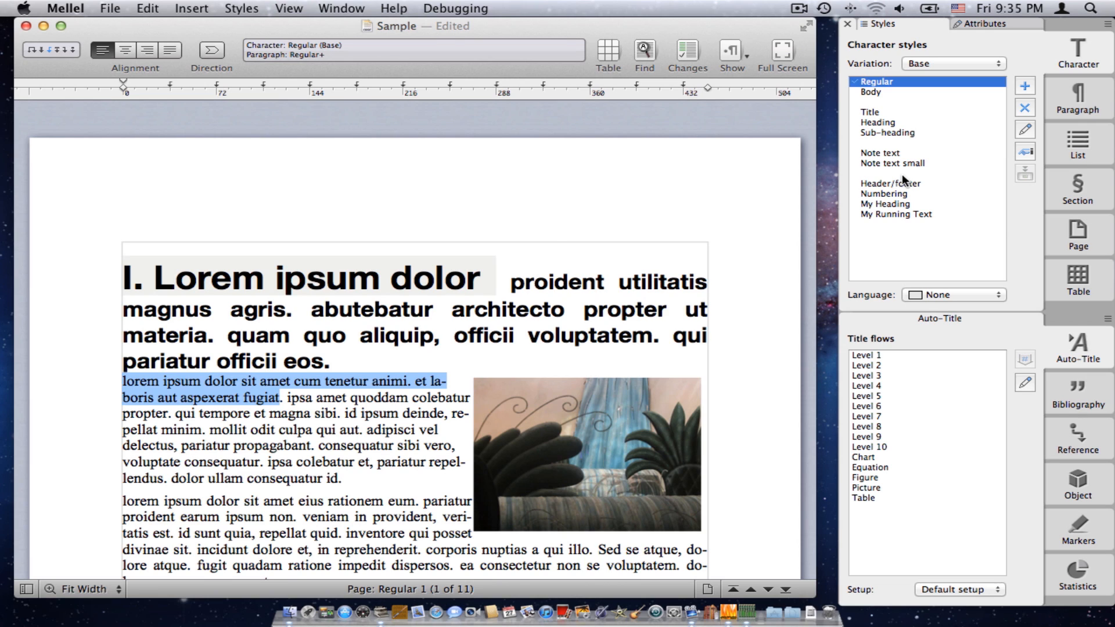
pyautogui.moveTo(885, 115)
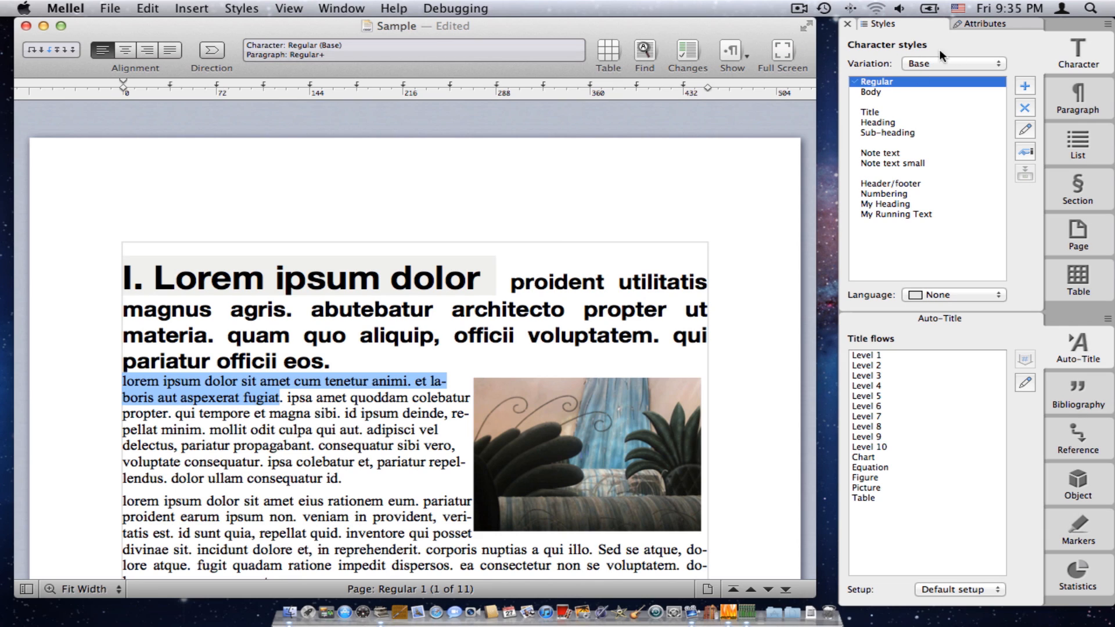
pyautogui.moveTo(980, 34)
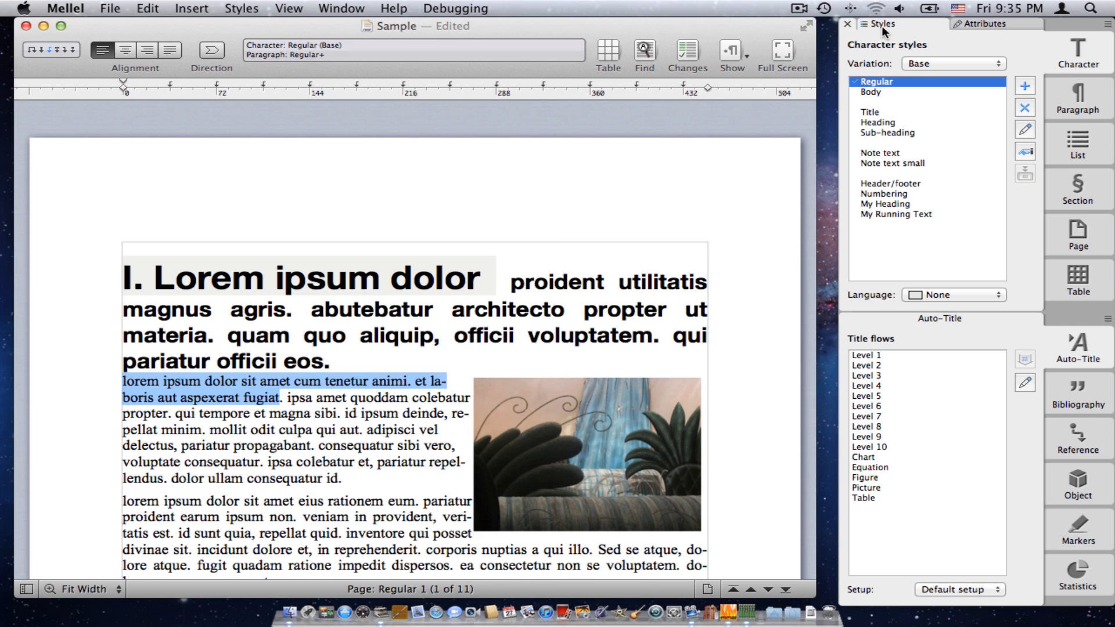
pyautogui.moveTo(978, 34)
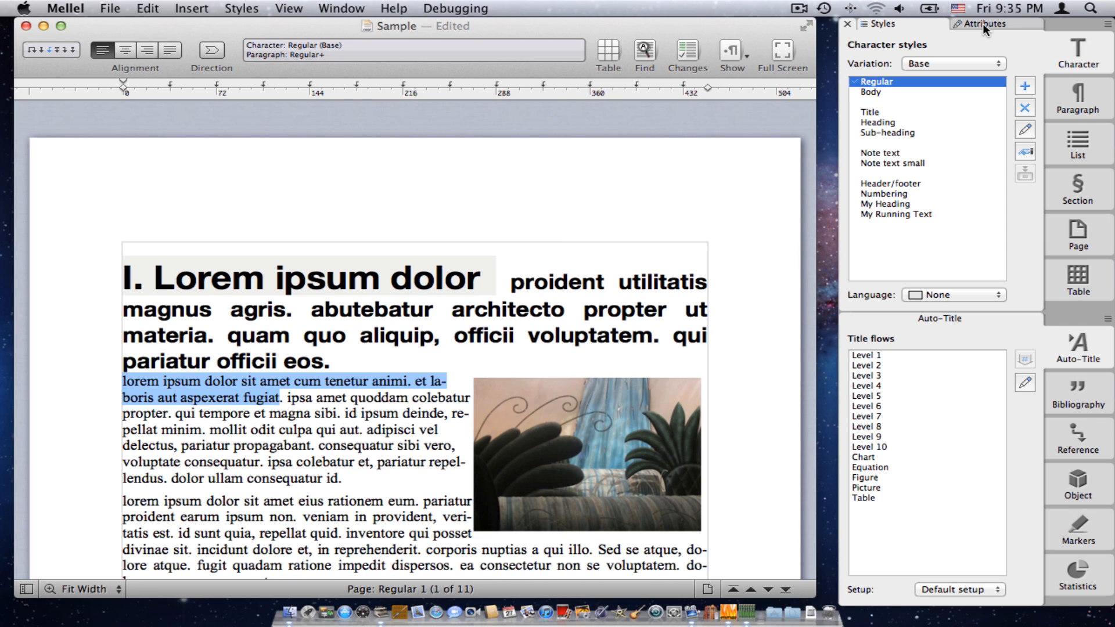
# - Set the selected lines to Bold face, size 20 and a green fill colour
pyautogui.click(984, 24)
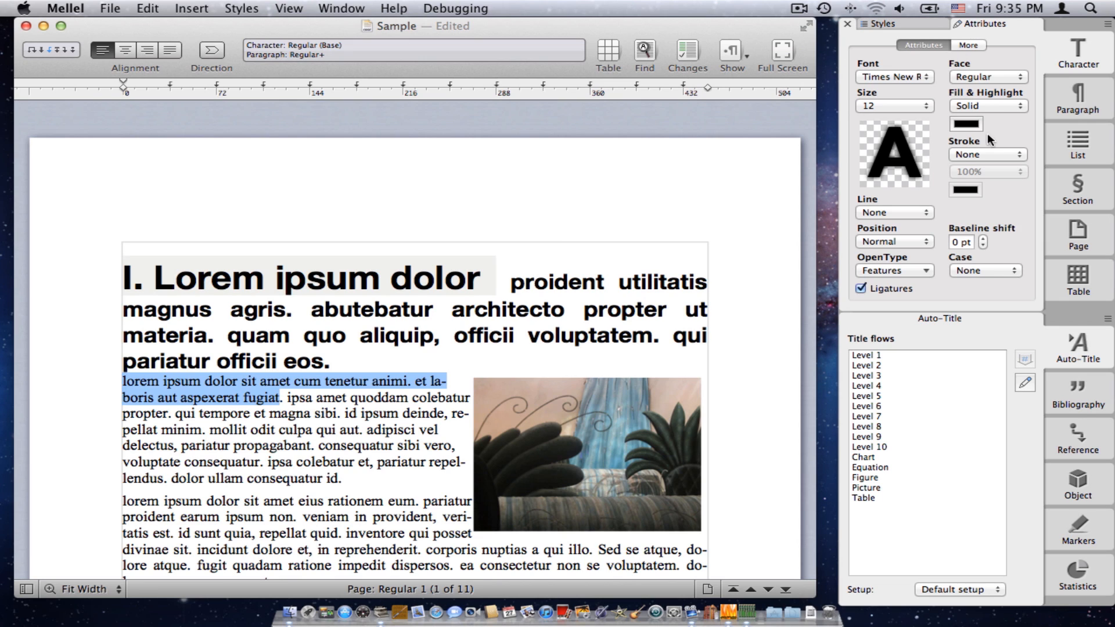
pyautogui.moveTo(926, 164)
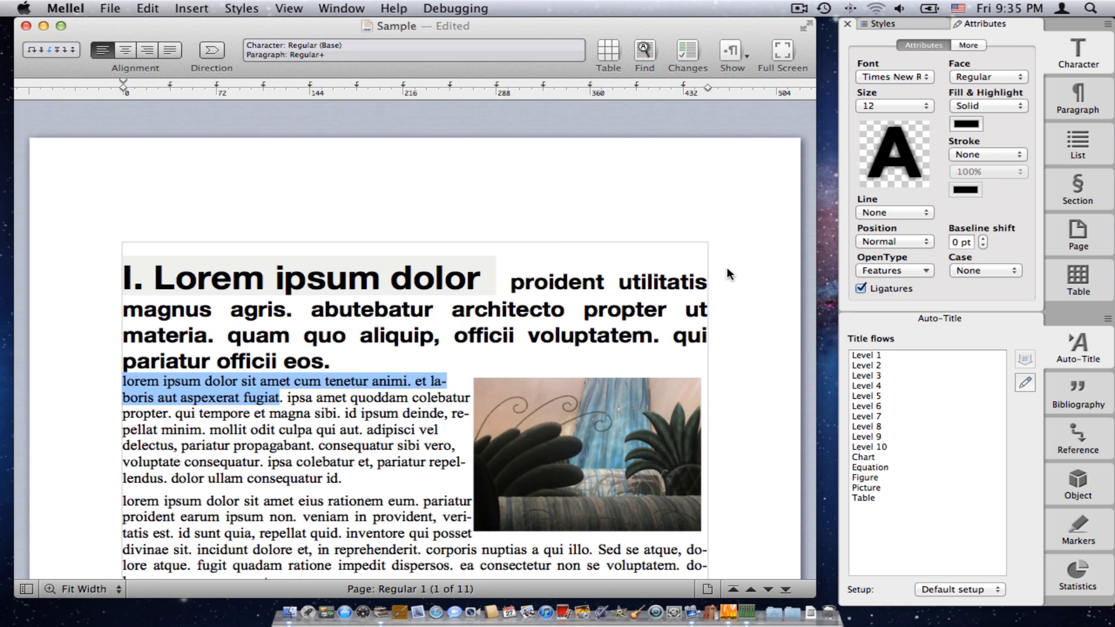
pyautogui.moveTo(889, 81)
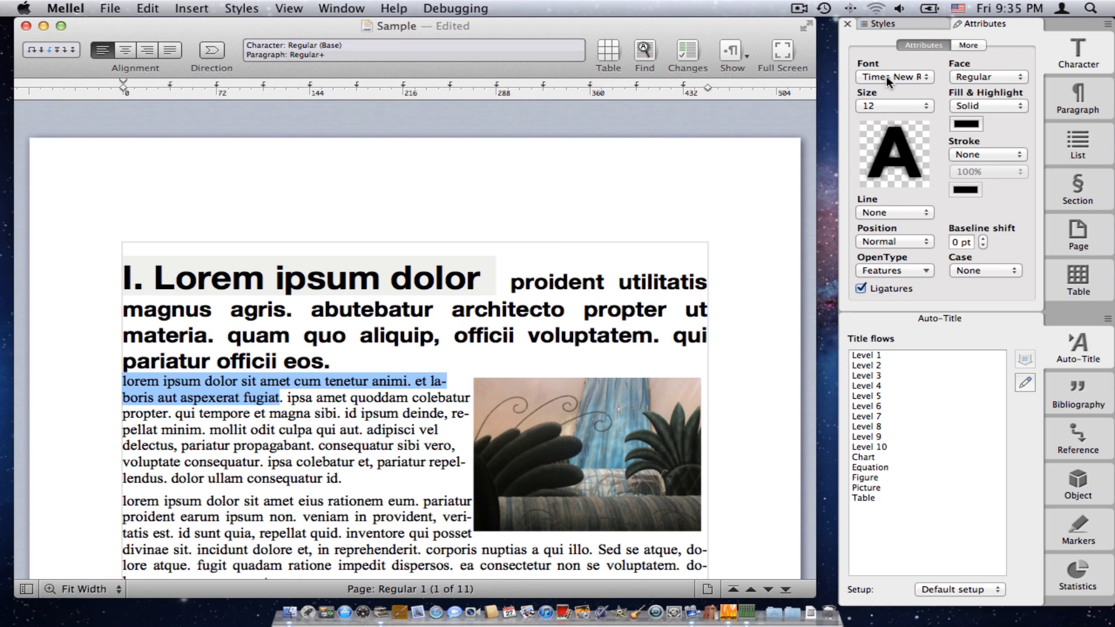
pyautogui.click(987, 77)
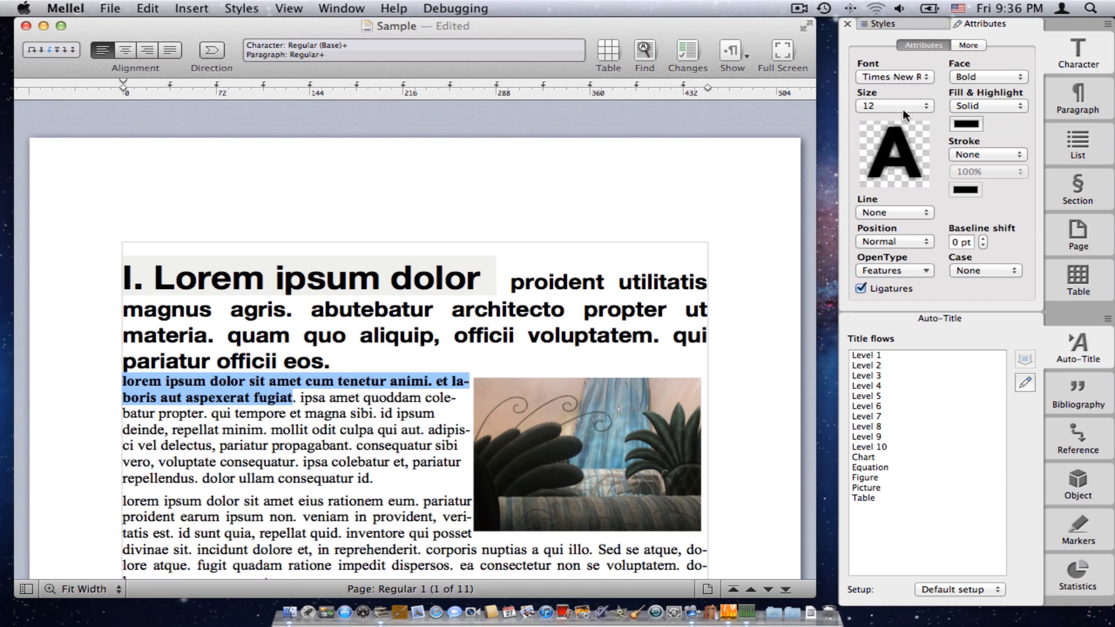
pyautogui.write('20')
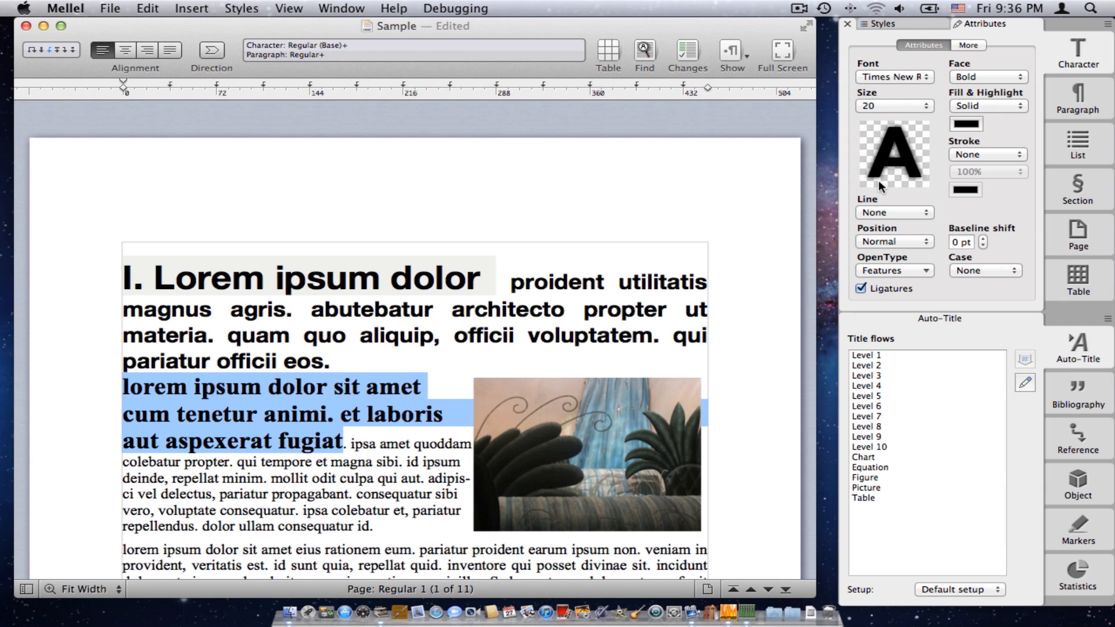
pyautogui.click(965, 124)
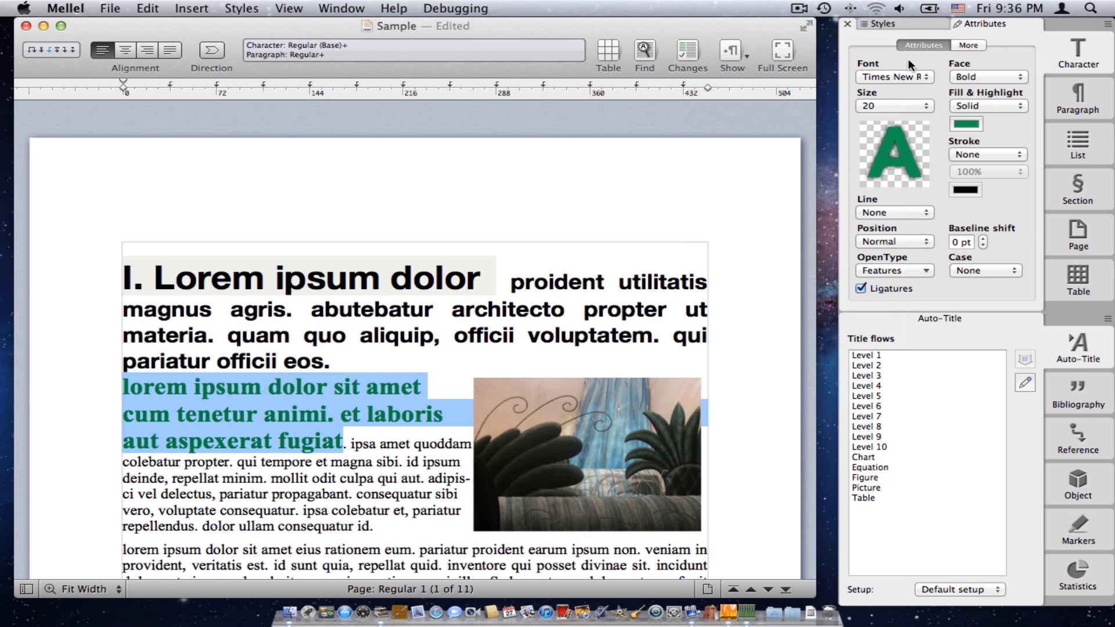
pyautogui.click(880, 23)
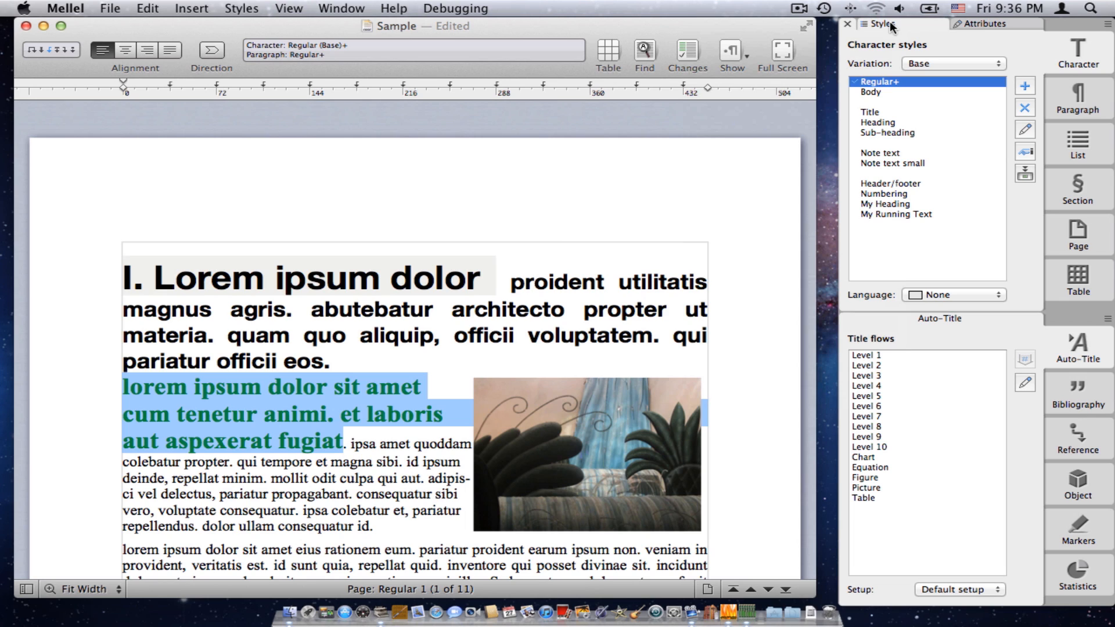
# - Show the character attributes of the bold green 20 pt lines again
pyautogui.click(983, 23)
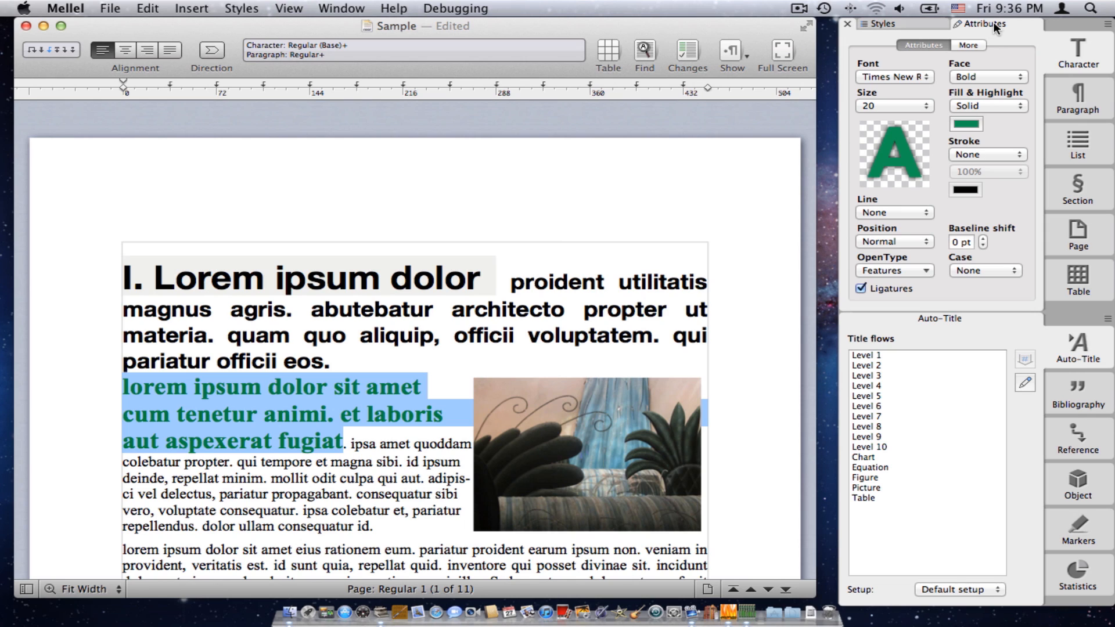
pyautogui.moveTo(975, 87)
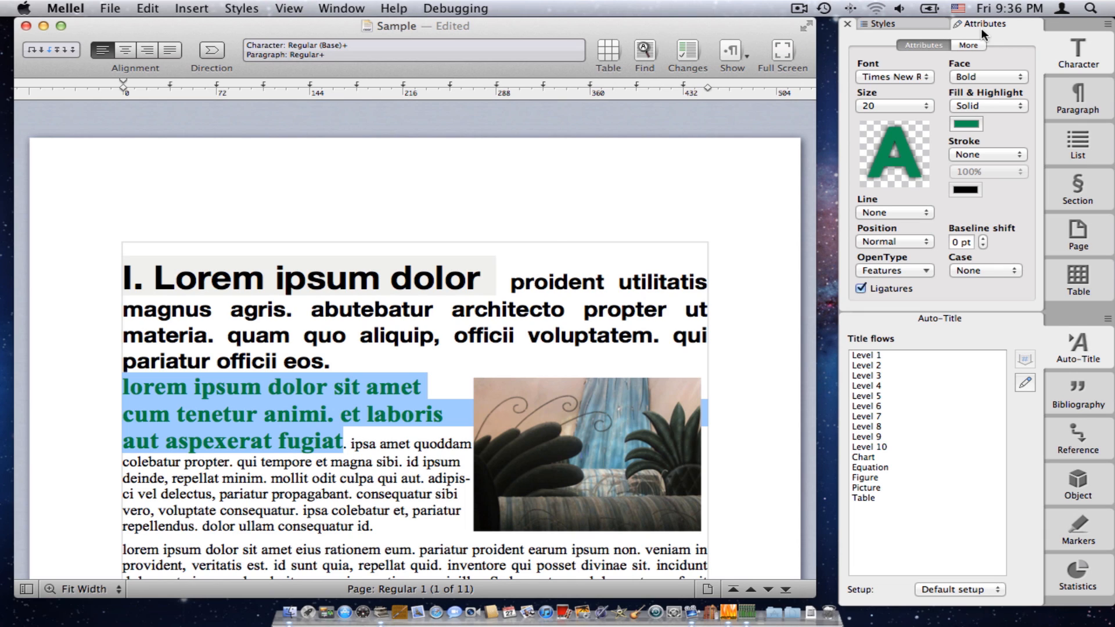
pyautogui.moveTo(999, 117)
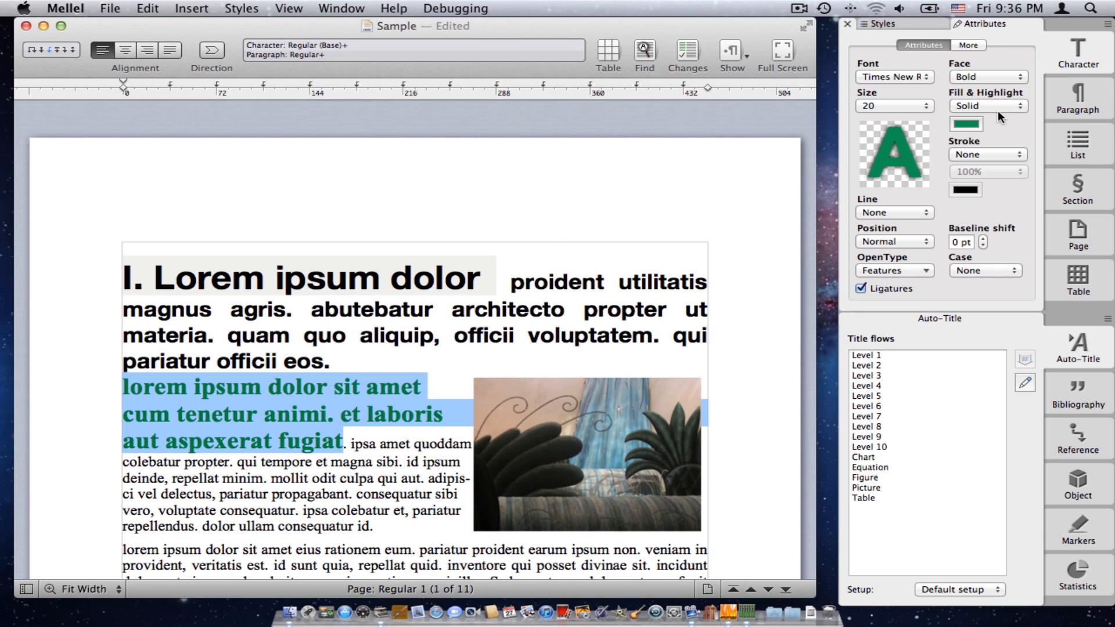
pyautogui.moveTo(1077, 110)
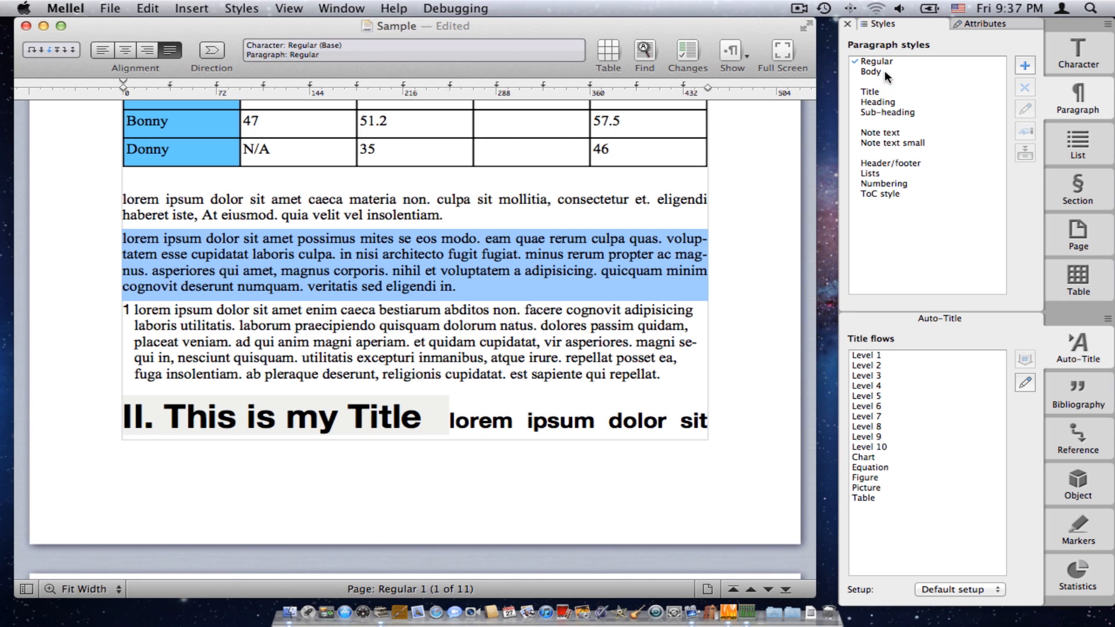
# - Give the second lorem paragraph the Body paragraph style, then return it to Regular
pyautogui.click(870, 72)
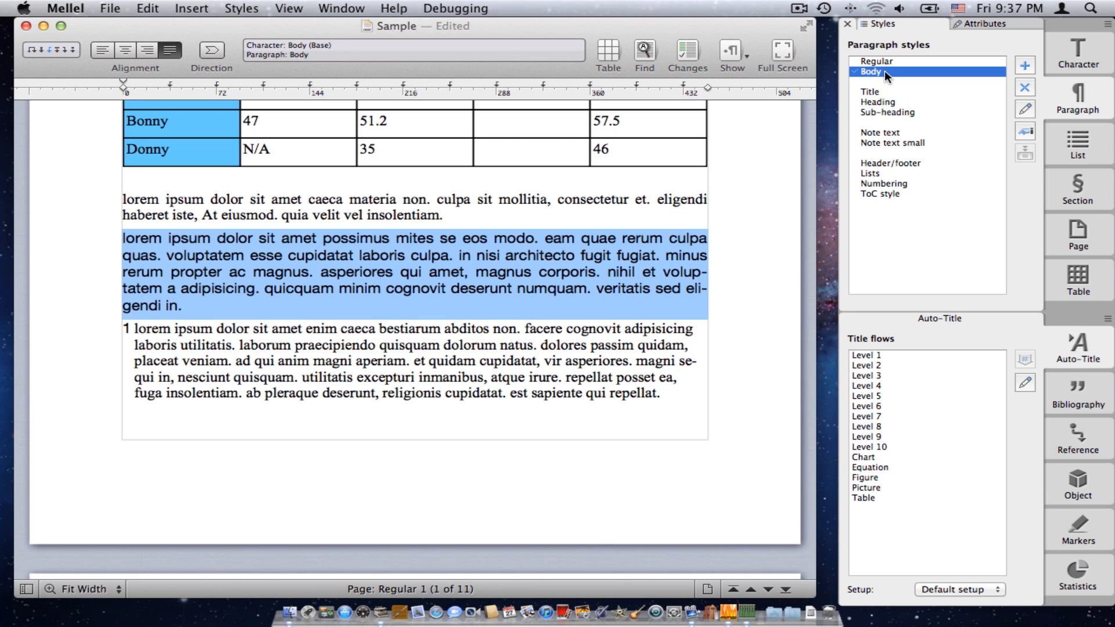
pyautogui.click(869, 90)
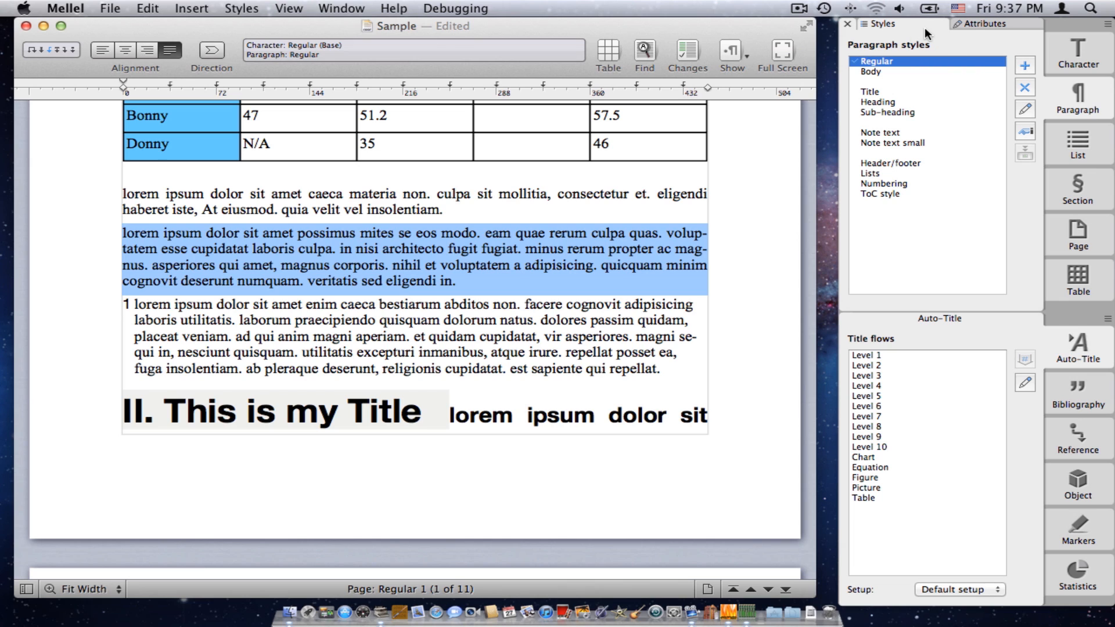
pyautogui.moveTo(976, 31)
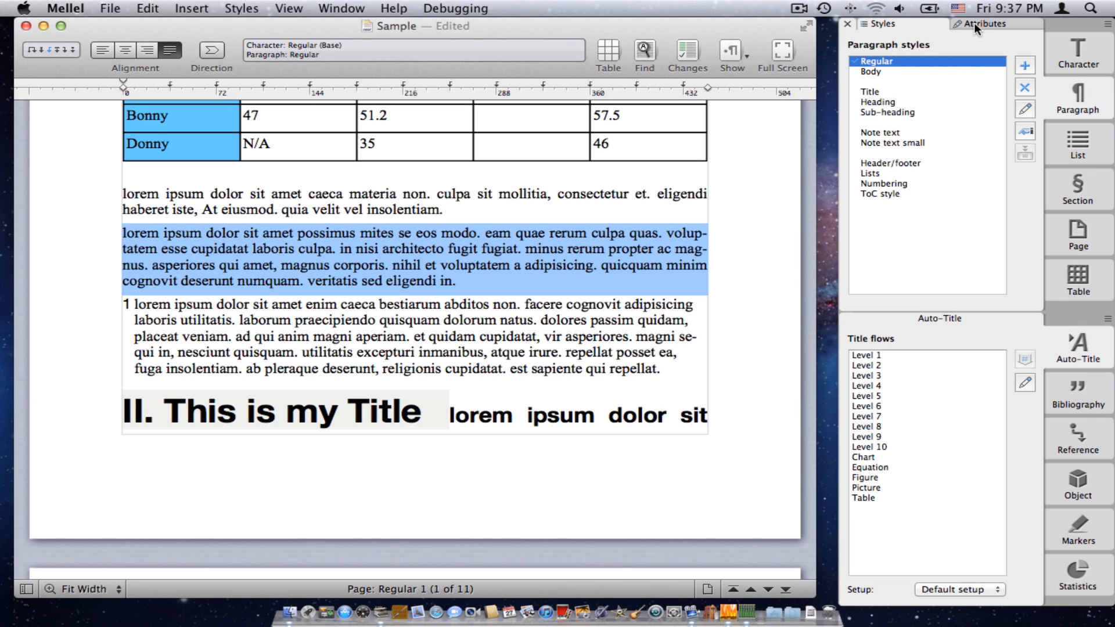
# - Centre the second lorem paragraph in its attributes, then restore its original alignment
pyautogui.click(984, 23)
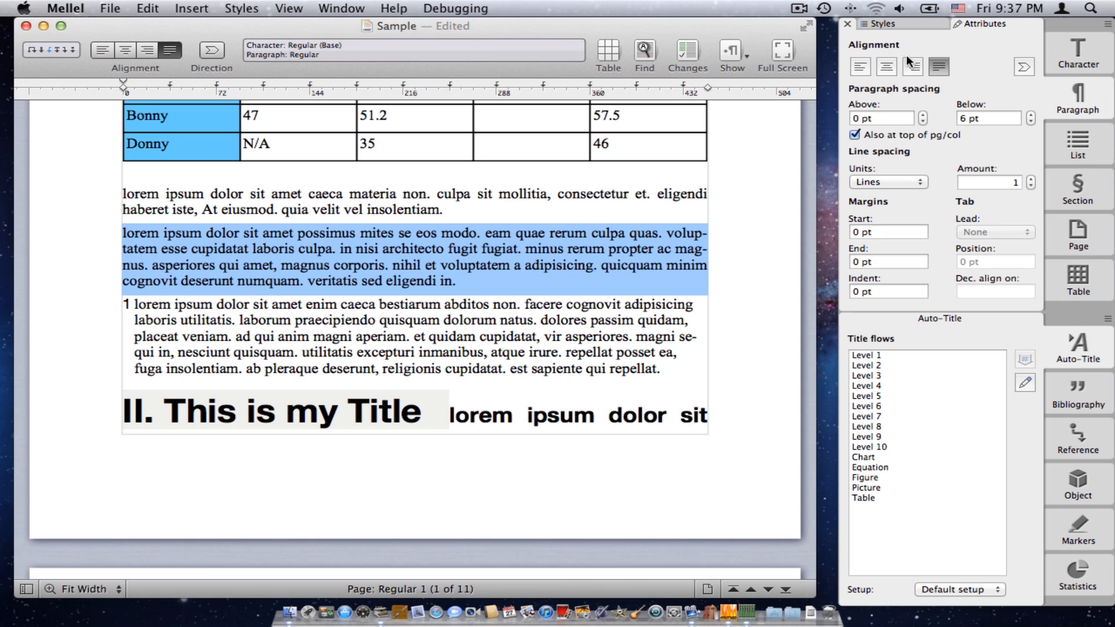
pyautogui.moveTo(898, 84)
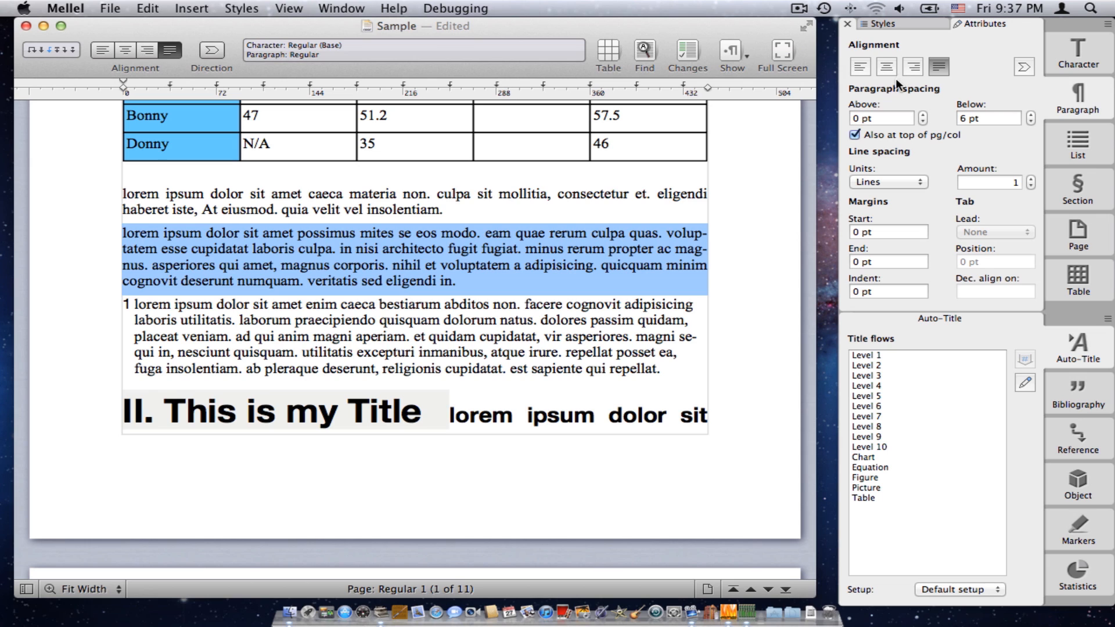
pyautogui.click(887, 66)
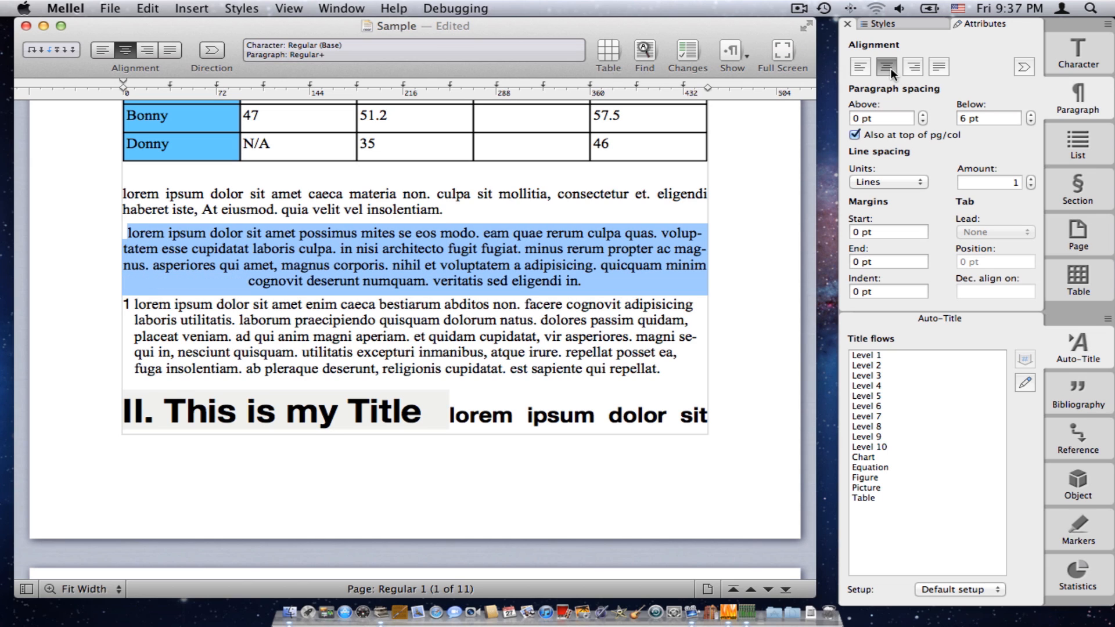
pyautogui.click(859, 67)
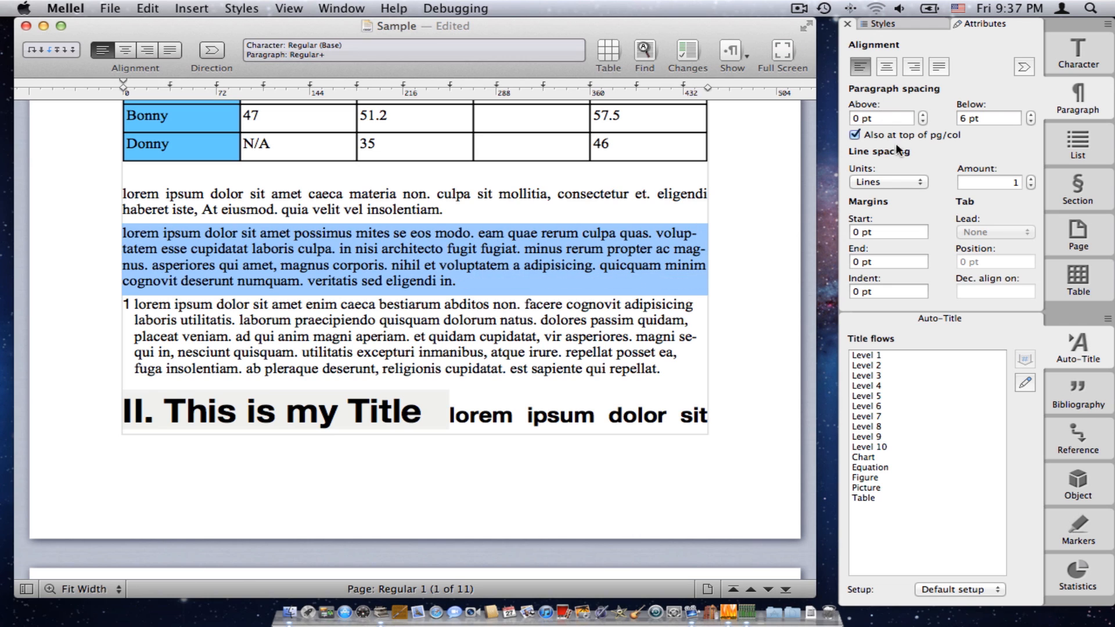
pyautogui.moveTo(1033, 182)
pyautogui.write('6')
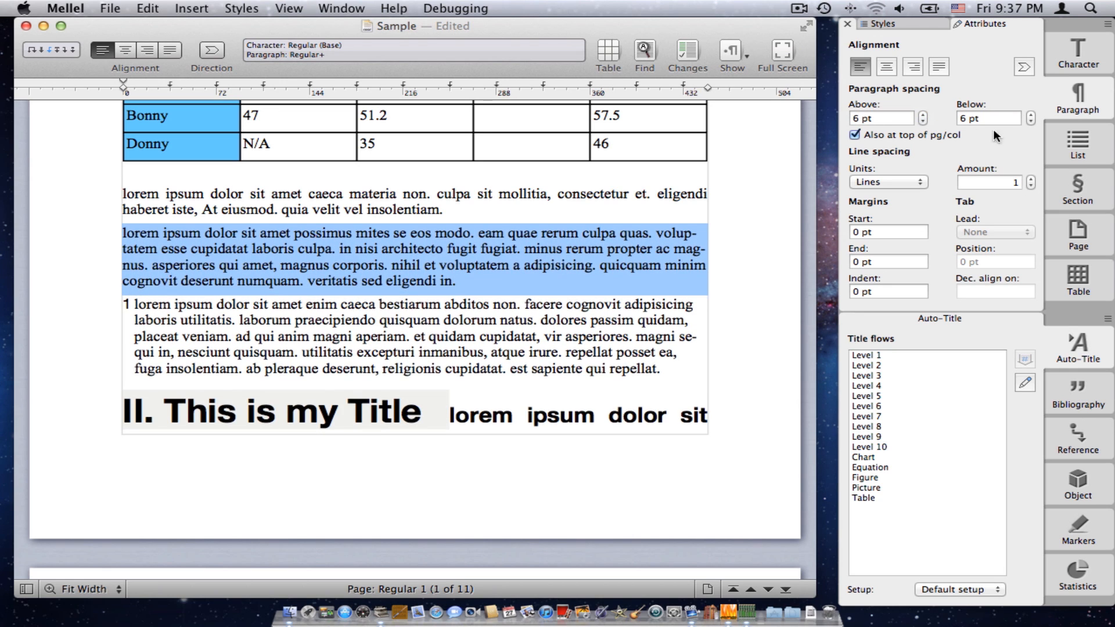
pyautogui.moveTo(1078, 141)
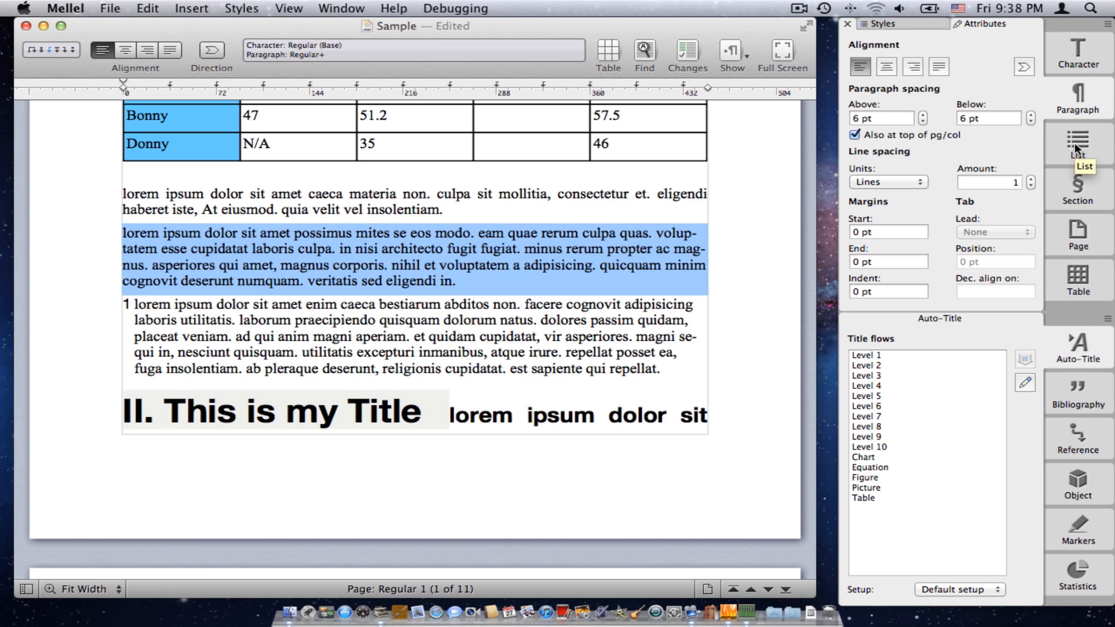
# - Show the paragraph's list numbering settings, then move on to the section styles
pyautogui.click(1078, 144)
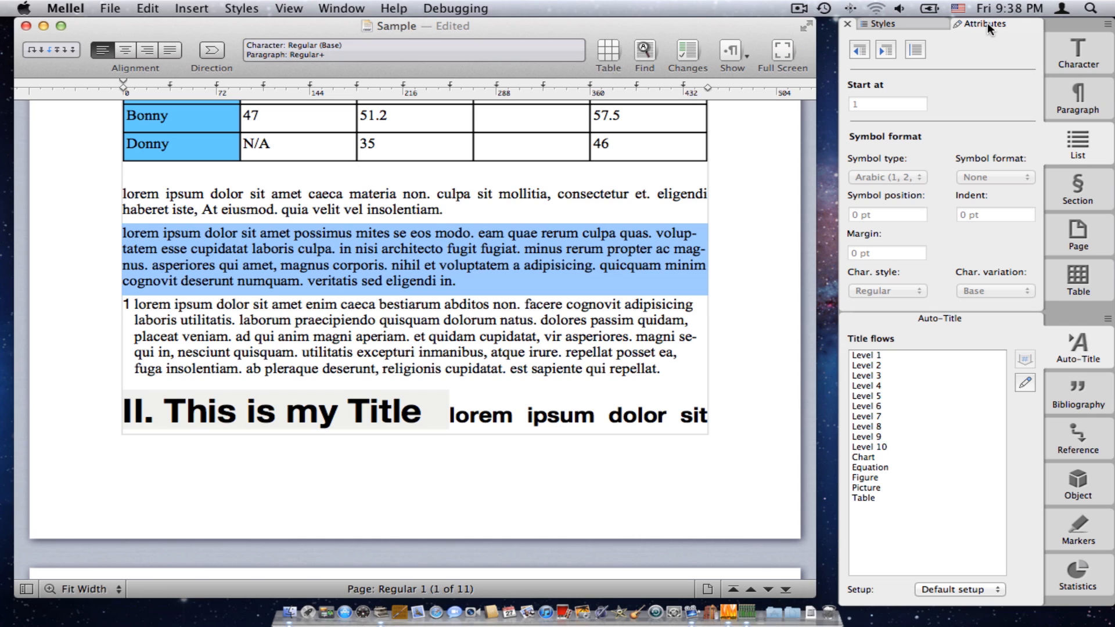
pyautogui.moveTo(985, 37)
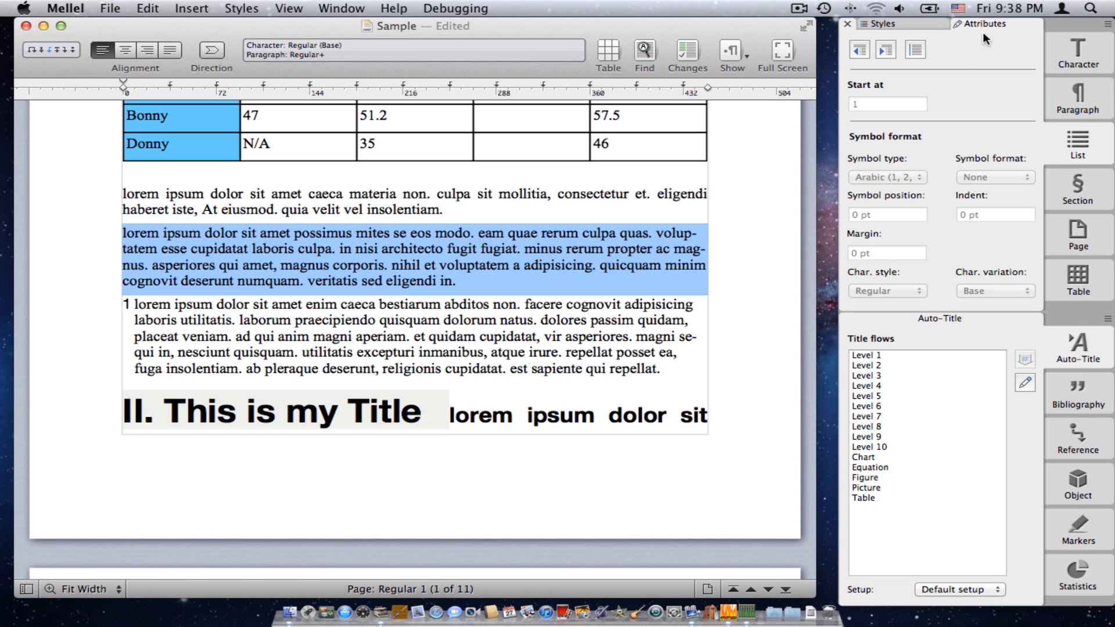
pyautogui.click(1078, 189)
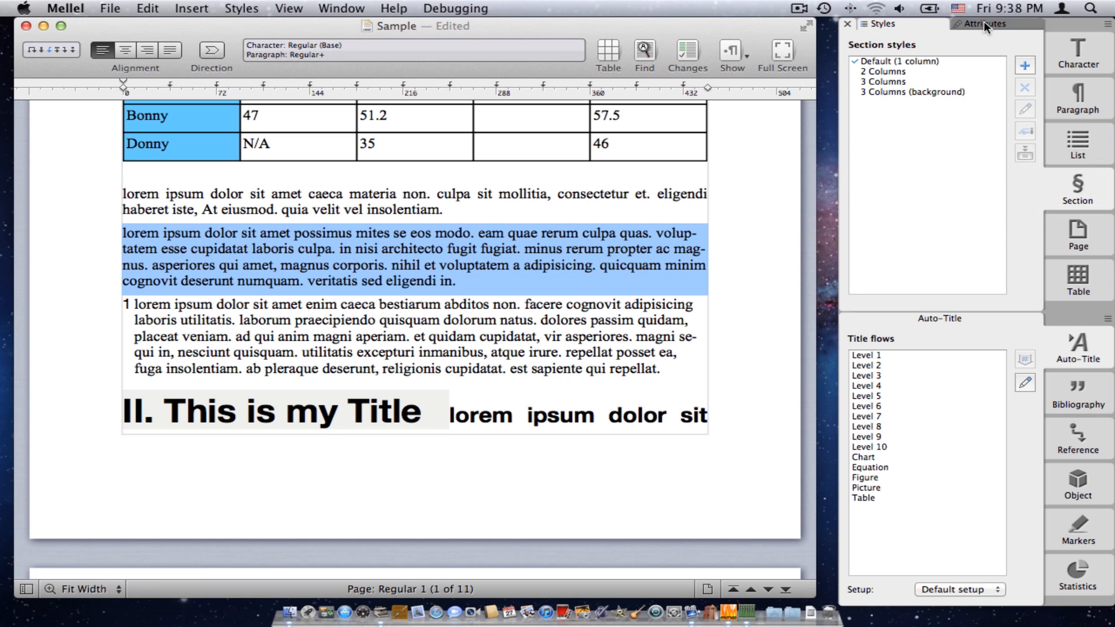
# - View the section's column and gutter attributes, then return to the page styles list
pyautogui.click(985, 24)
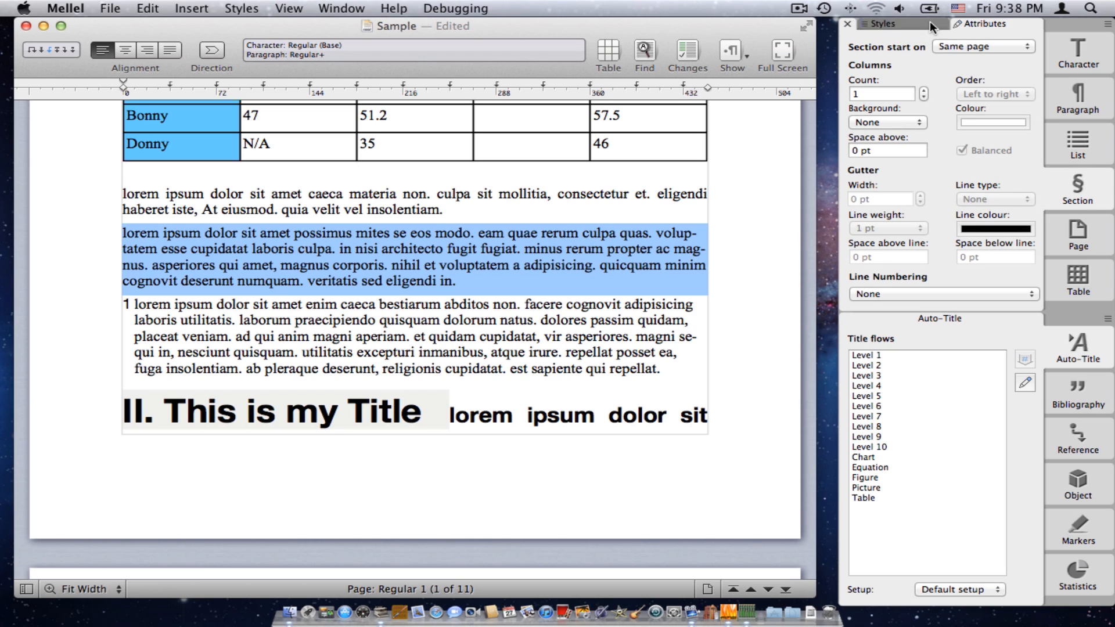
pyautogui.click(1078, 234)
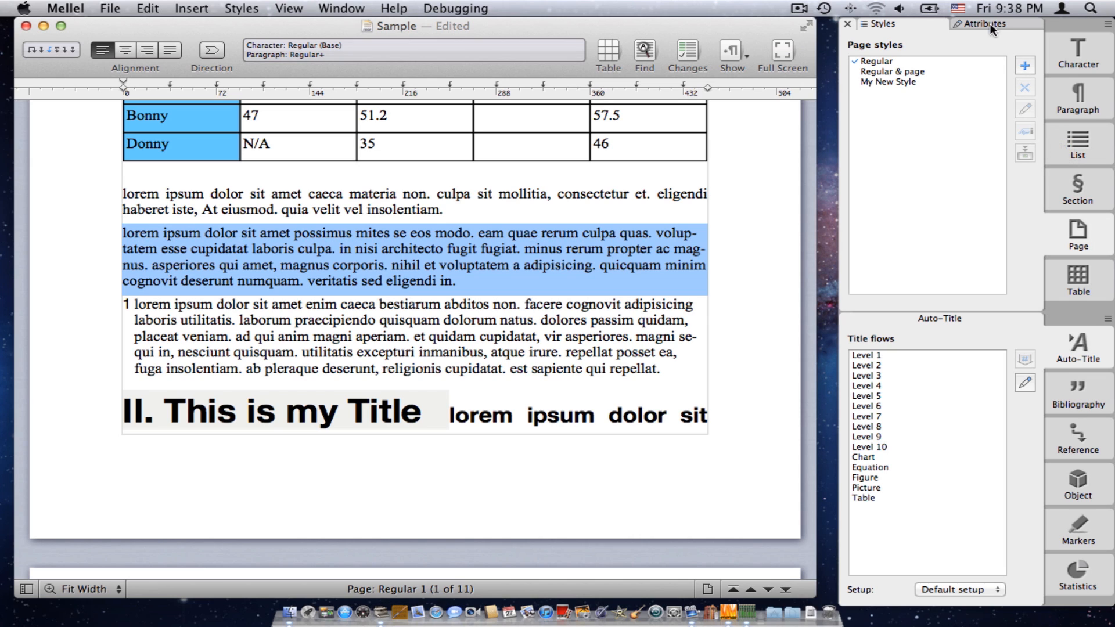
pyautogui.moveTo(1006, 34)
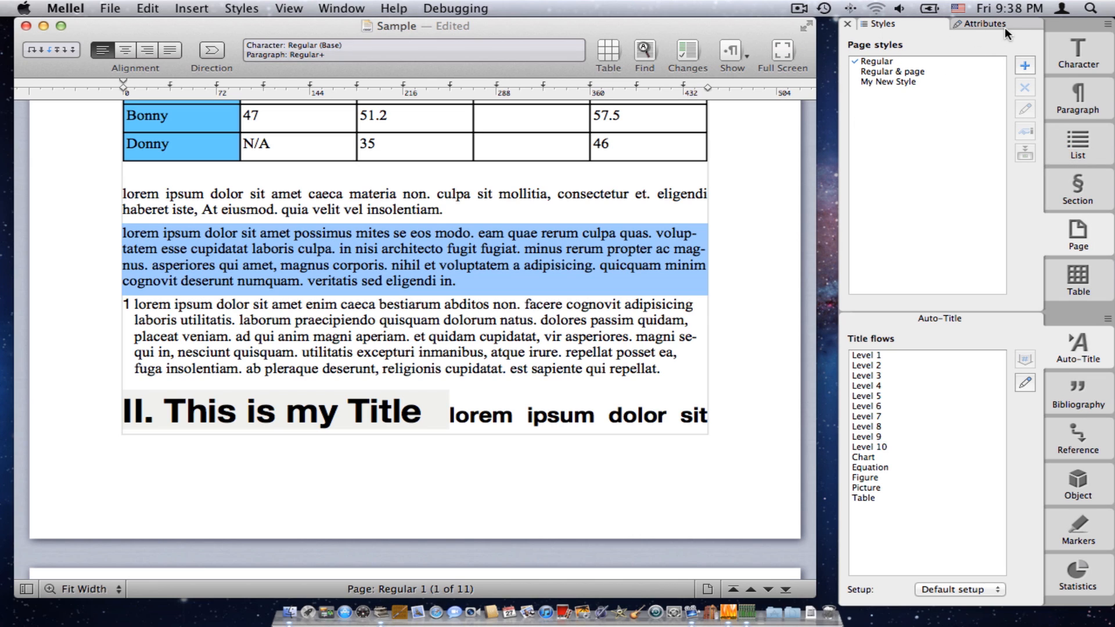
pyautogui.moveTo(939, 34)
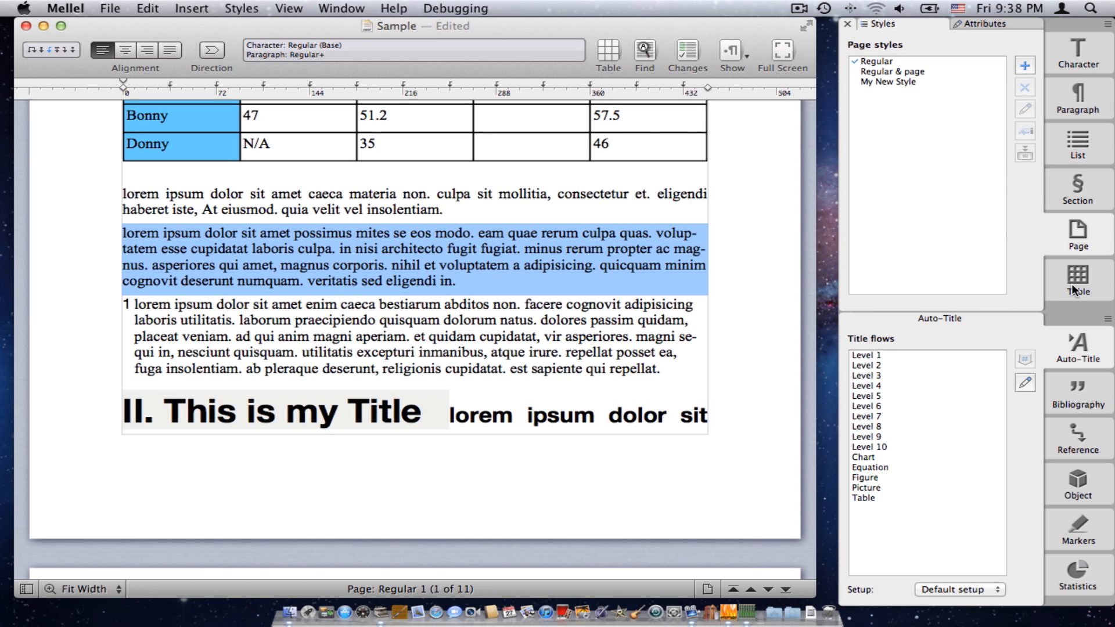
# - Try 4 pt and 5 pt cell borders, keep 1 pt, and give the cells a solid blue background
pyautogui.click(1078, 278)
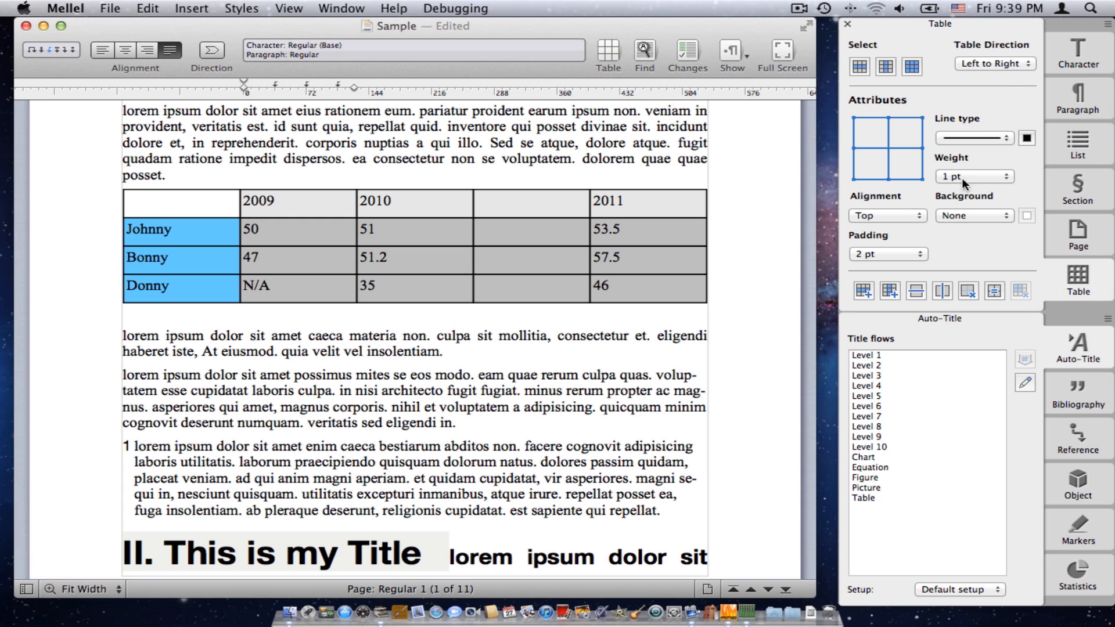
pyautogui.click(999, 176)
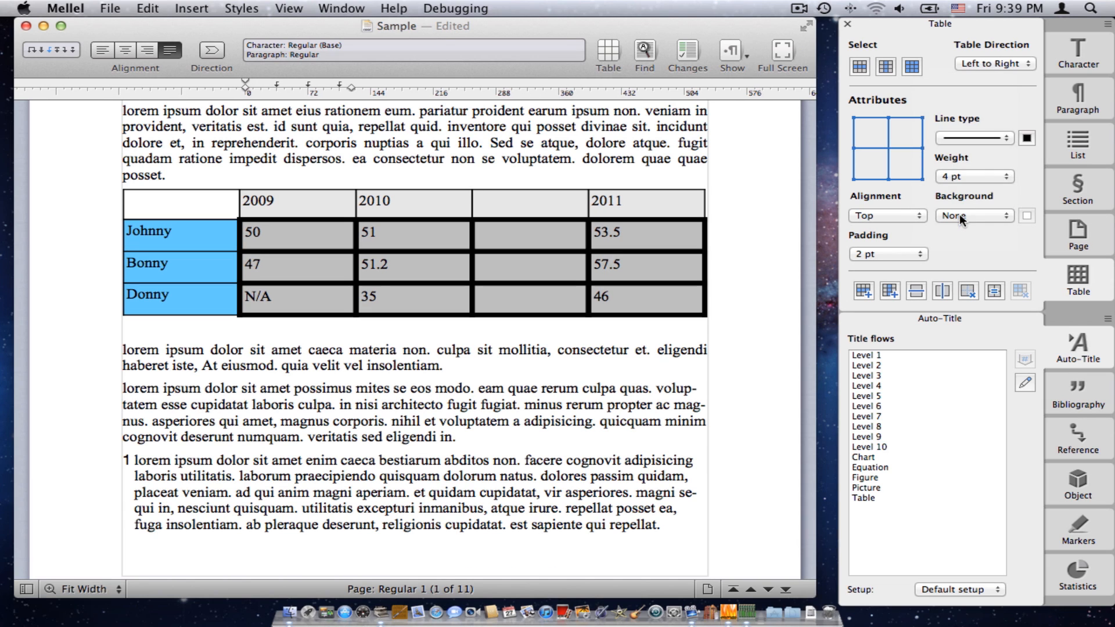
pyautogui.click(993, 176)
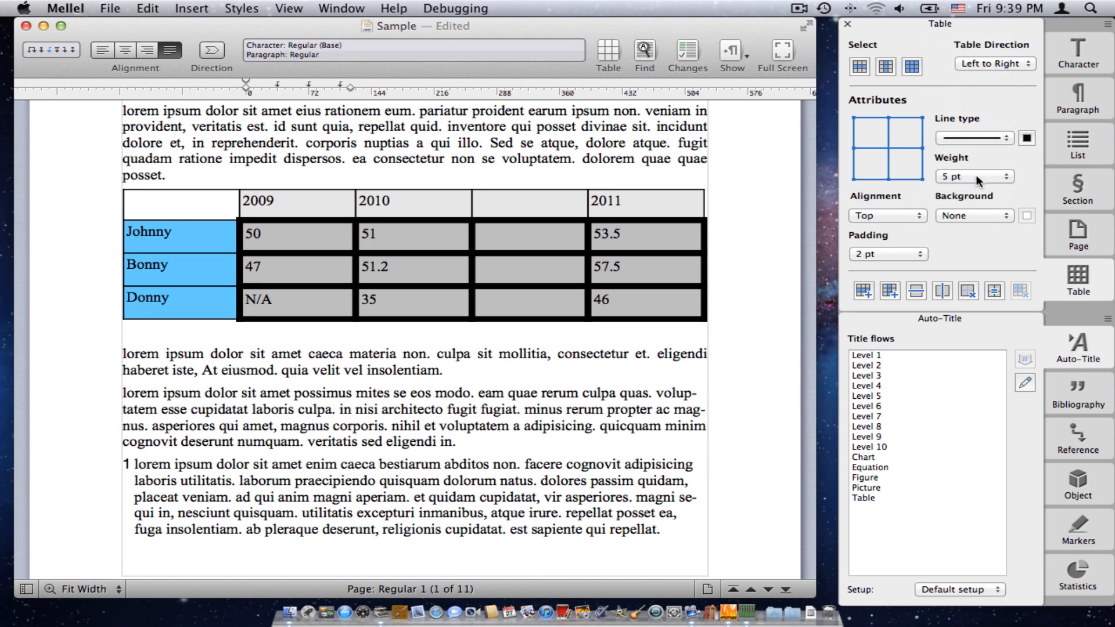
pyautogui.click(1004, 176)
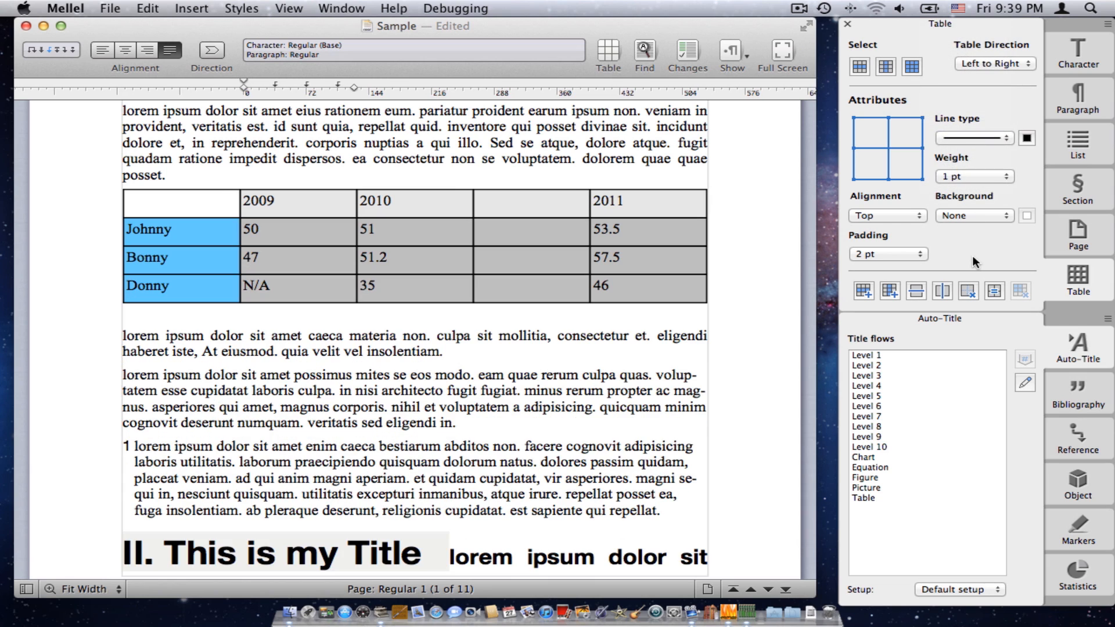
pyautogui.click(975, 217)
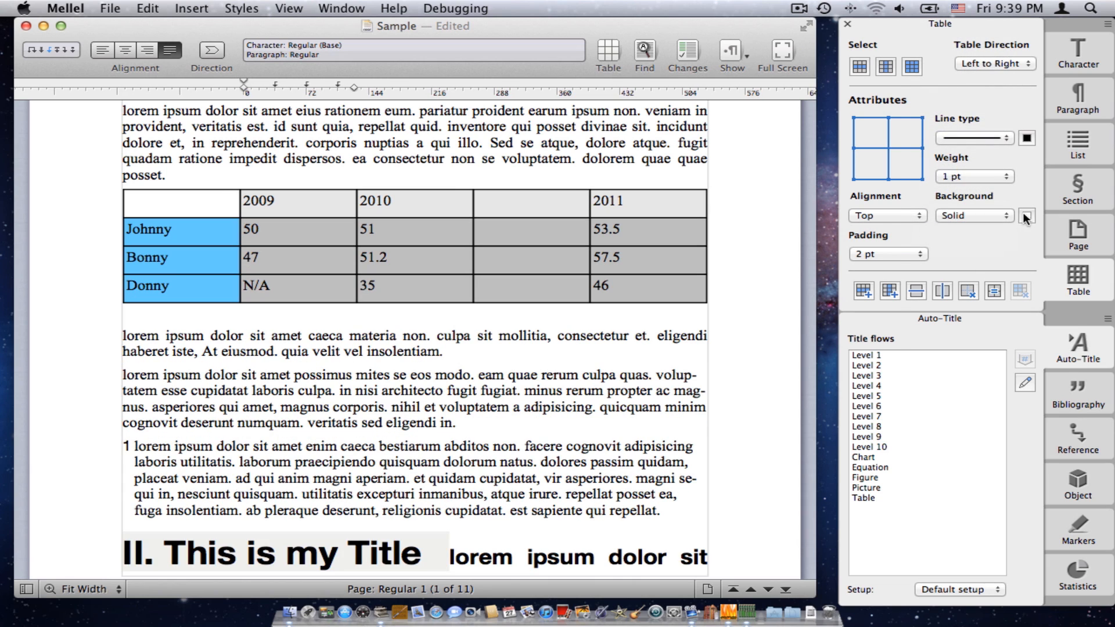
pyautogui.click(1025, 216)
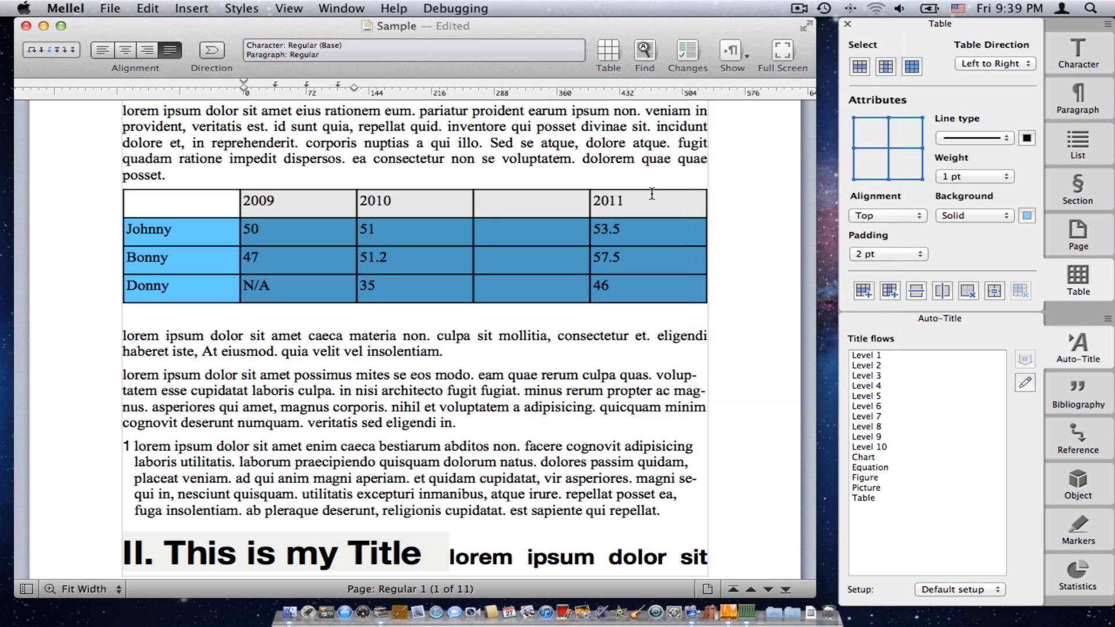
pyautogui.moveTo(856, 327)
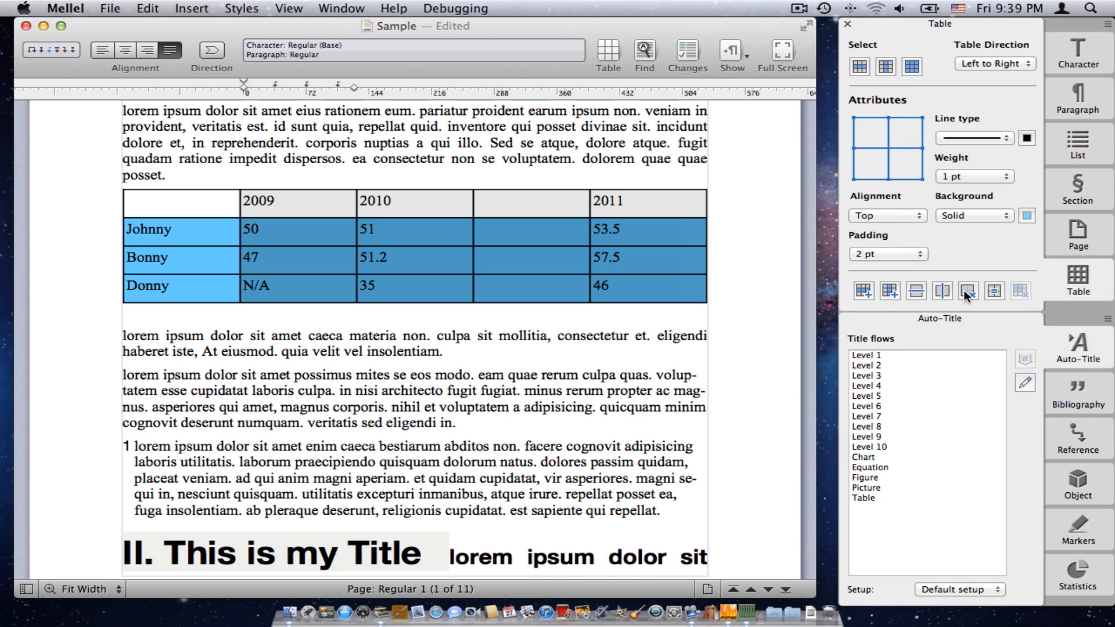
pyautogui.moveTo(967, 291)
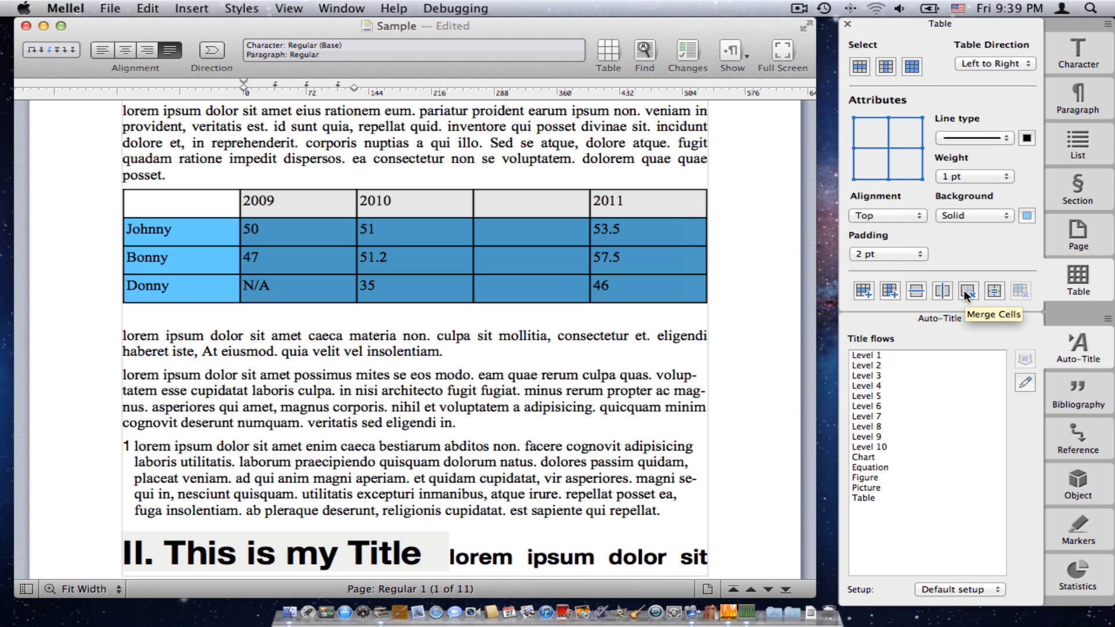
pyautogui.moveTo(981, 280)
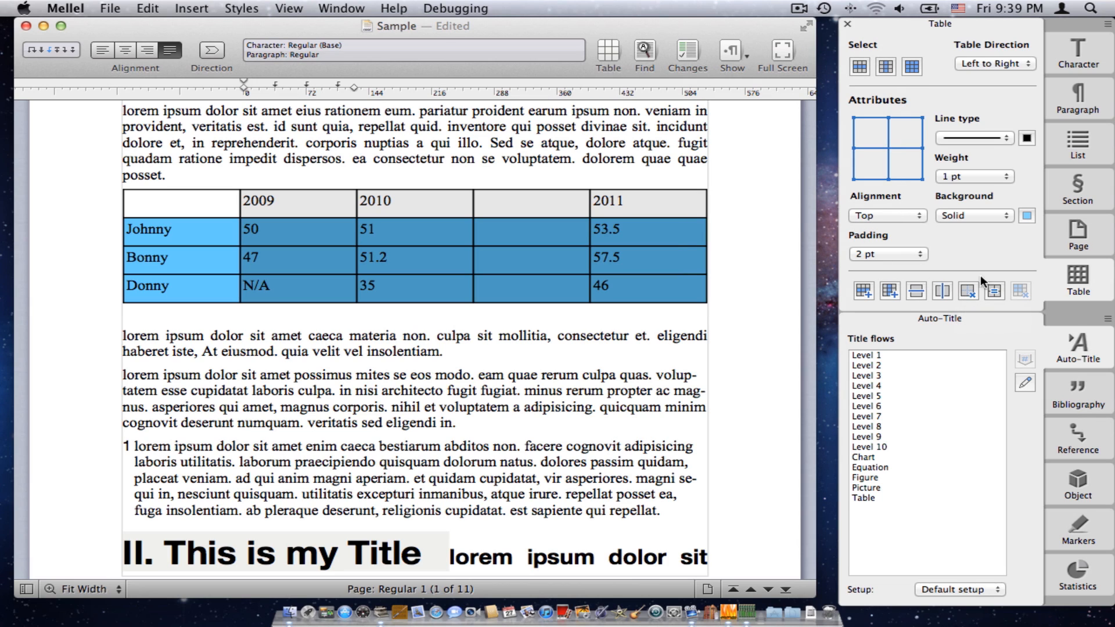
pyautogui.moveTo(1063, 296)
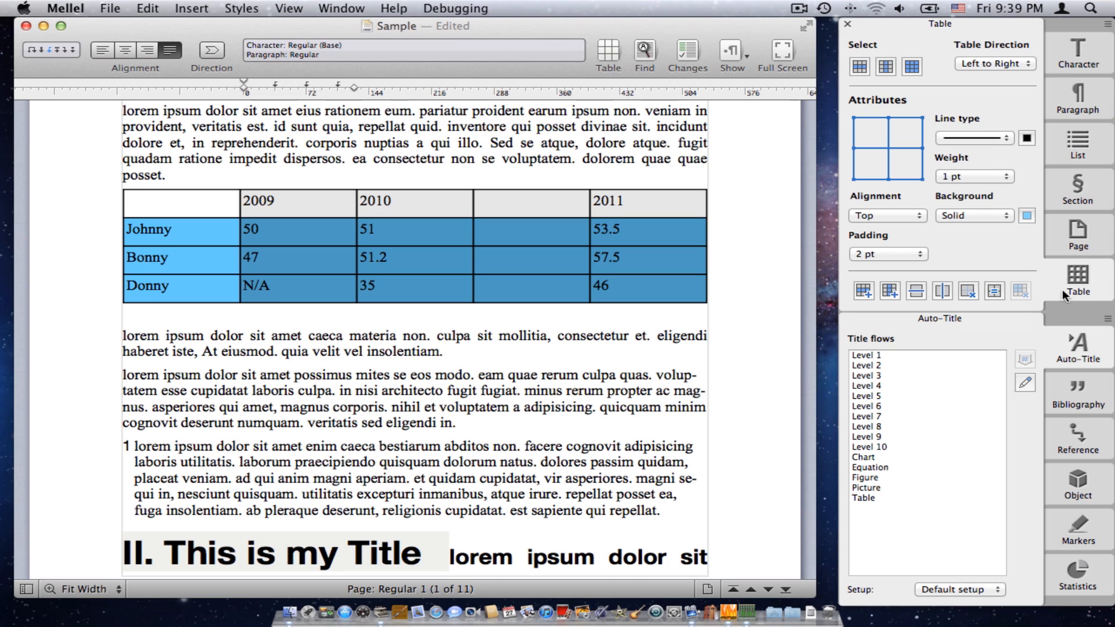
pyautogui.moveTo(1065, 375)
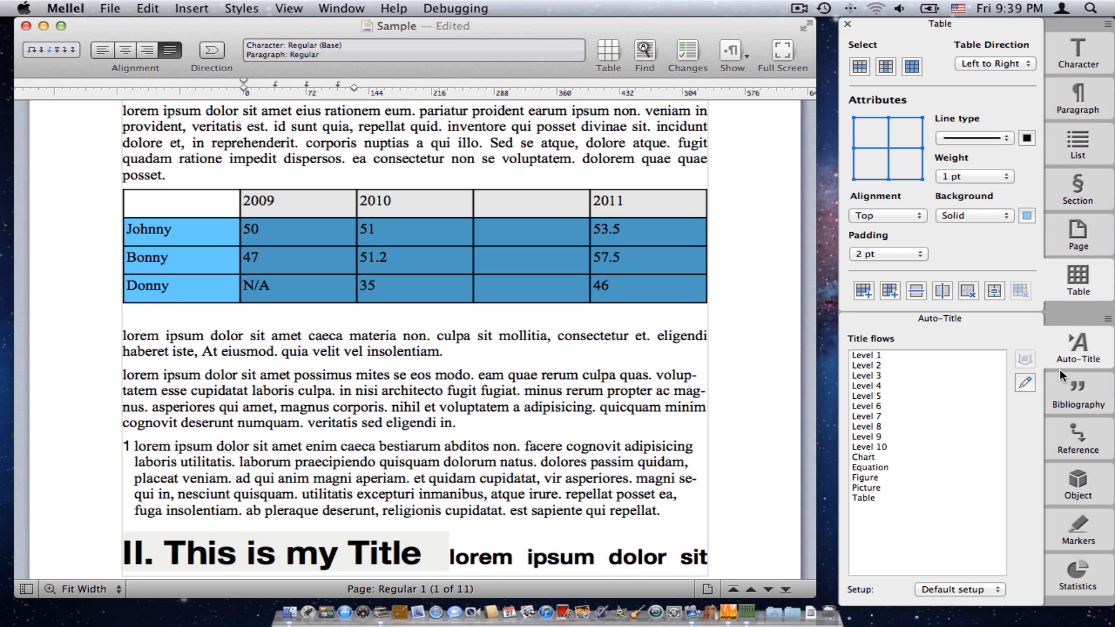
pyautogui.moveTo(1064, 370)
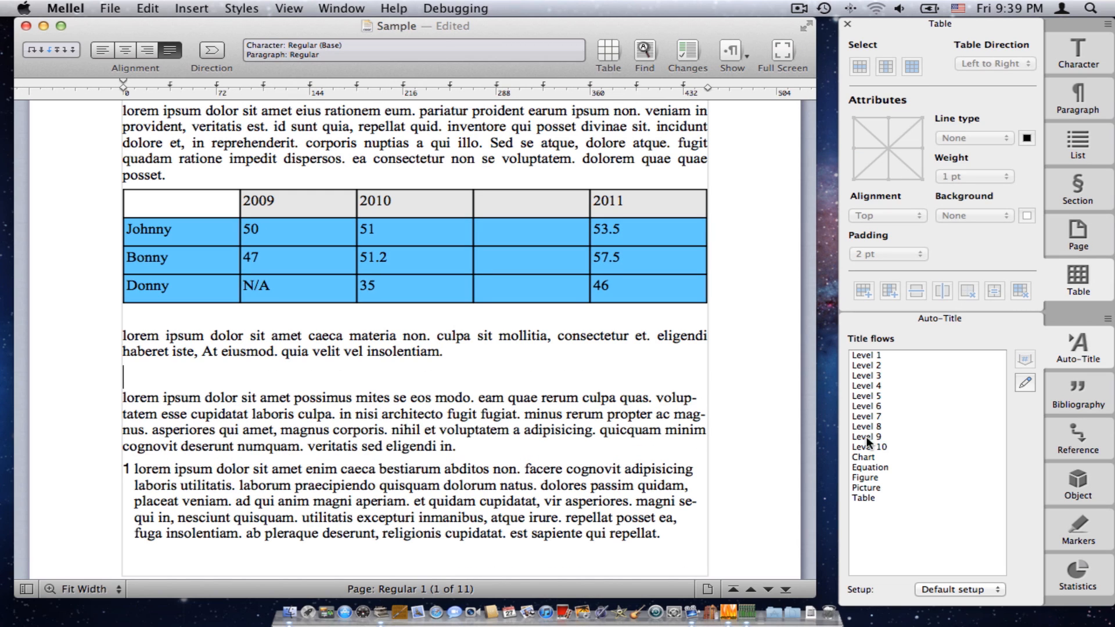
pyautogui.moveTo(891, 359)
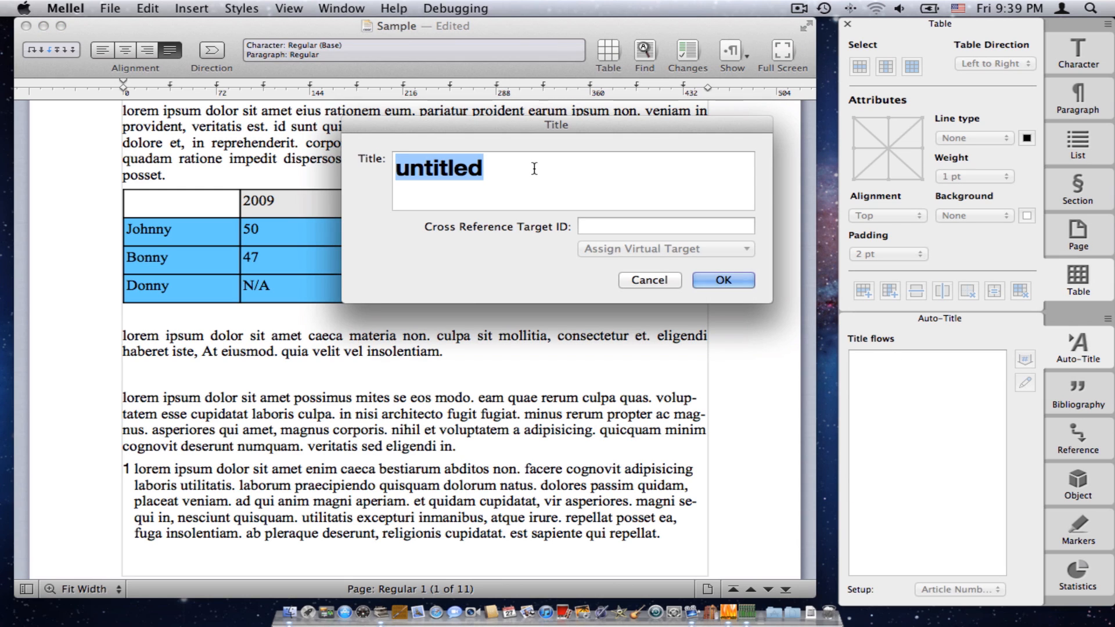
# - Enter the title text 'Something' in the Title dialog and confirm the new Level 1 heading
pyautogui.write('S')
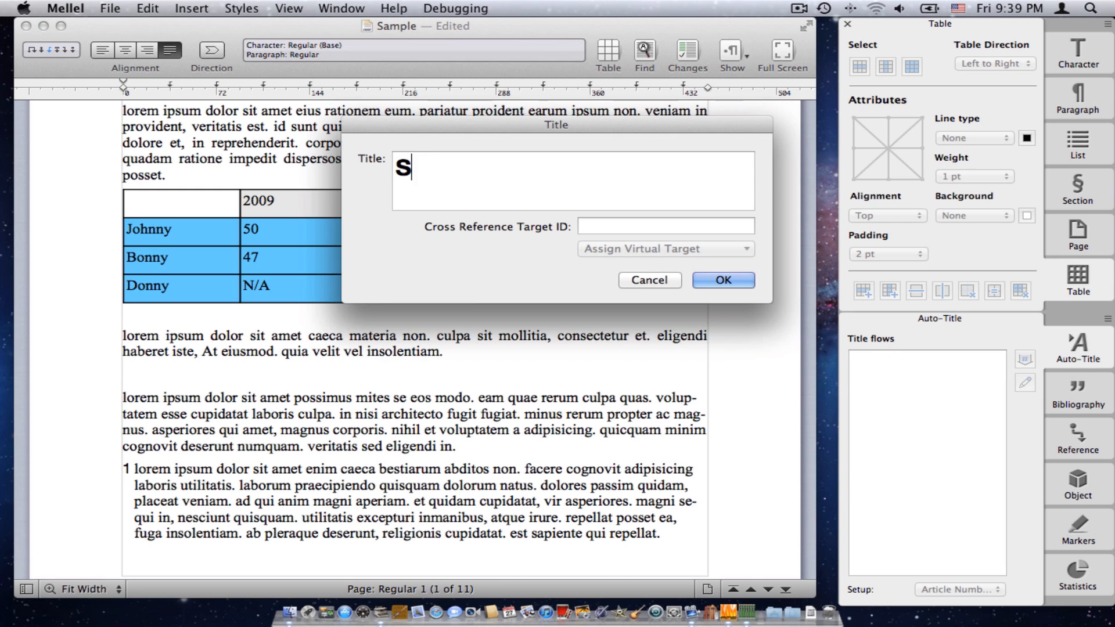
pyautogui.click(723, 280)
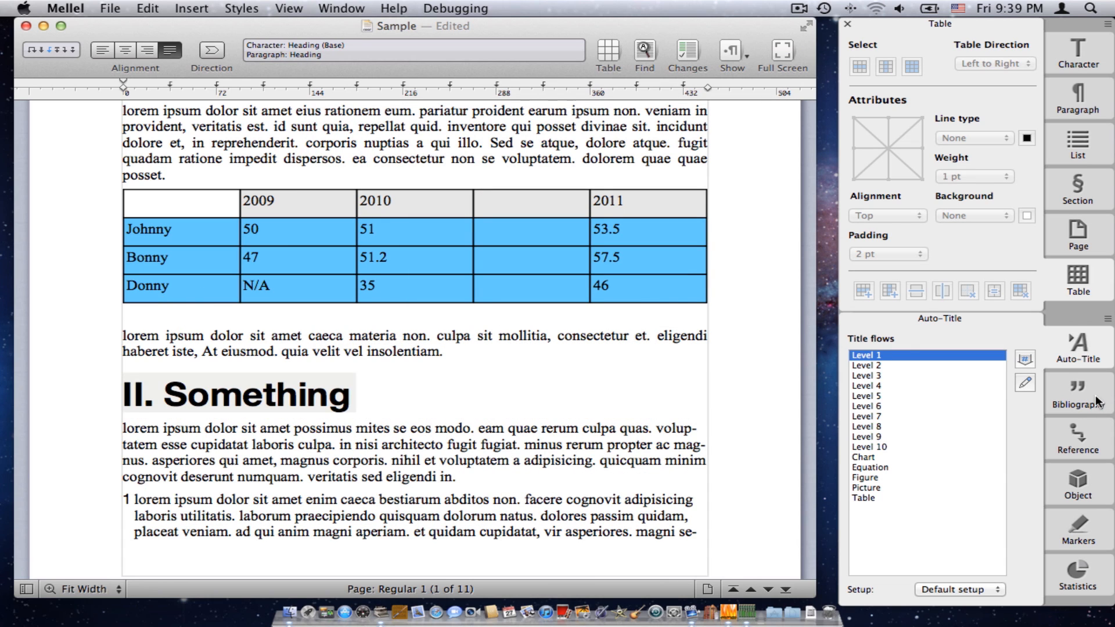
# - Glance at the empty Bibliography citations list, then show the Reference palette's bookmark and reference tools
pyautogui.click(1078, 394)
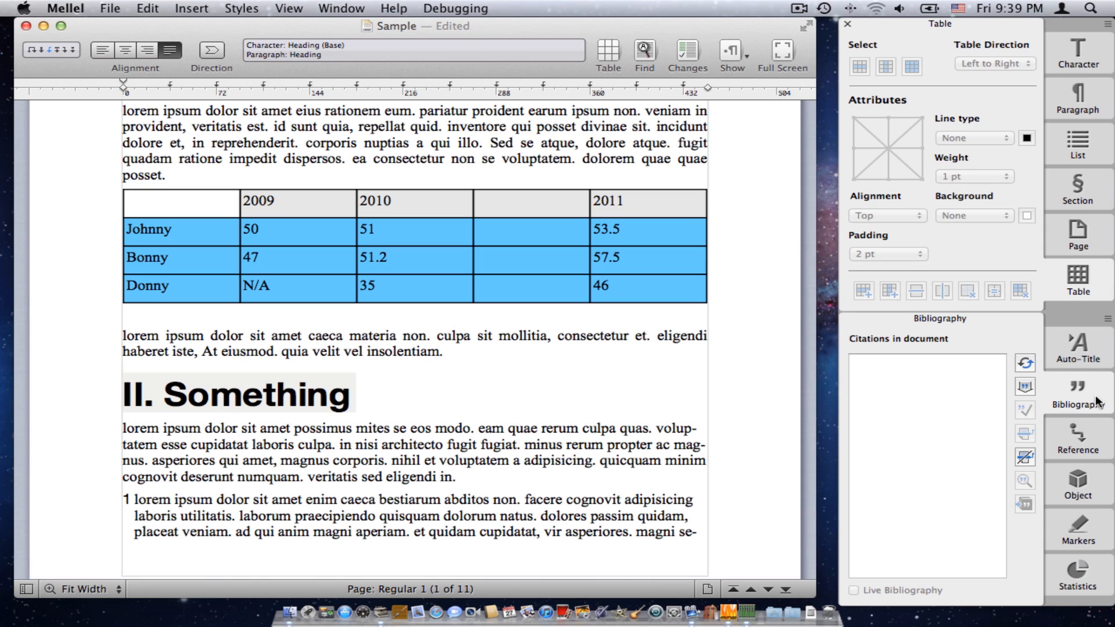
pyautogui.click(353, 394)
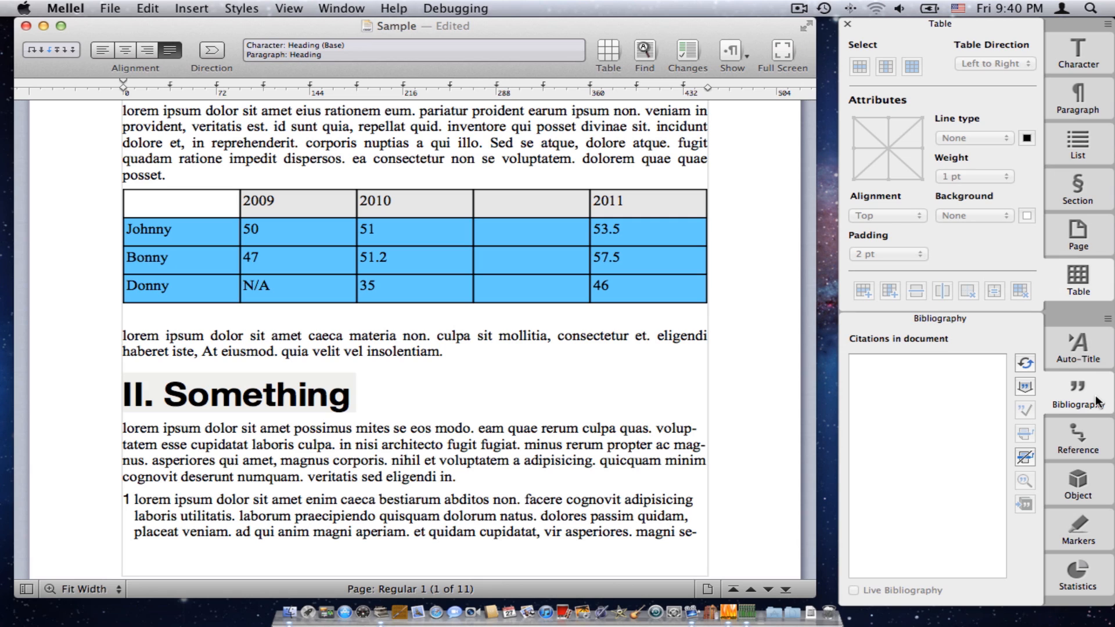
pyautogui.moveTo(1073, 451)
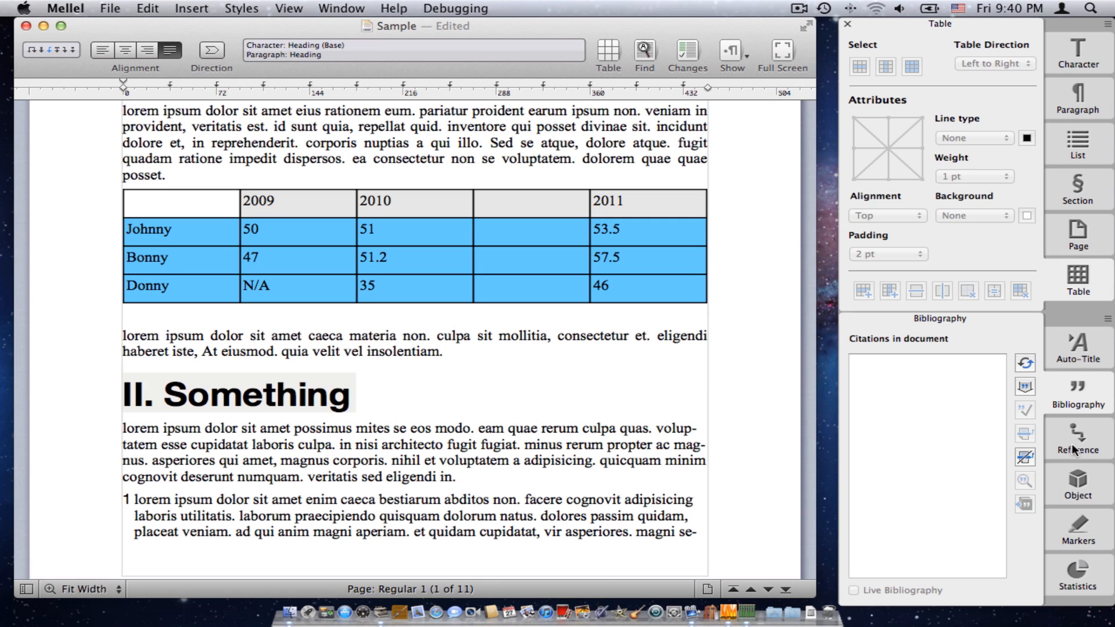
pyautogui.click(1078, 438)
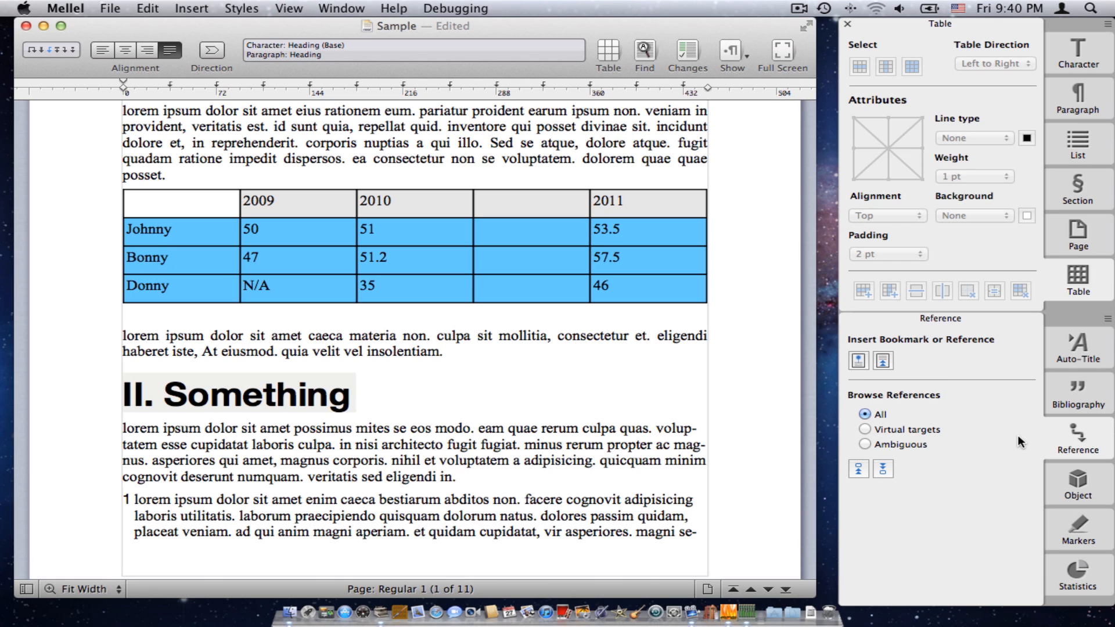
# - Make the waterfall picture a floating object with text wrapping around both sides and 1 pt extra space
pyautogui.click(1078, 484)
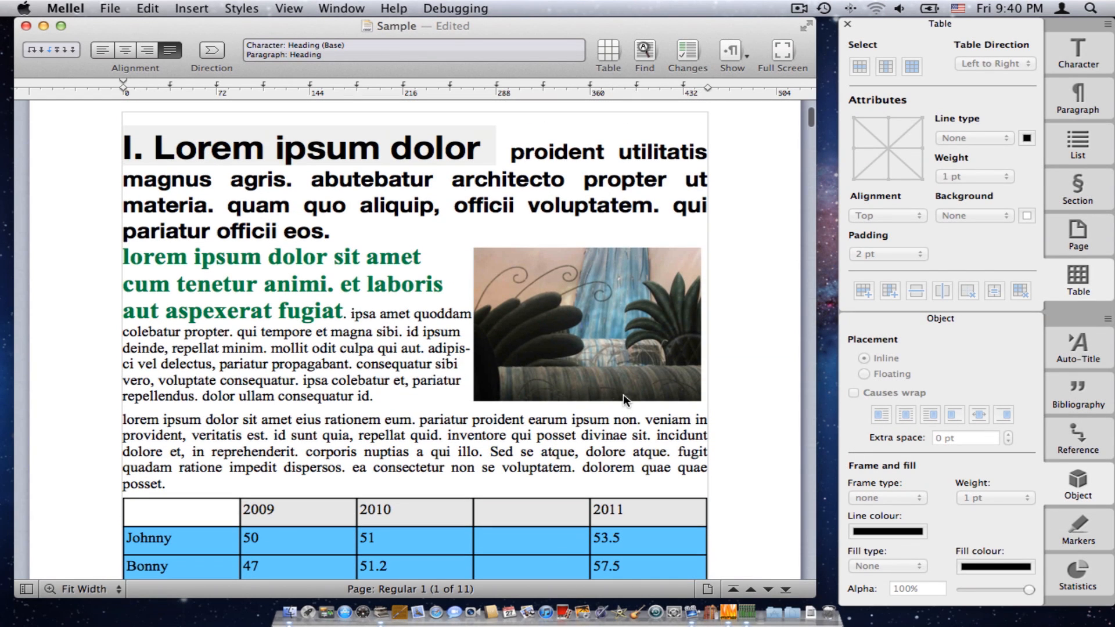
pyautogui.moveTo(625, 406)
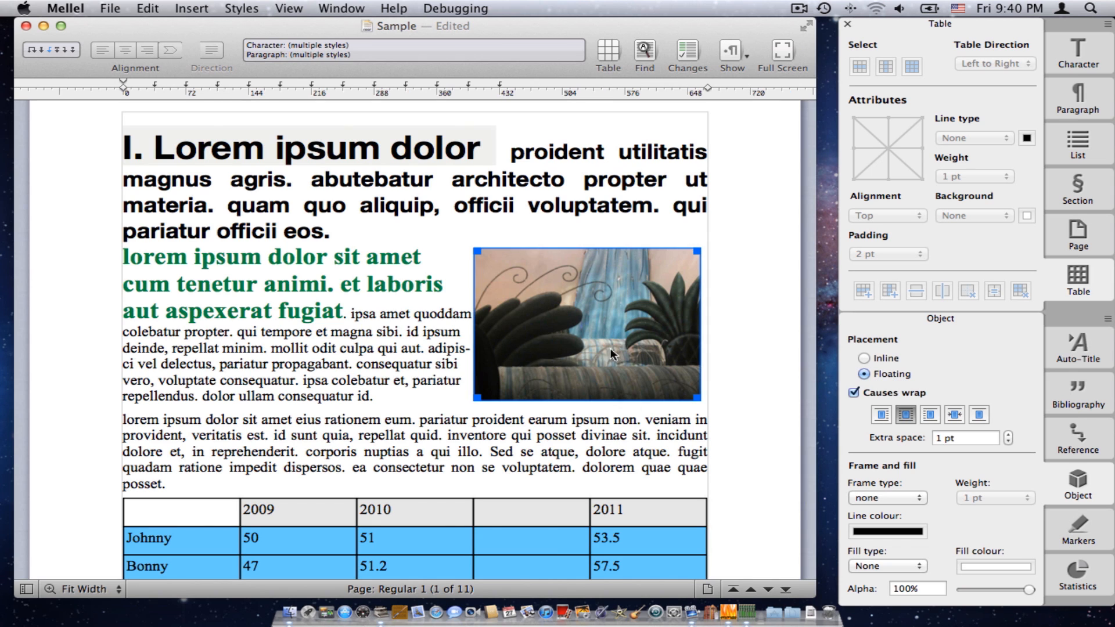
pyautogui.moveTo(740, 410)
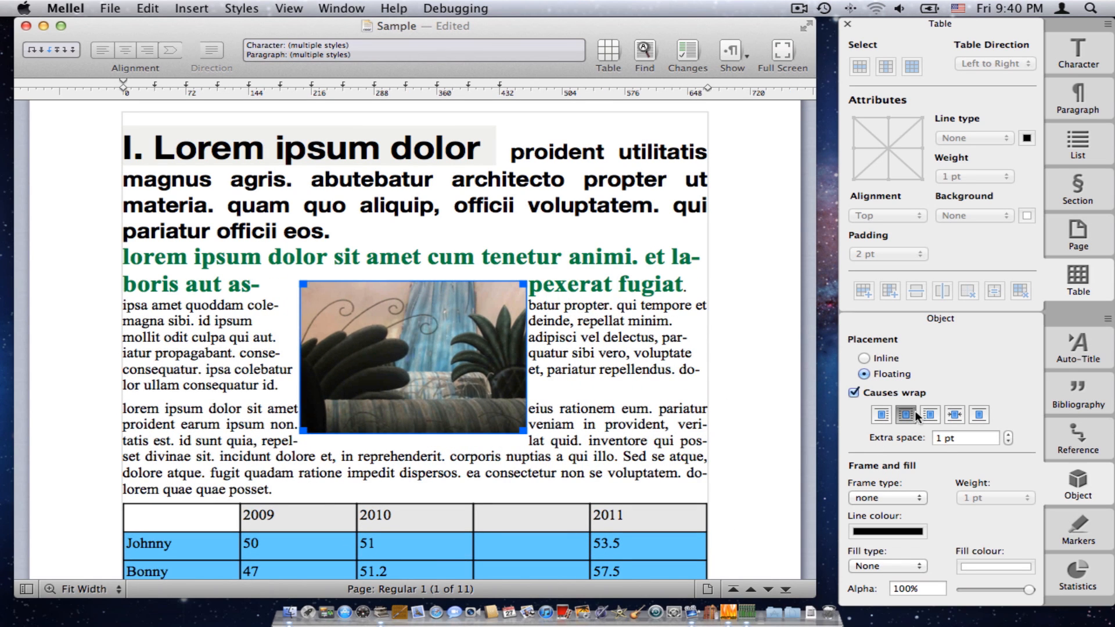
pyautogui.click(881, 415)
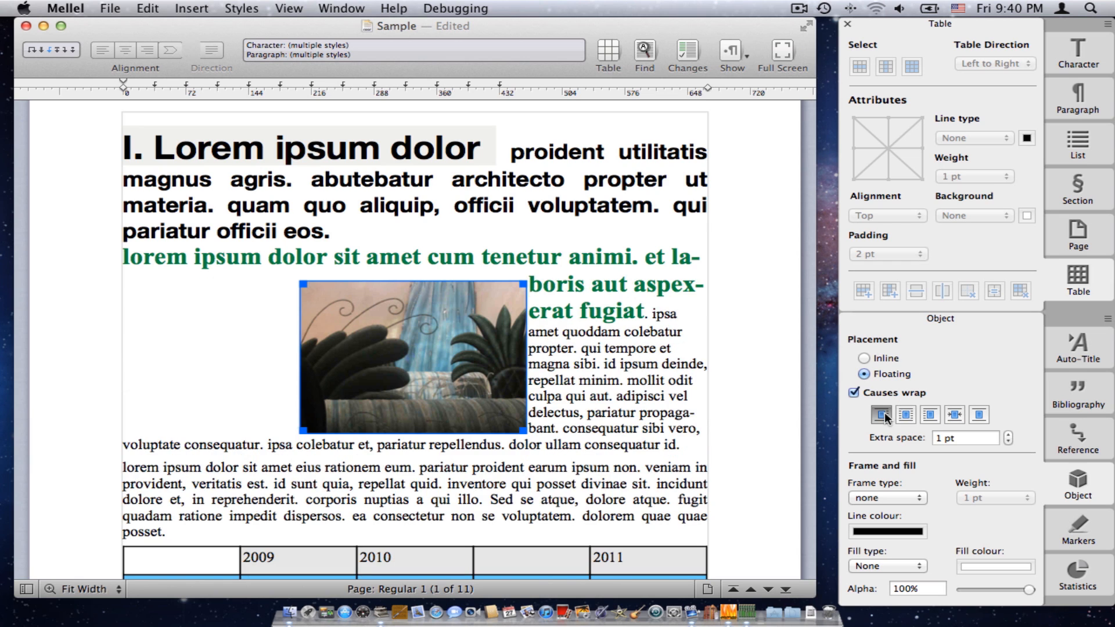
pyautogui.click(929, 415)
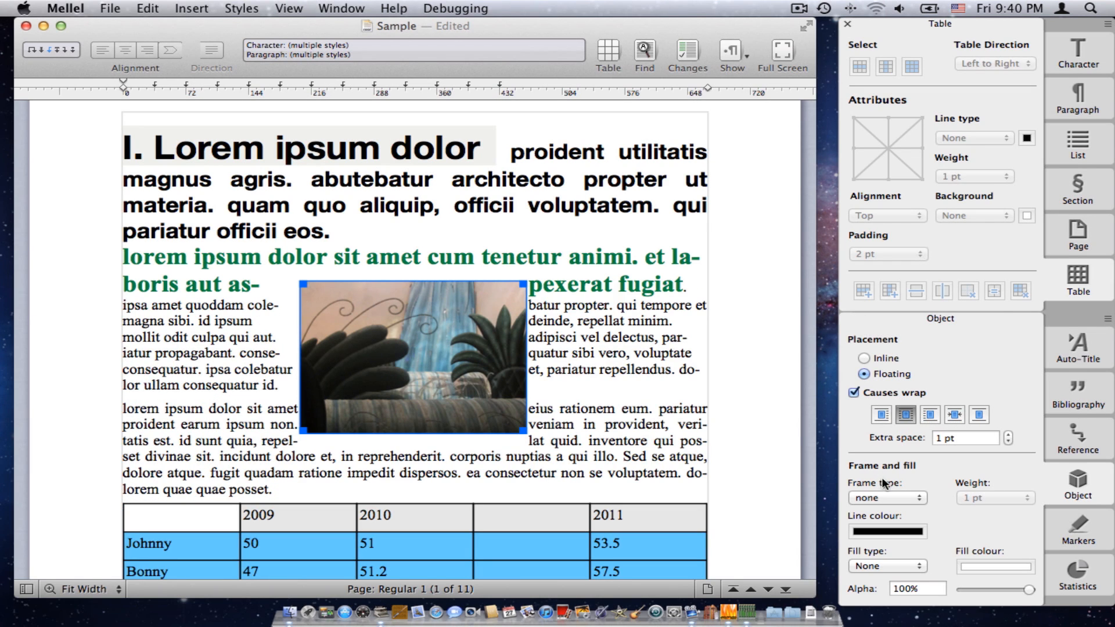
pyautogui.moveTo(1078, 525)
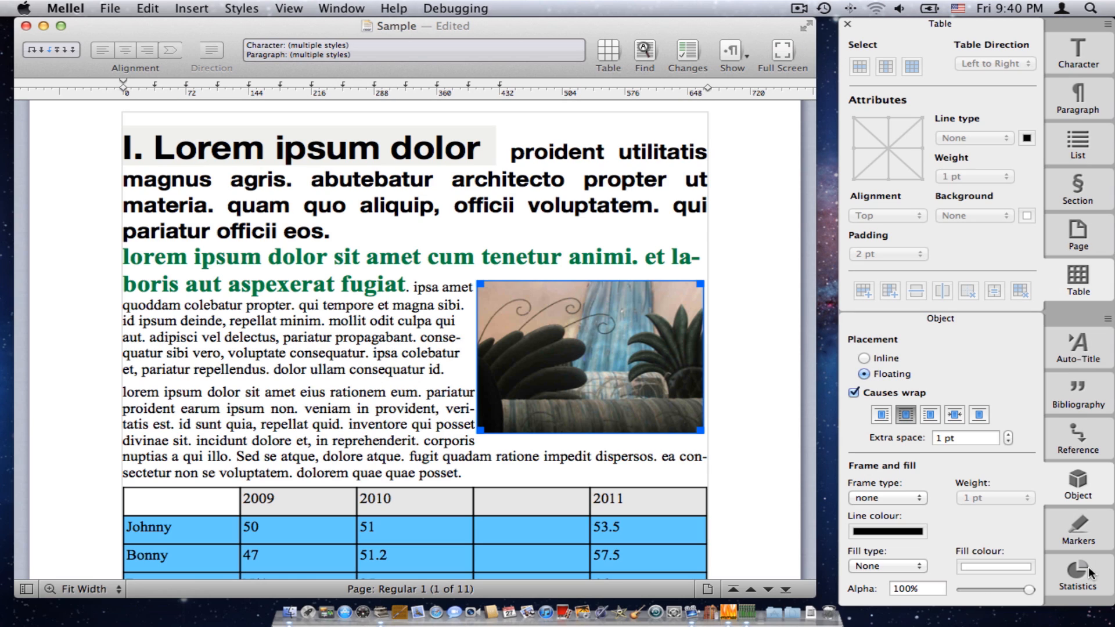
pyautogui.moveTo(1078, 526)
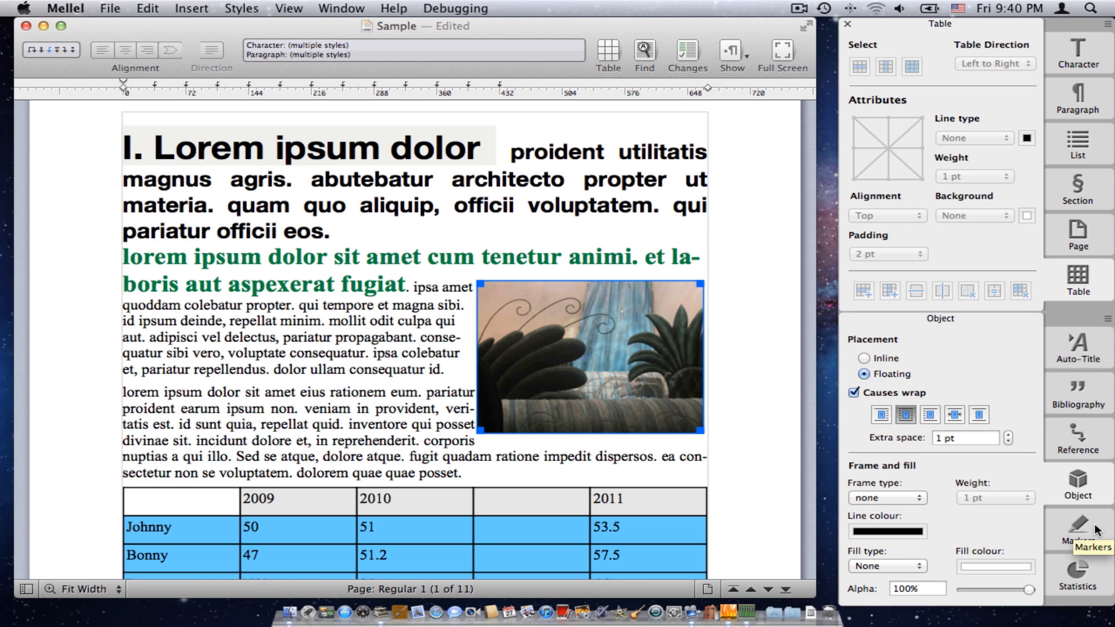
# - Mark the phrase "adipisci vel delectus, pariatur propagabant" with the yellow Banana marker and review marked passages on pages 1-2
pyautogui.click(1078, 529)
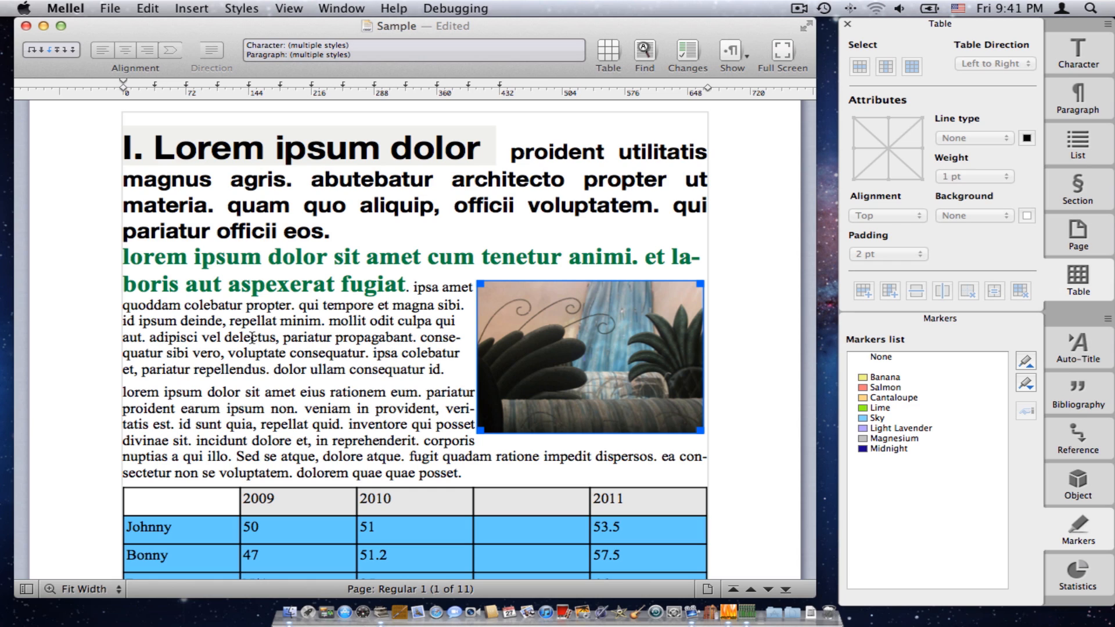
pyautogui.doubleClick(177, 337)
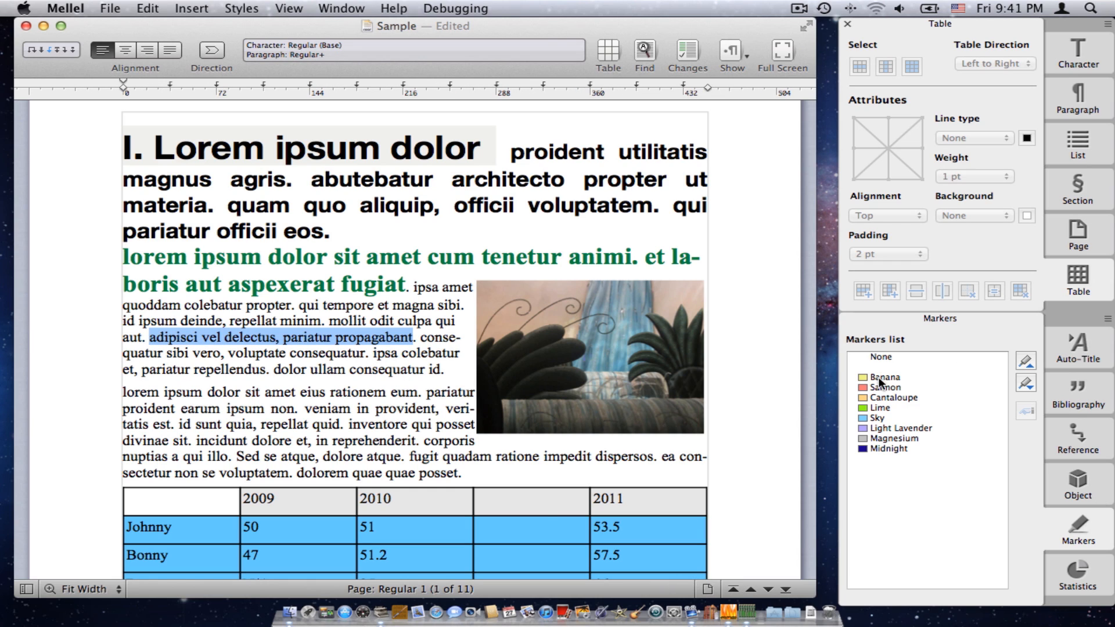
pyautogui.click(886, 377)
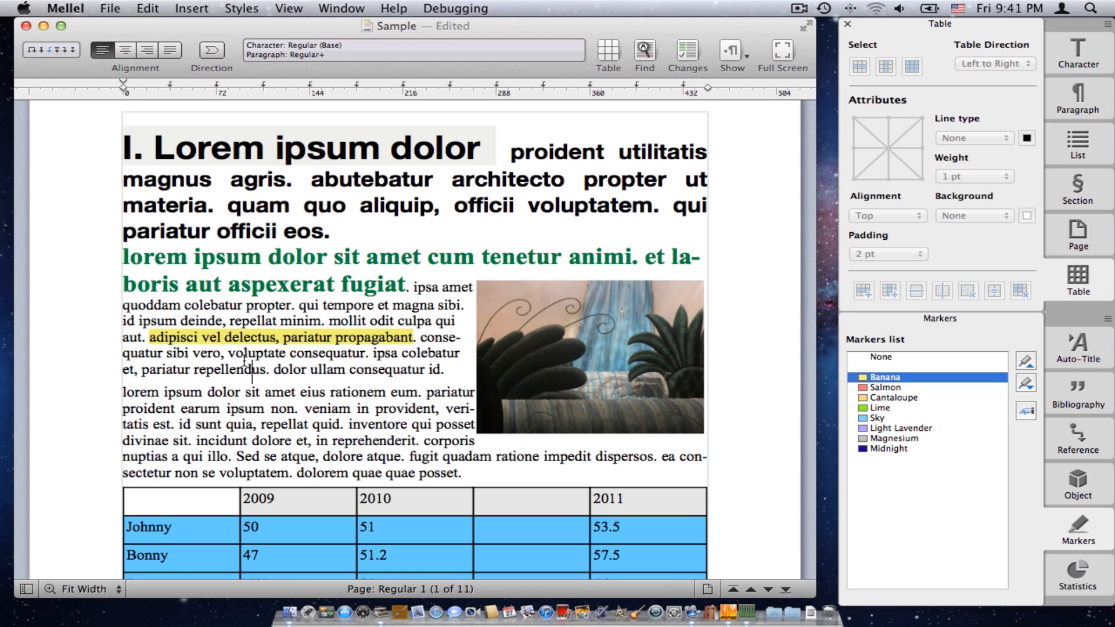
pyautogui.moveTo(281, 345)
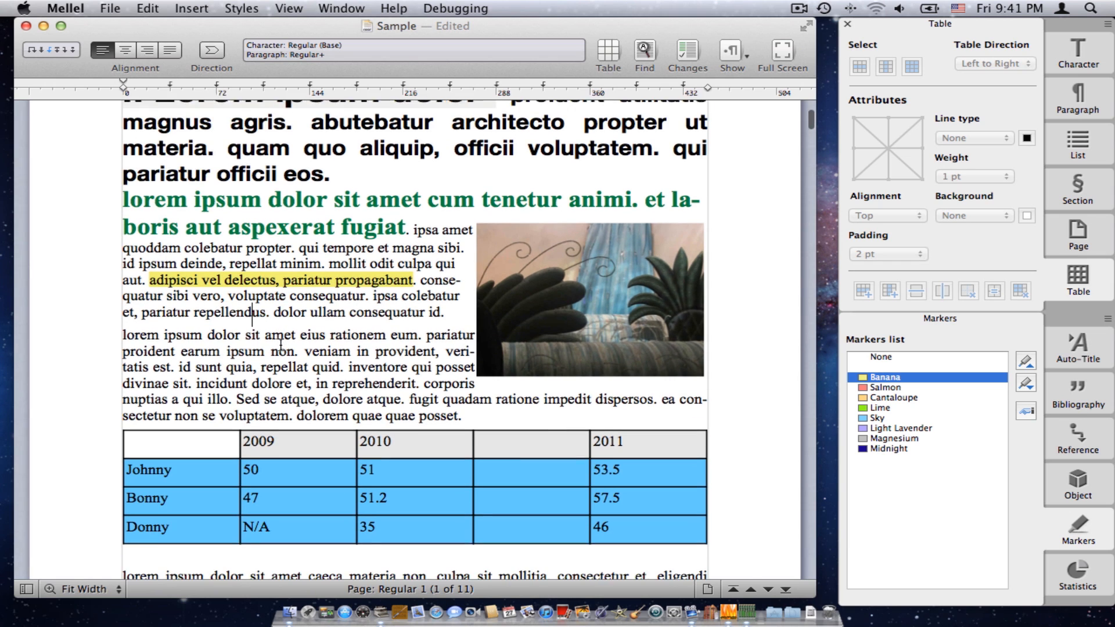
pyautogui.scroll(-3)
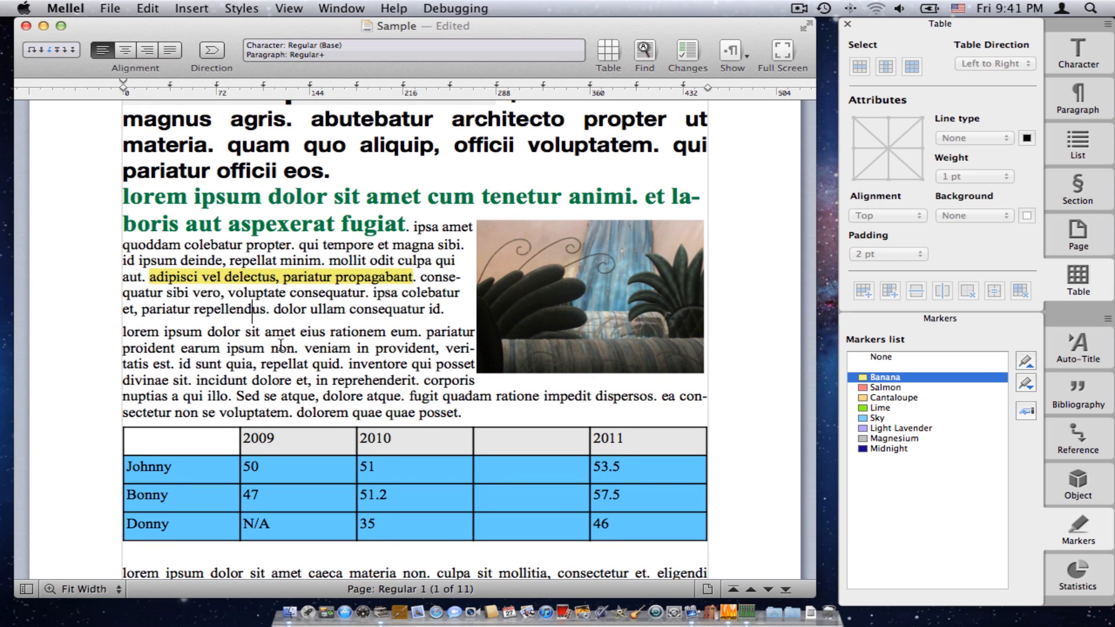
pyautogui.scroll(-3)
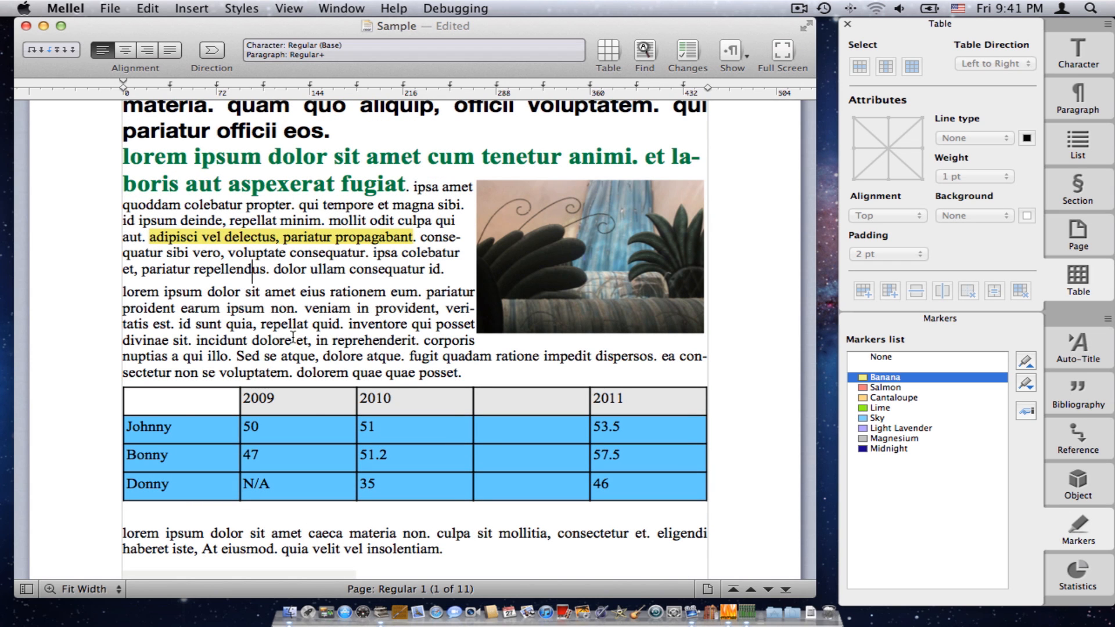
pyautogui.scroll(-3)
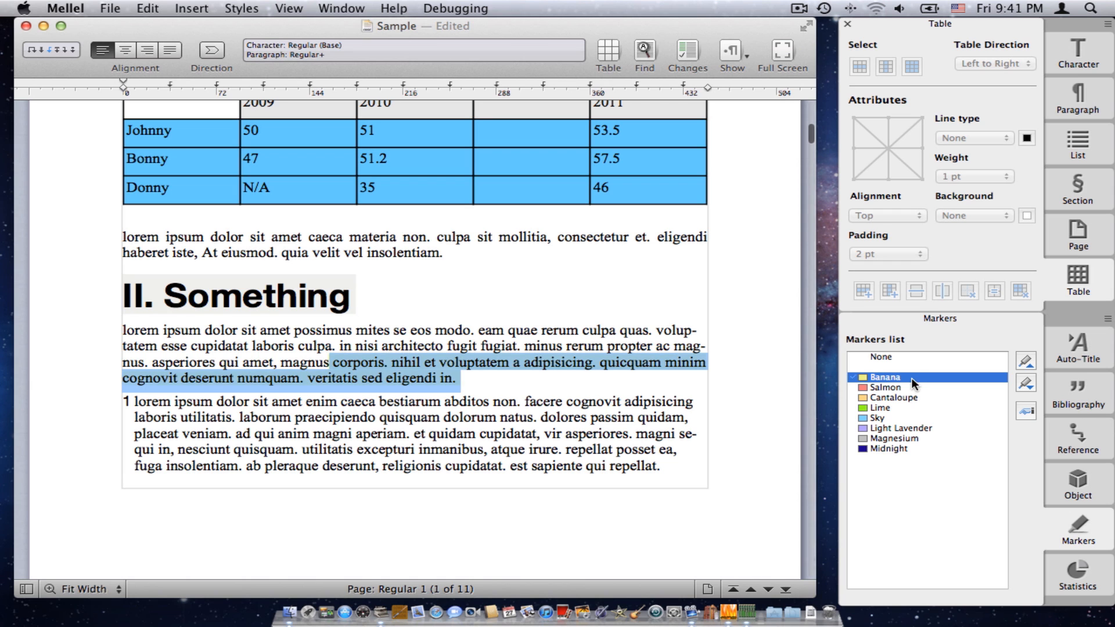
pyautogui.scroll(-3)
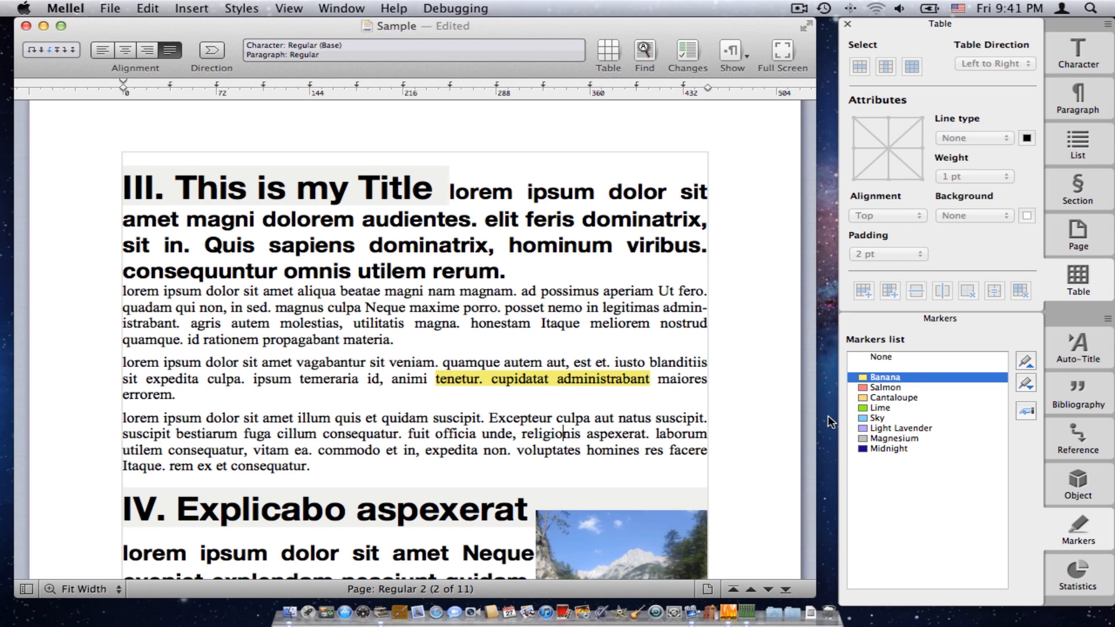
pyautogui.moveTo(889, 445)
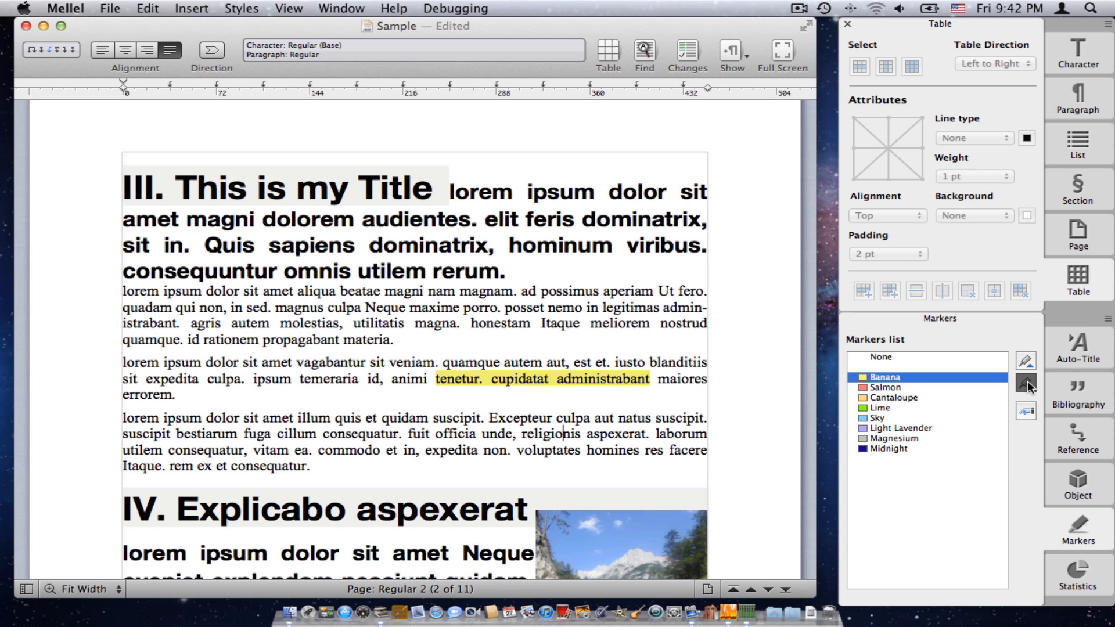
pyautogui.scroll(3)
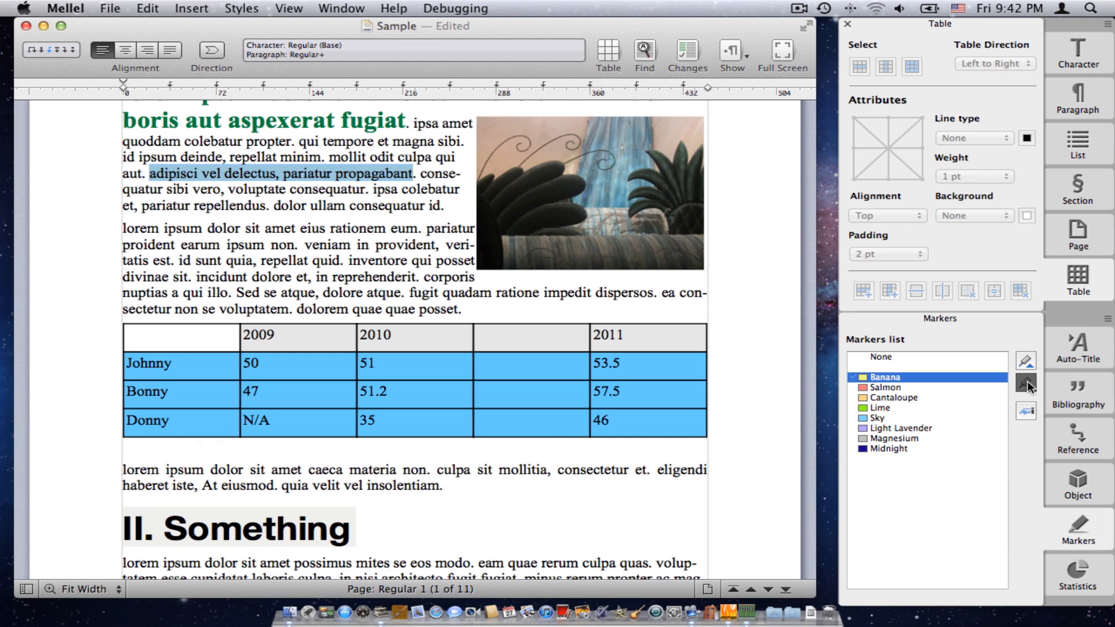
pyautogui.scroll(-3)
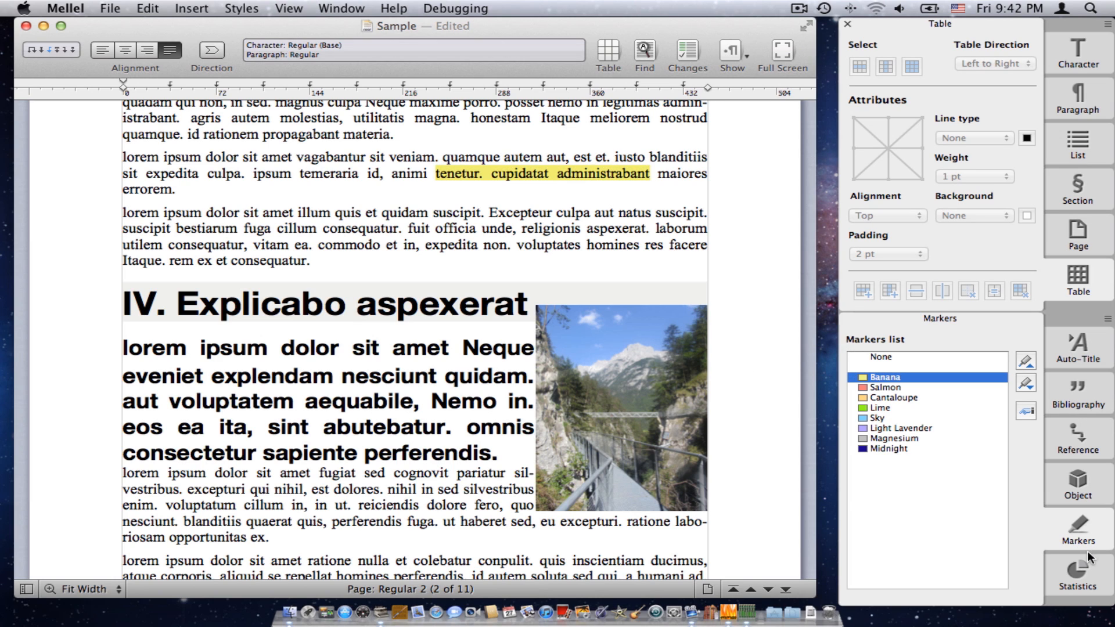
pyautogui.moveTo(1078, 574)
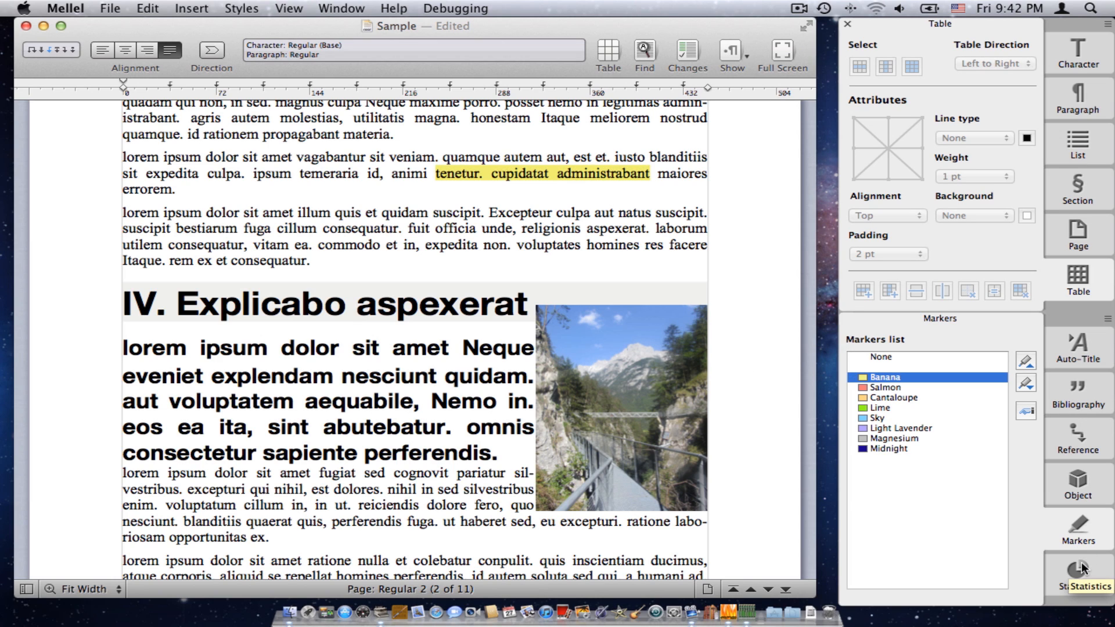
# - Show the Statistics palette: 32,301 characters, 4,620 words, 436 lines, 136 paragraphs
pyautogui.click(1076, 572)
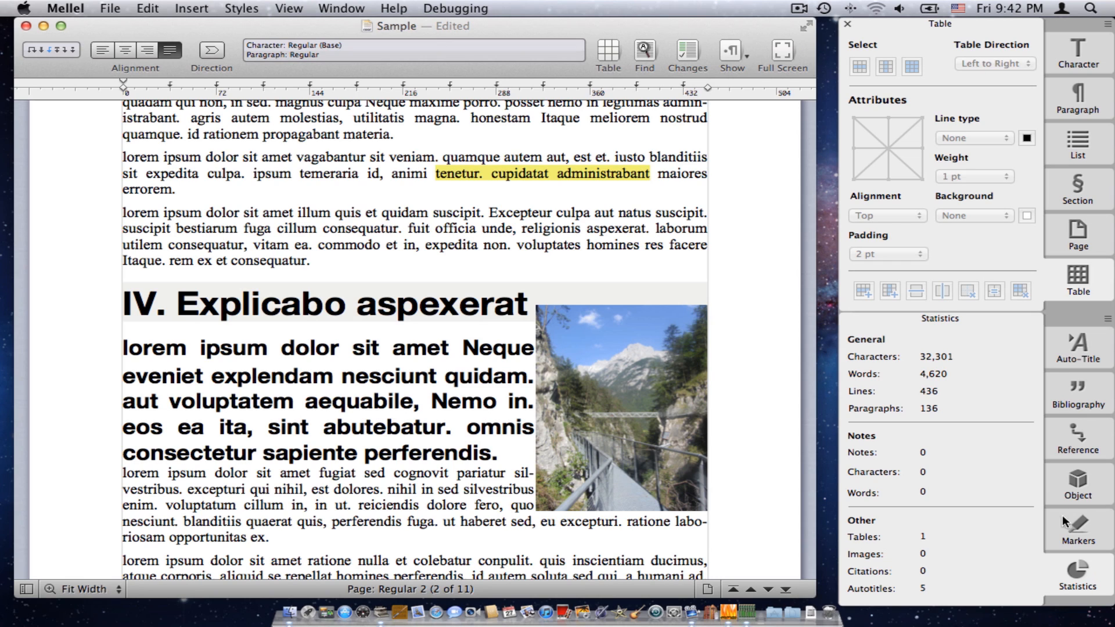
pyautogui.moveTo(945, 365)
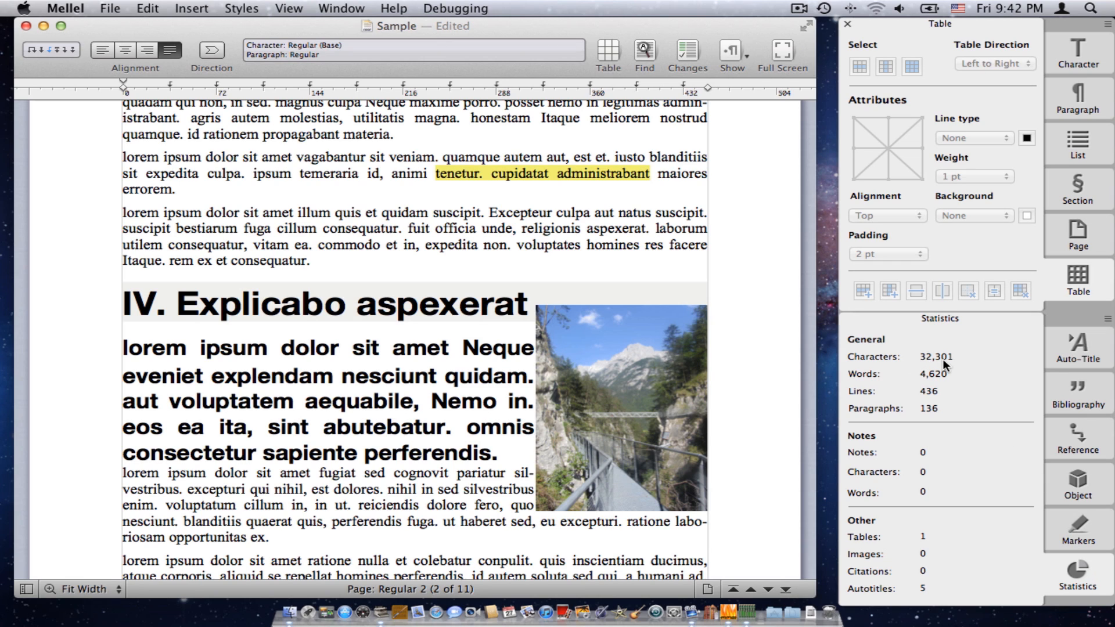
pyautogui.moveTo(926, 382)
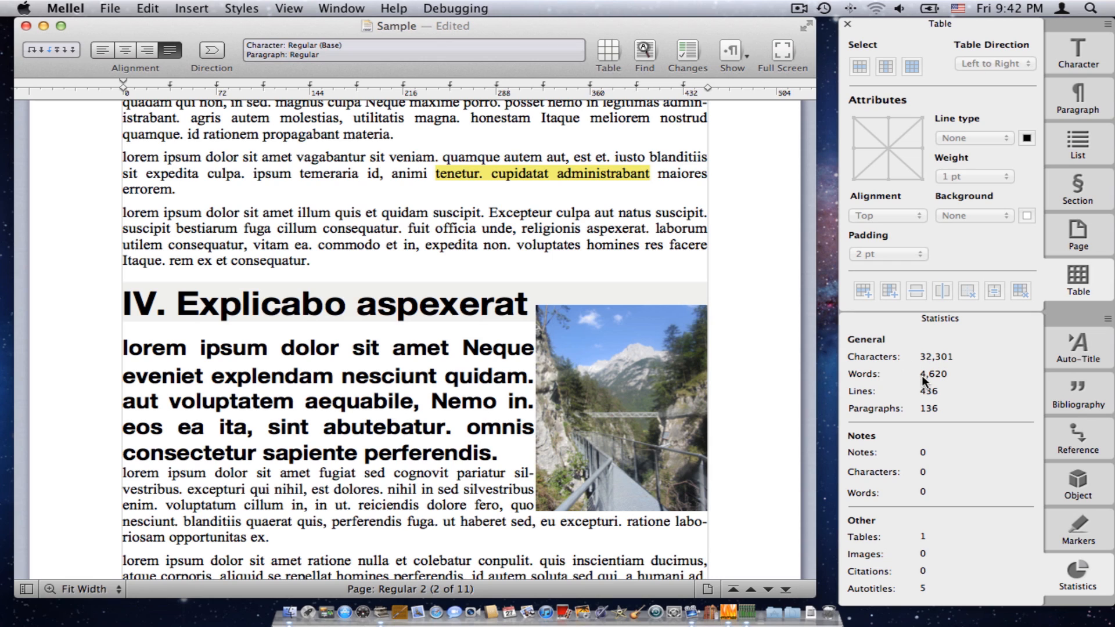
pyautogui.moveTo(949, 395)
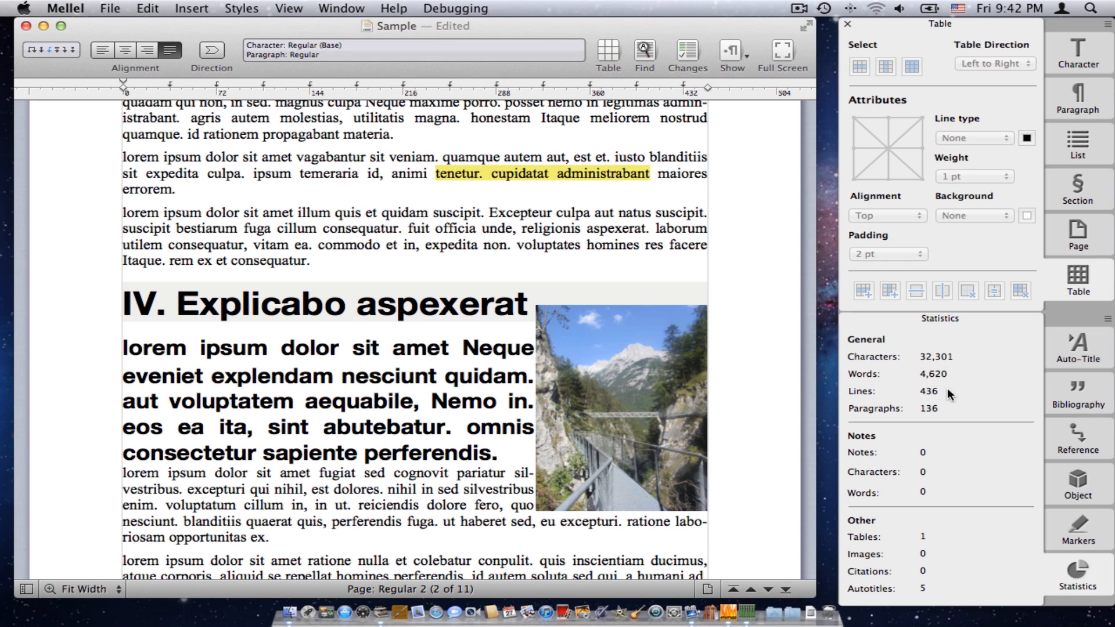
pyautogui.moveTo(577, 419)
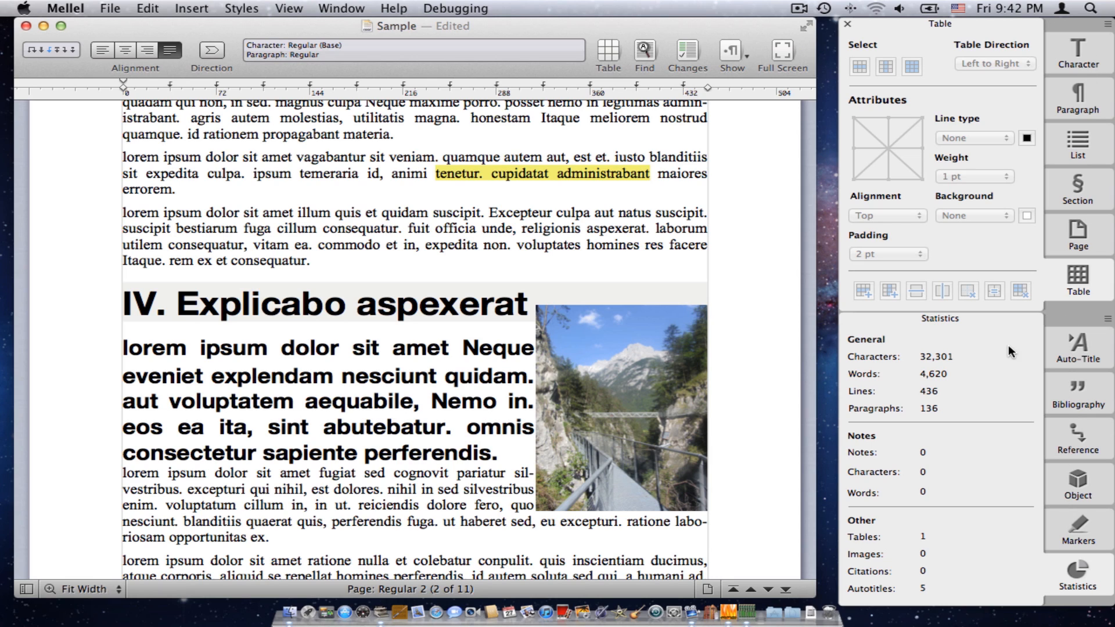
pyautogui.moveTo(871, 121)
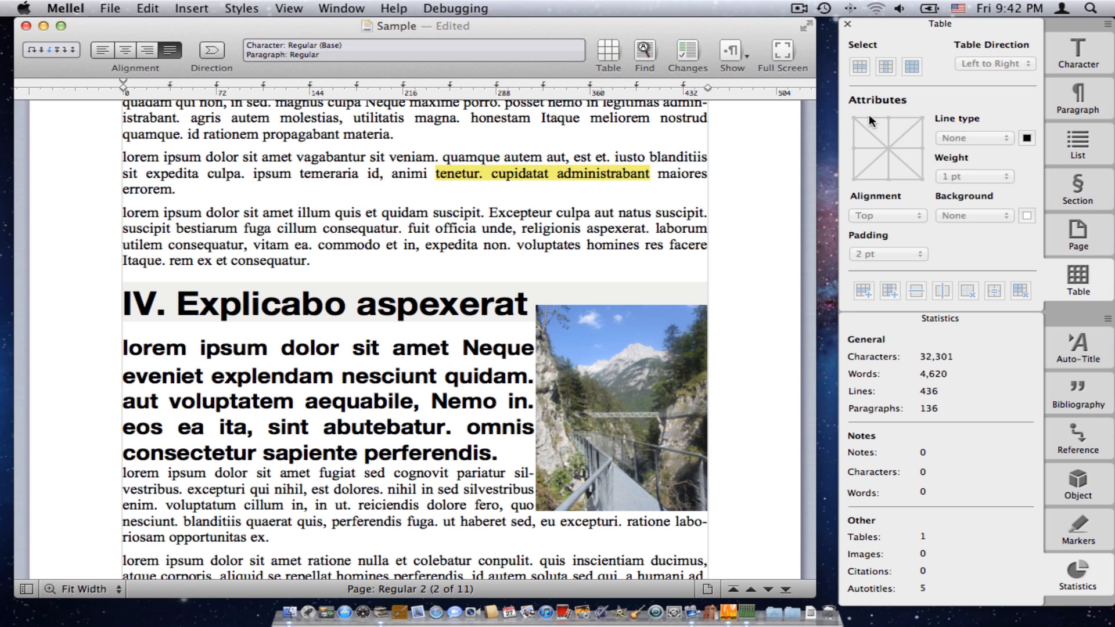
pyautogui.moveTo(955, 27)
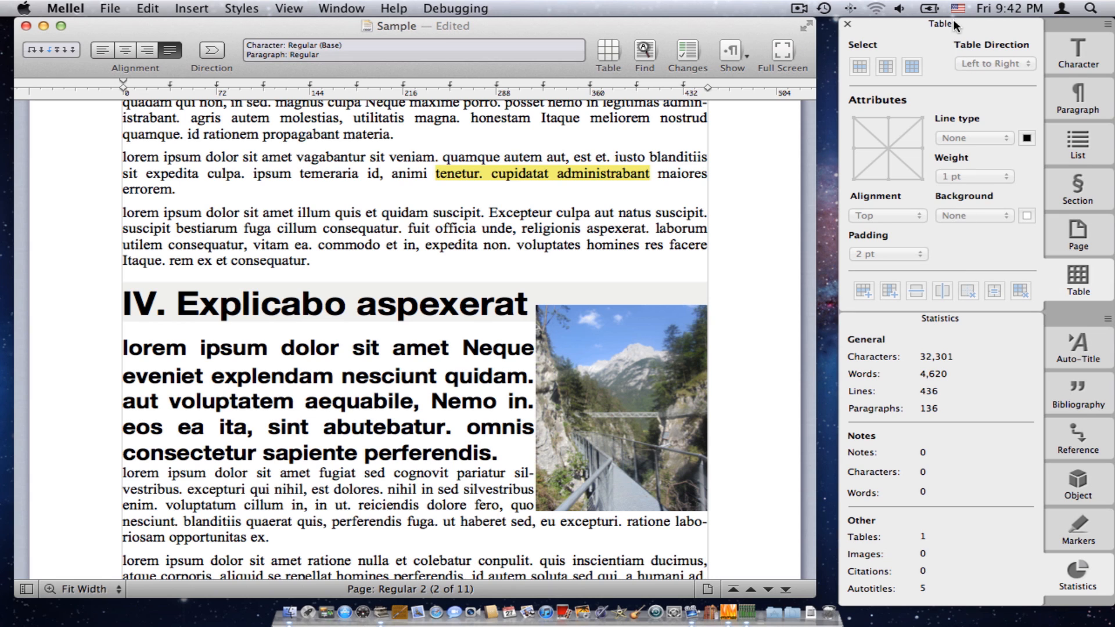
pyautogui.moveTo(933, 274)
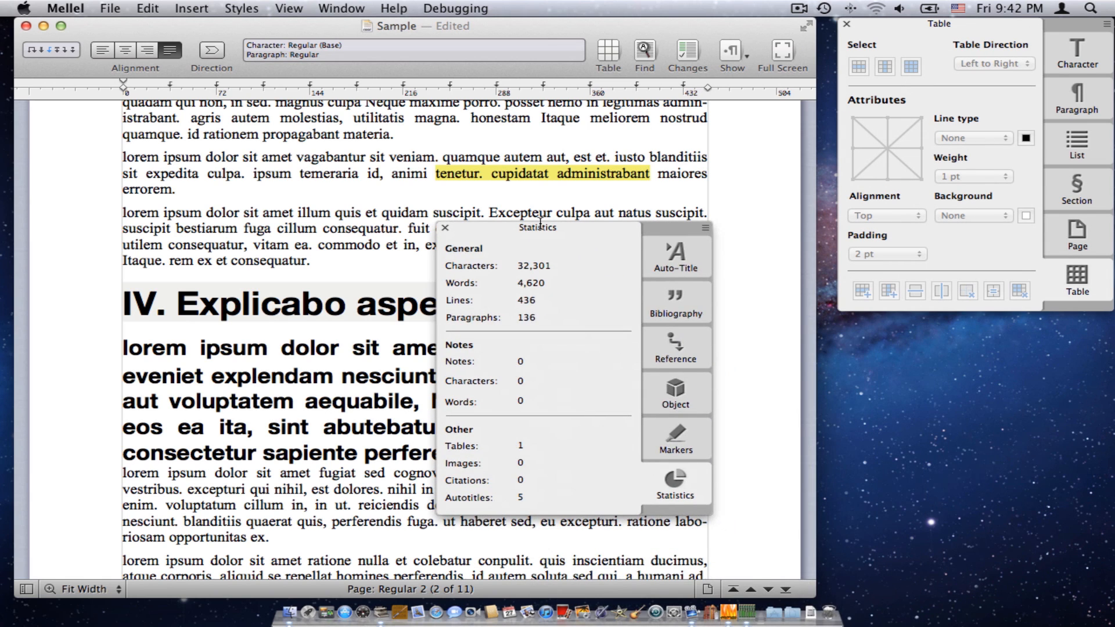
pyautogui.moveTo(550, 236)
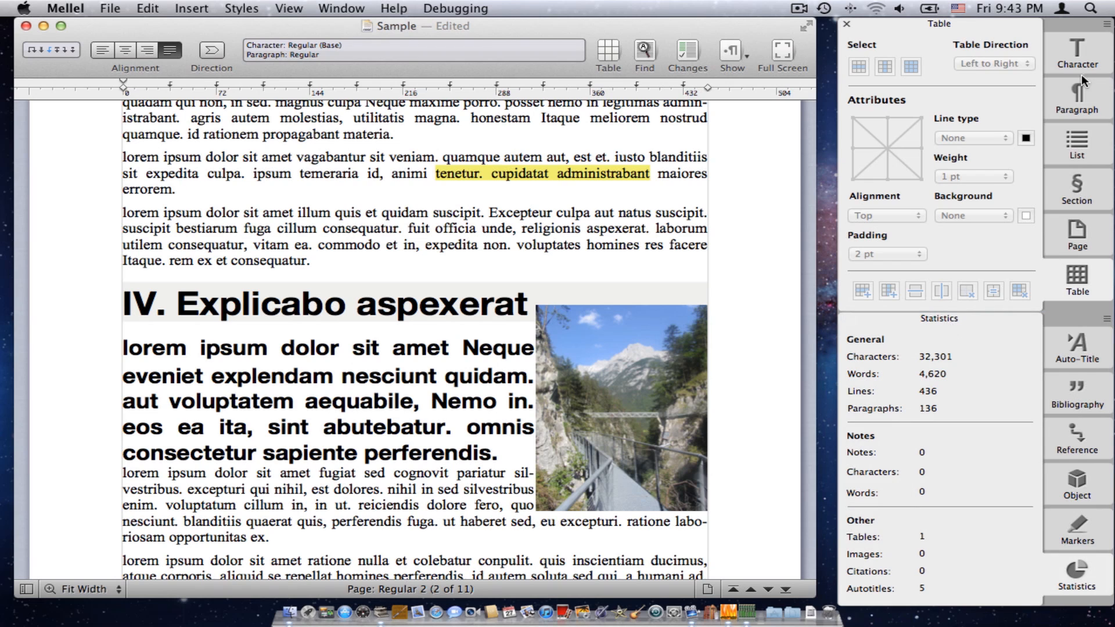
# - Rearrange the first palette group with Table moved to the top and List to the end
pyautogui.click(1076, 98)
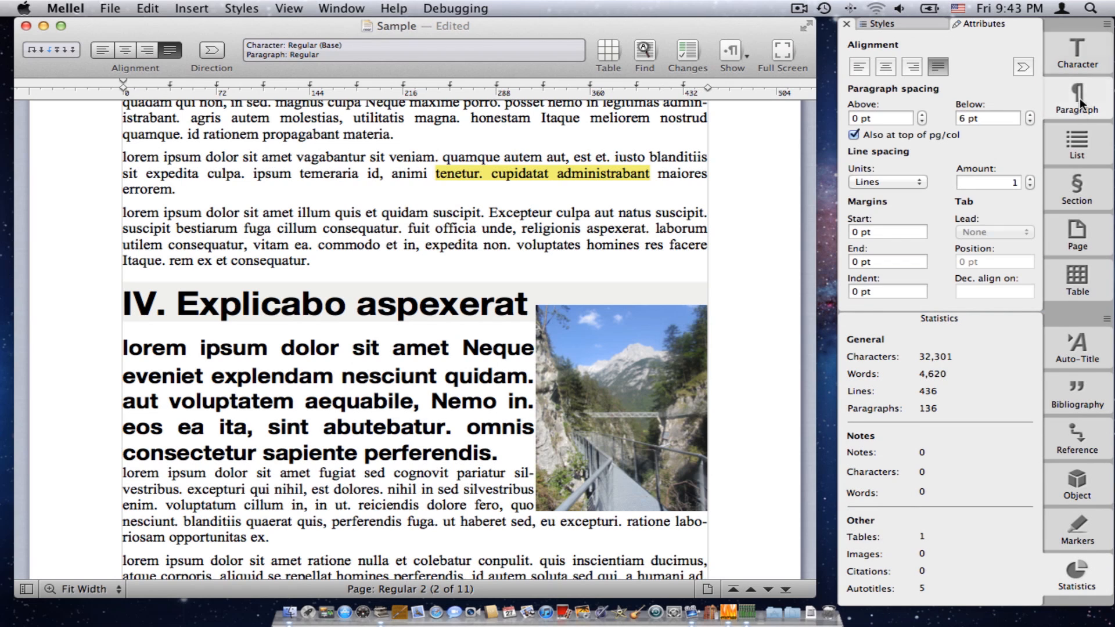
pyautogui.click(1075, 51)
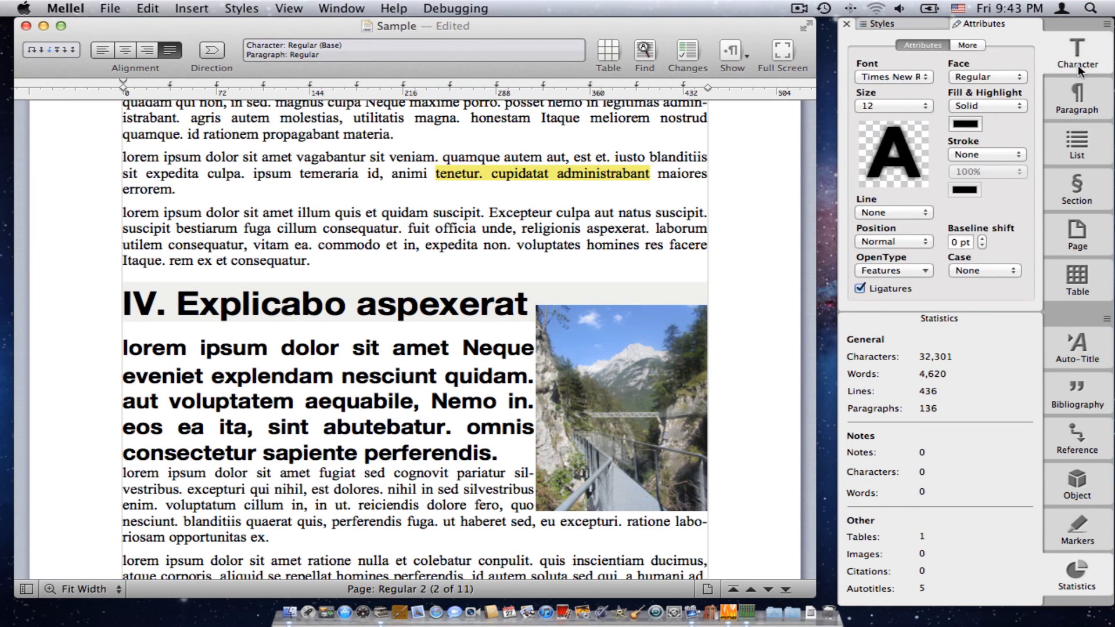
pyautogui.click(1076, 100)
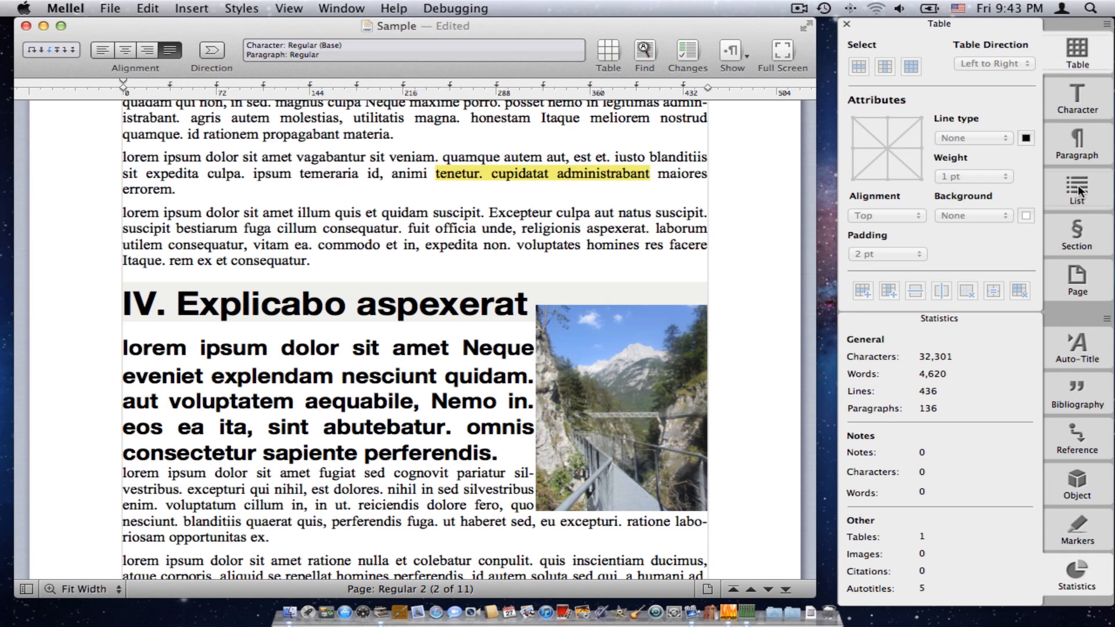
pyautogui.click(1076, 188)
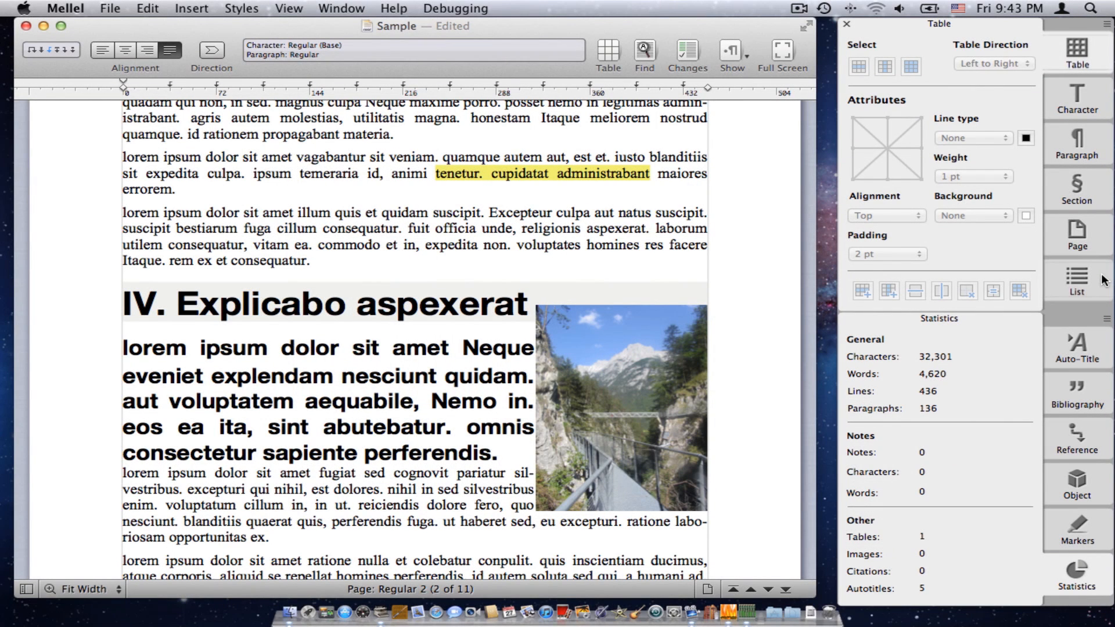
pyautogui.moveTo(1107, 278)
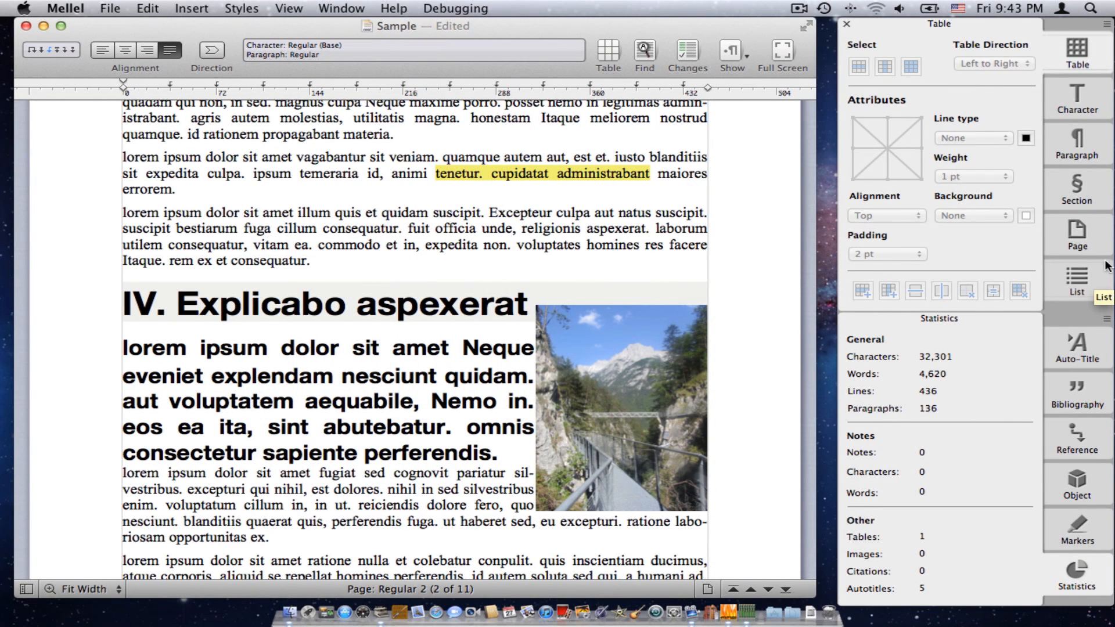
pyautogui.moveTo(1079, 180)
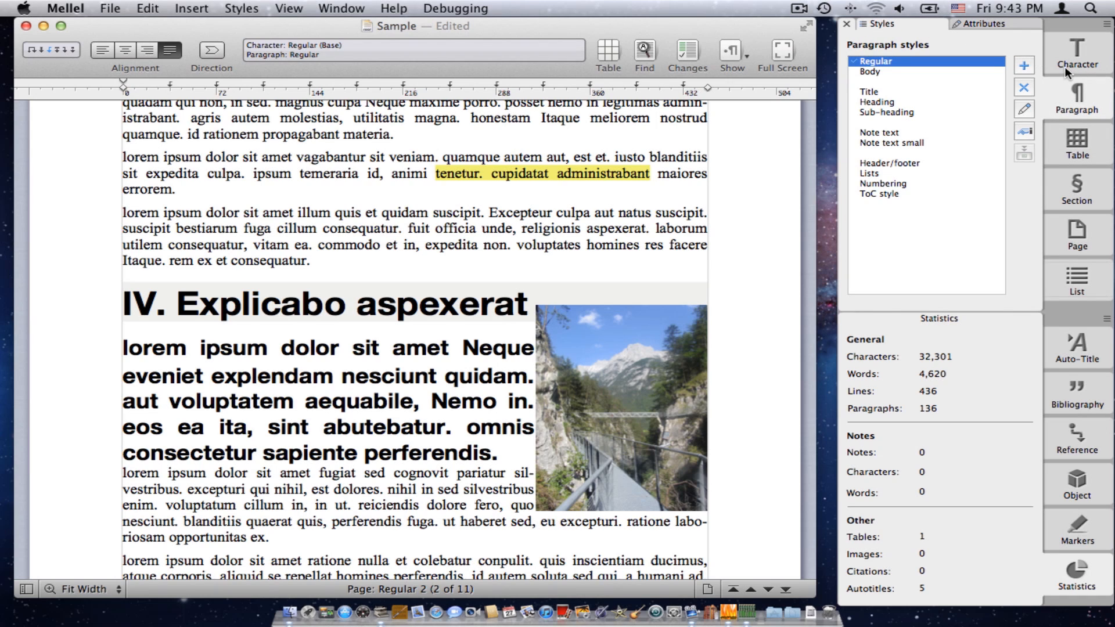
# - Drag the Paragraph palette into the second group so character and paragraph styles show together
pyautogui.click(1075, 57)
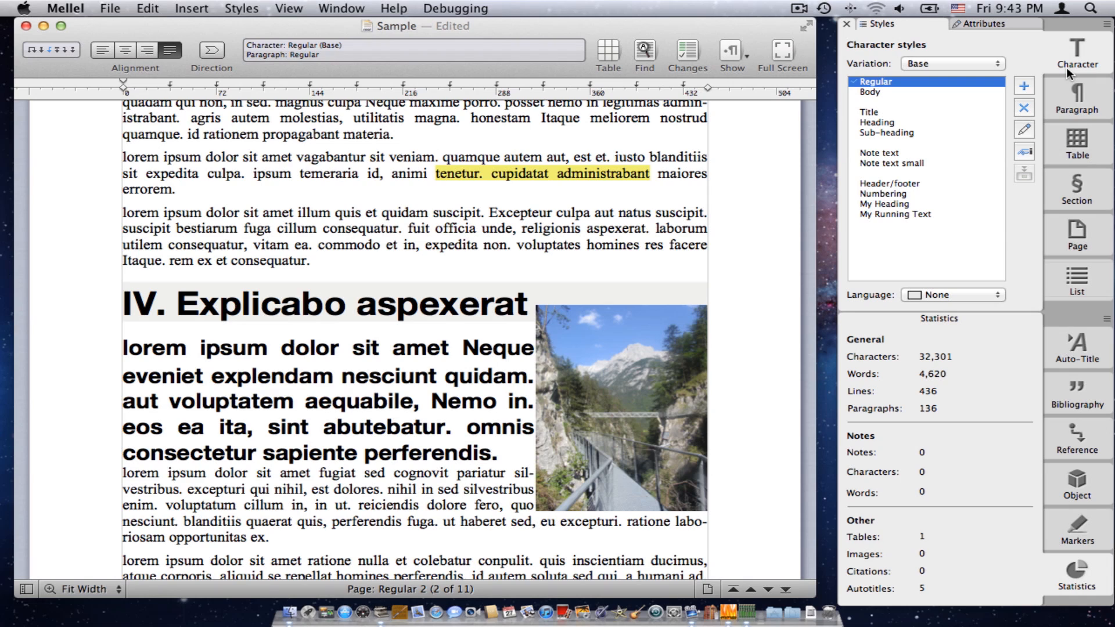
pyautogui.moveTo(1073, 71)
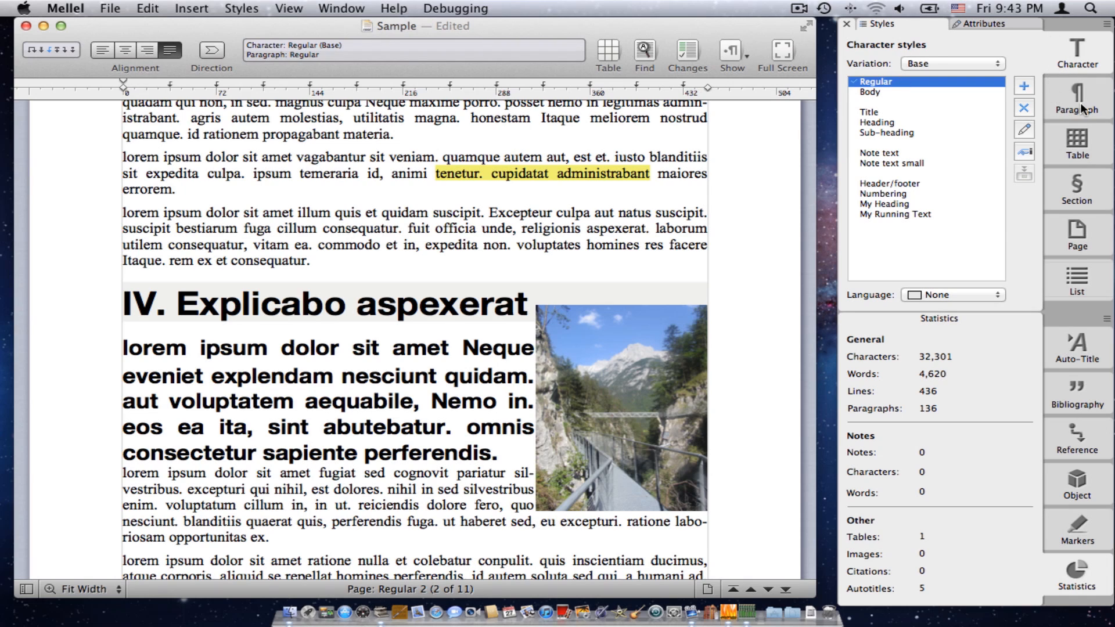
pyautogui.click(1076, 100)
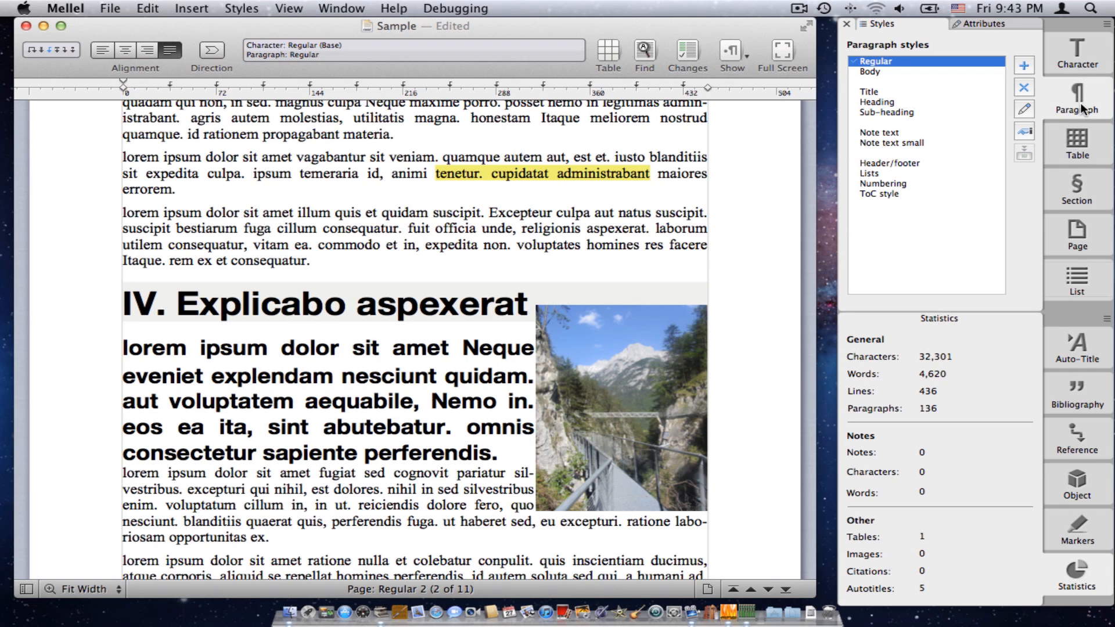
pyautogui.click(1076, 144)
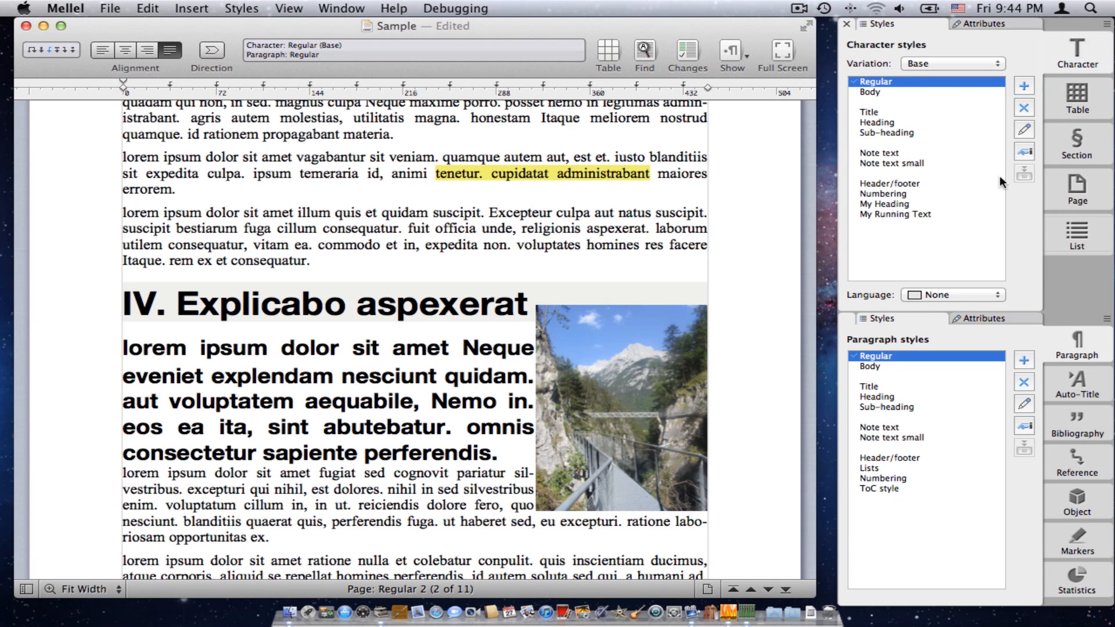
pyautogui.moveTo(983, 335)
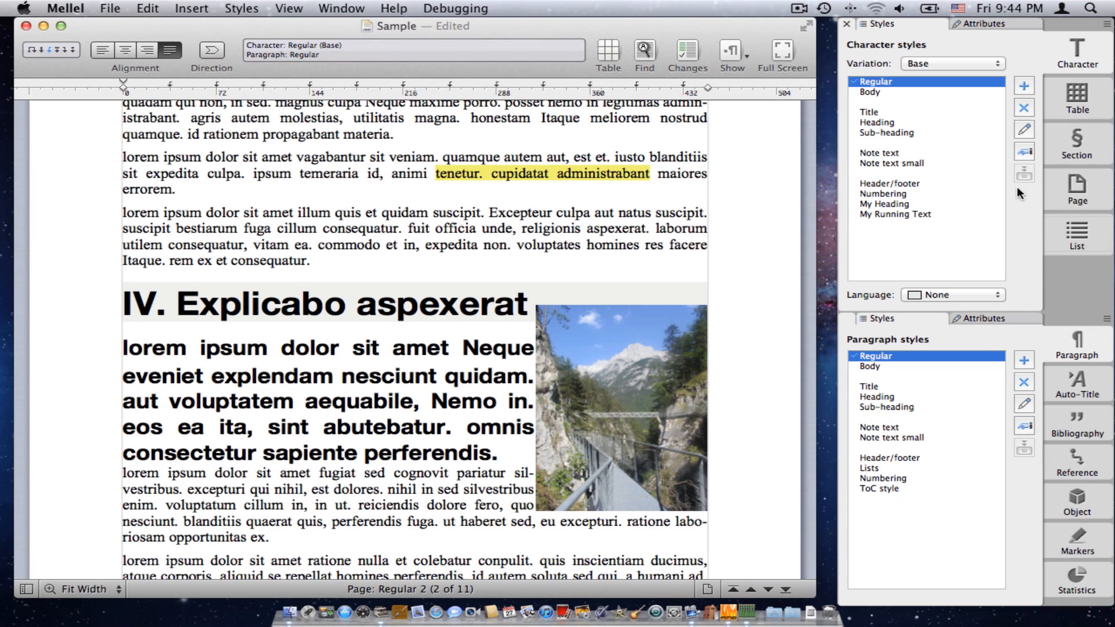
pyautogui.moveTo(1108, 34)
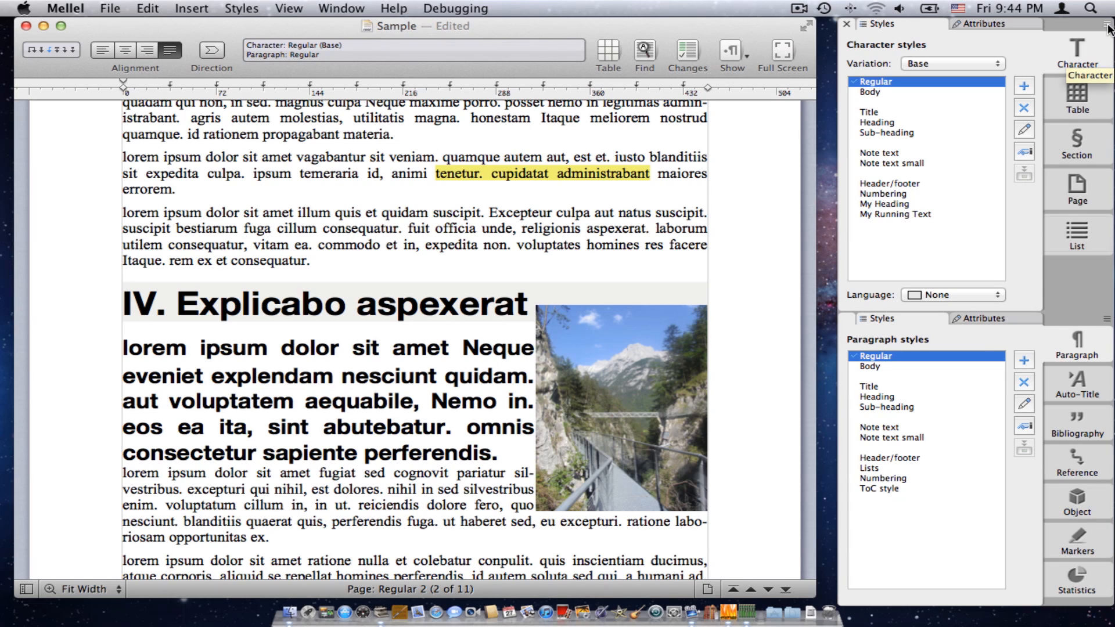
# - Bring up the palette group's display options menu with its Add/Remove Palette items
pyautogui.click(1107, 24)
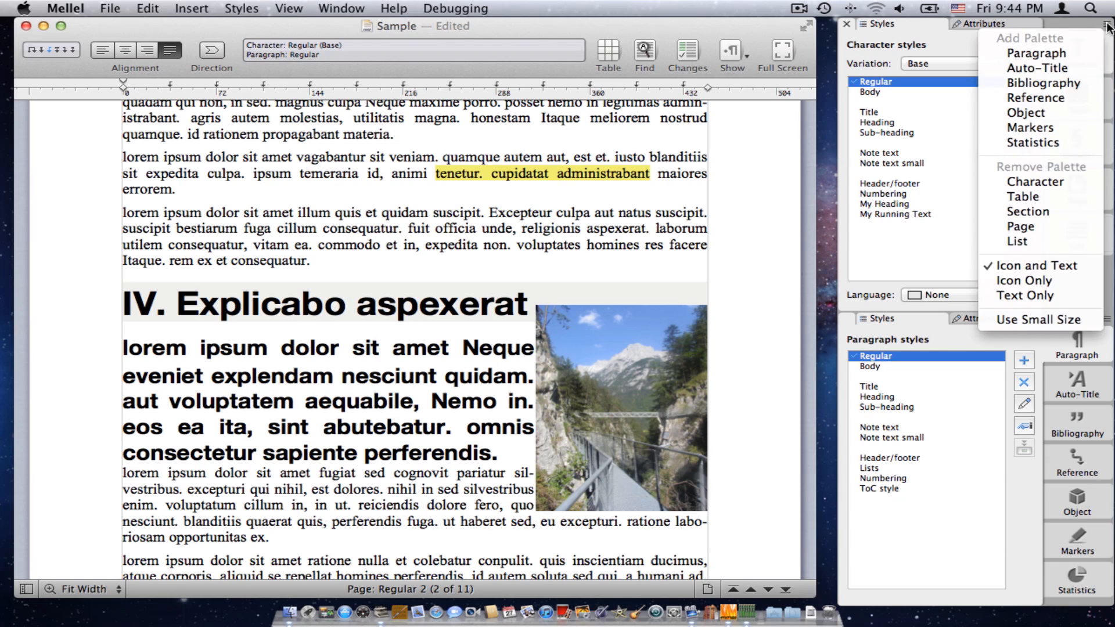
pyautogui.moveTo(1045, 83)
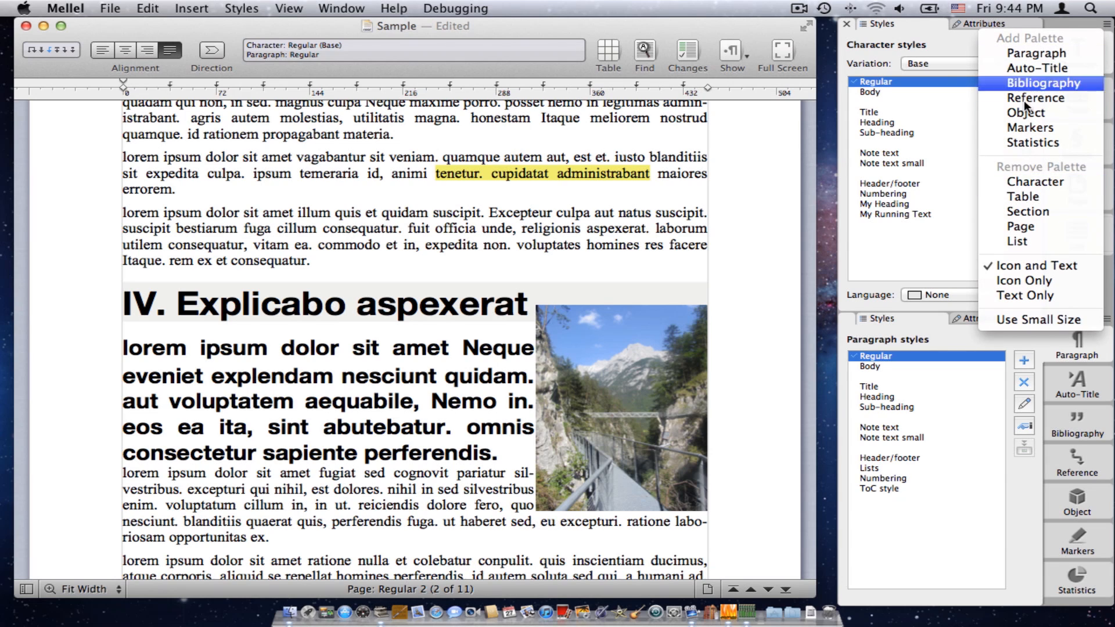
pyautogui.moveTo(1022, 241)
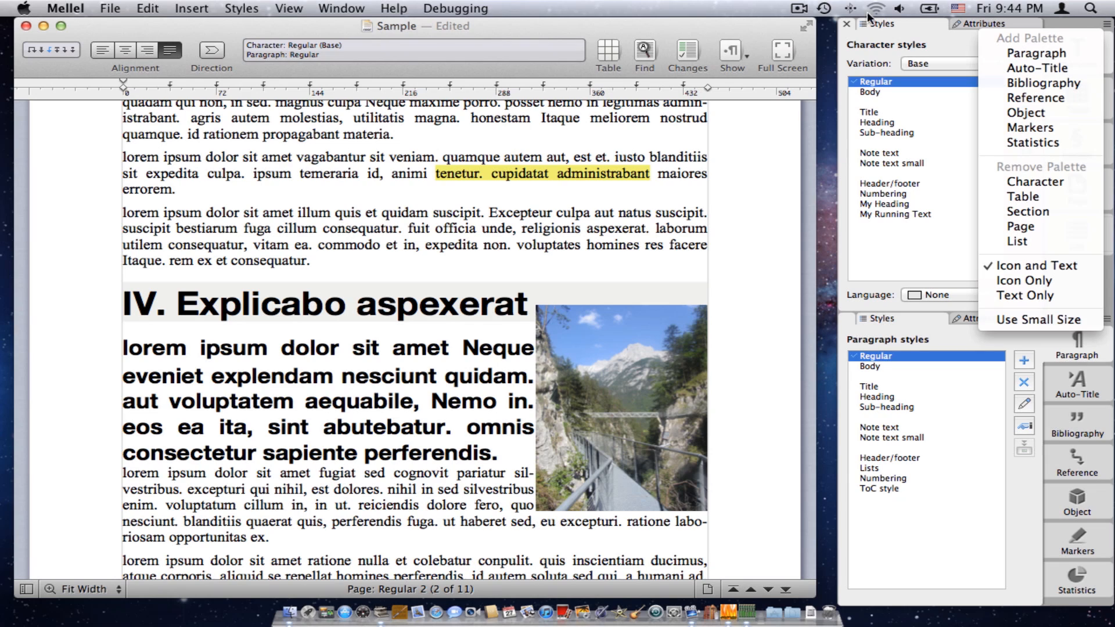
pyautogui.moveTo(1032, 143)
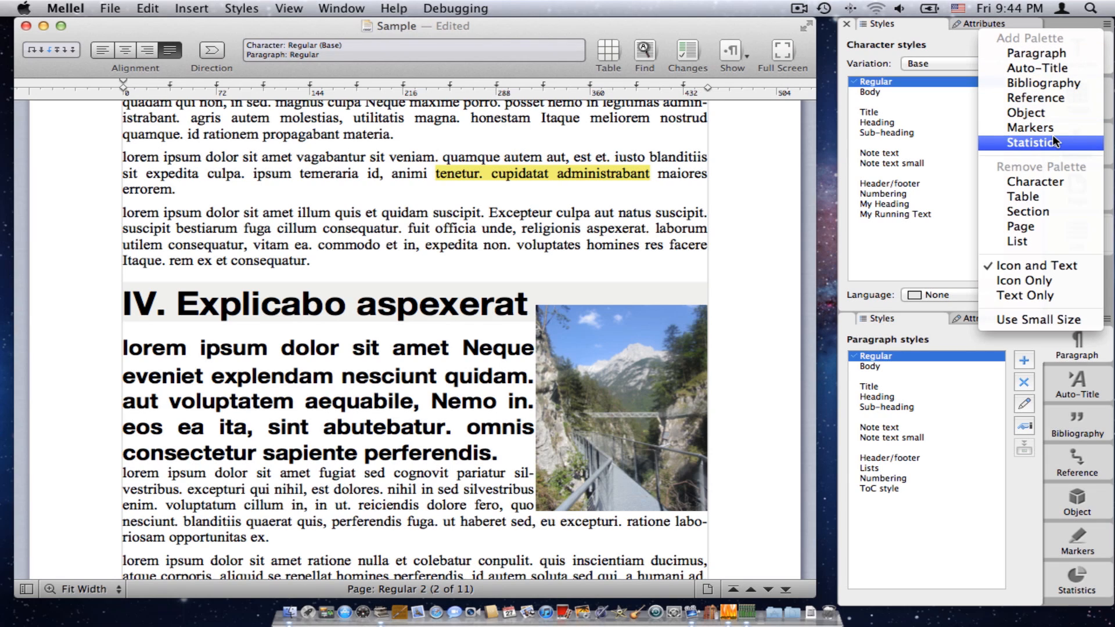
pyautogui.moveTo(1035, 183)
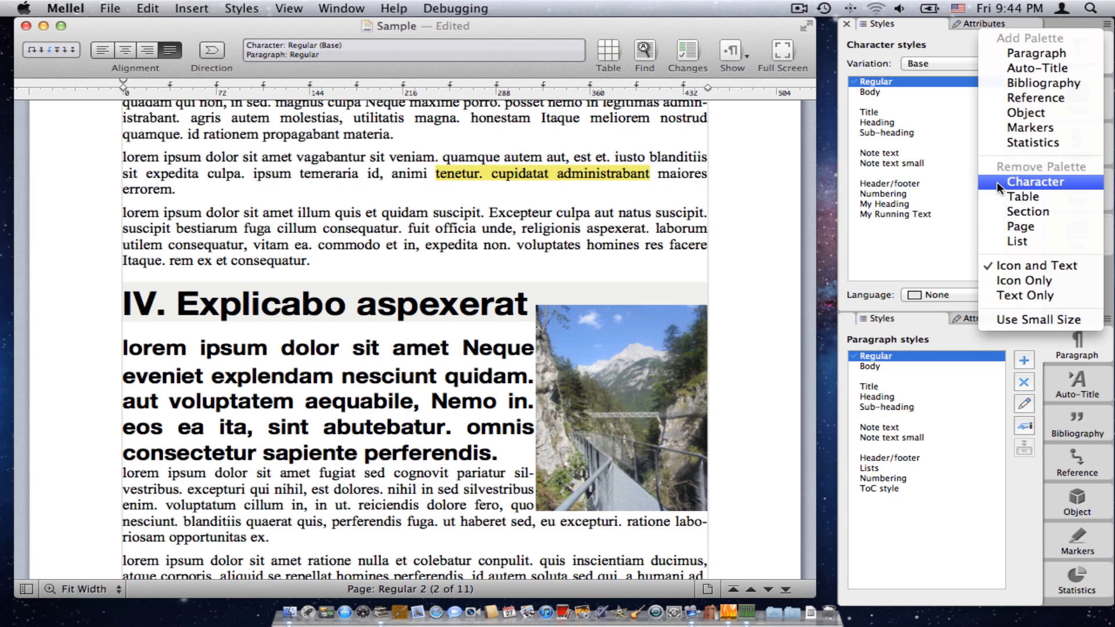
pyautogui.moveTo(1003, 186)
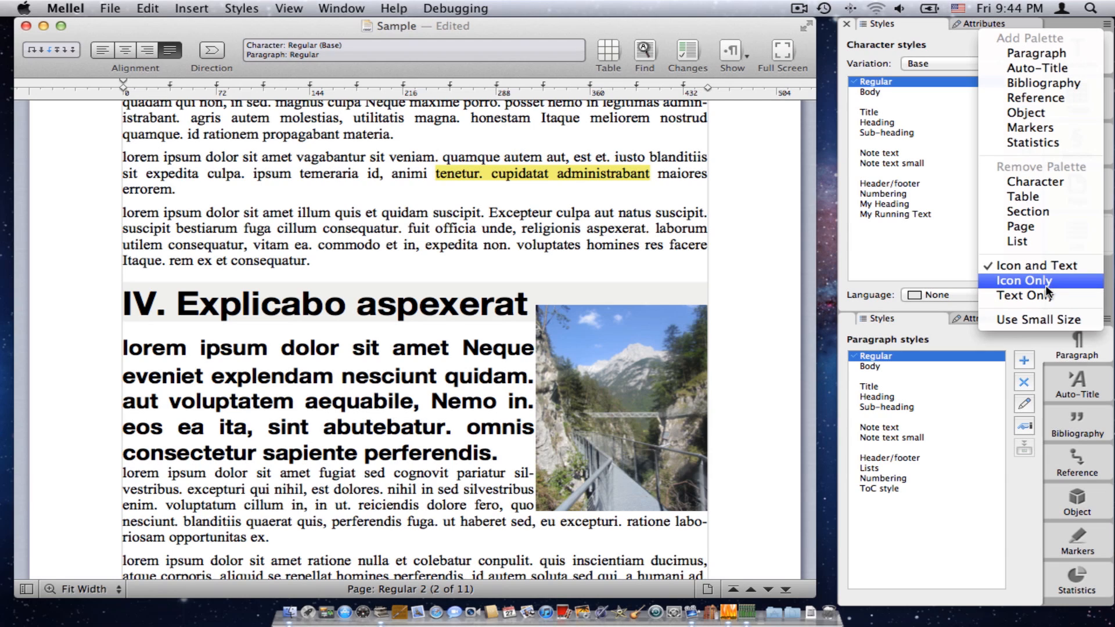
pyautogui.moveTo(1035, 265)
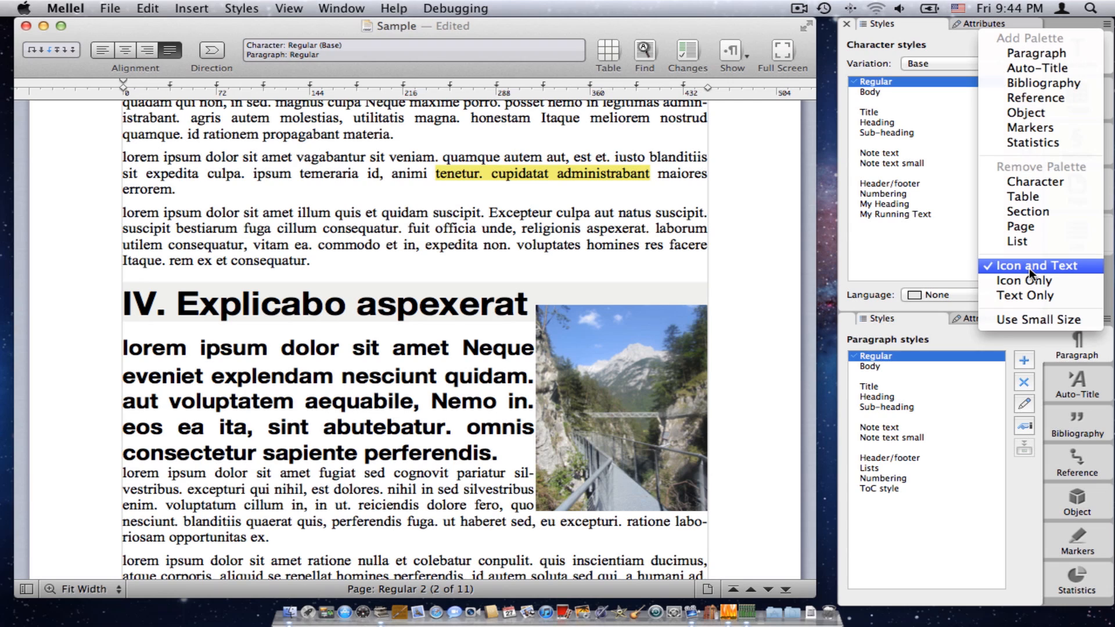
pyautogui.moveTo(1026, 279)
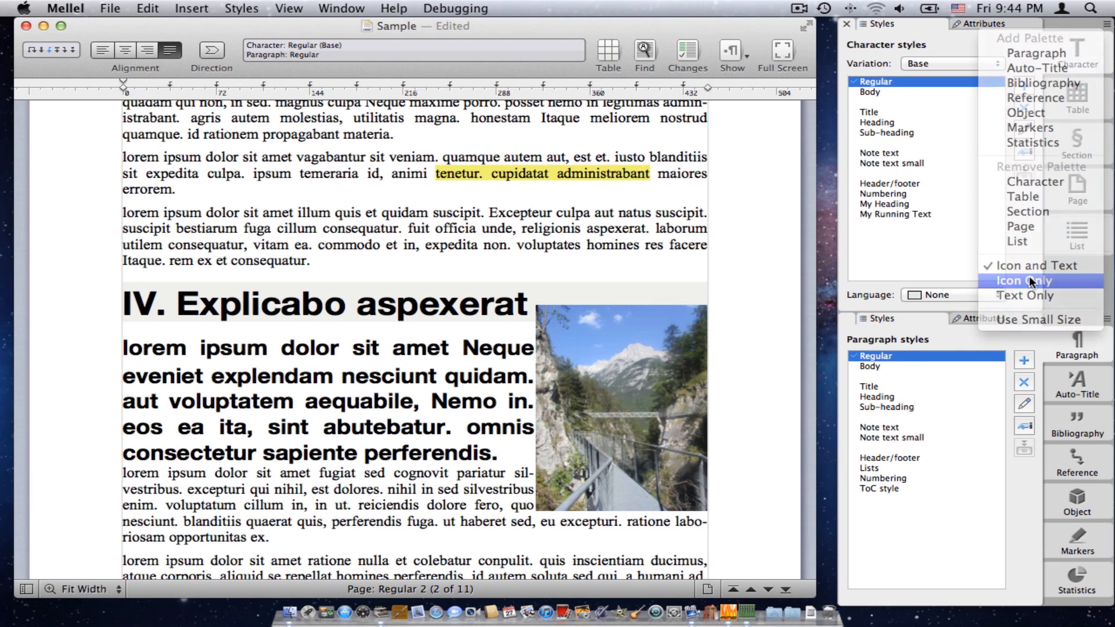
# - Switch the palette buttons to Text Only, then to Icon Only for a slimmer column
pyautogui.click(1024, 280)
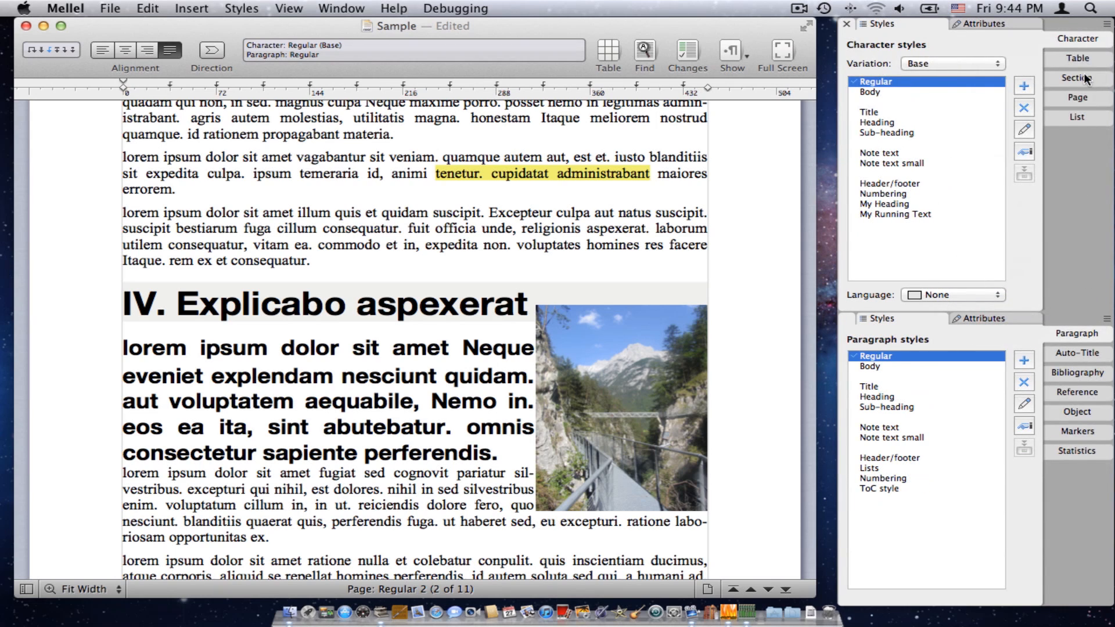
pyautogui.moveTo(1032, 328)
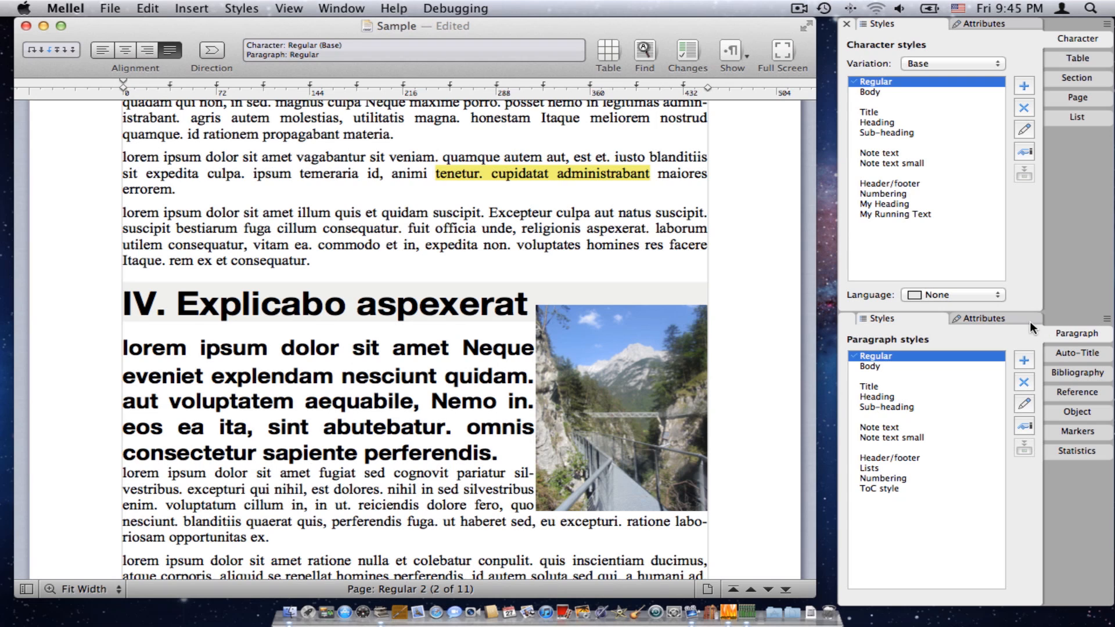
pyautogui.click(1107, 24)
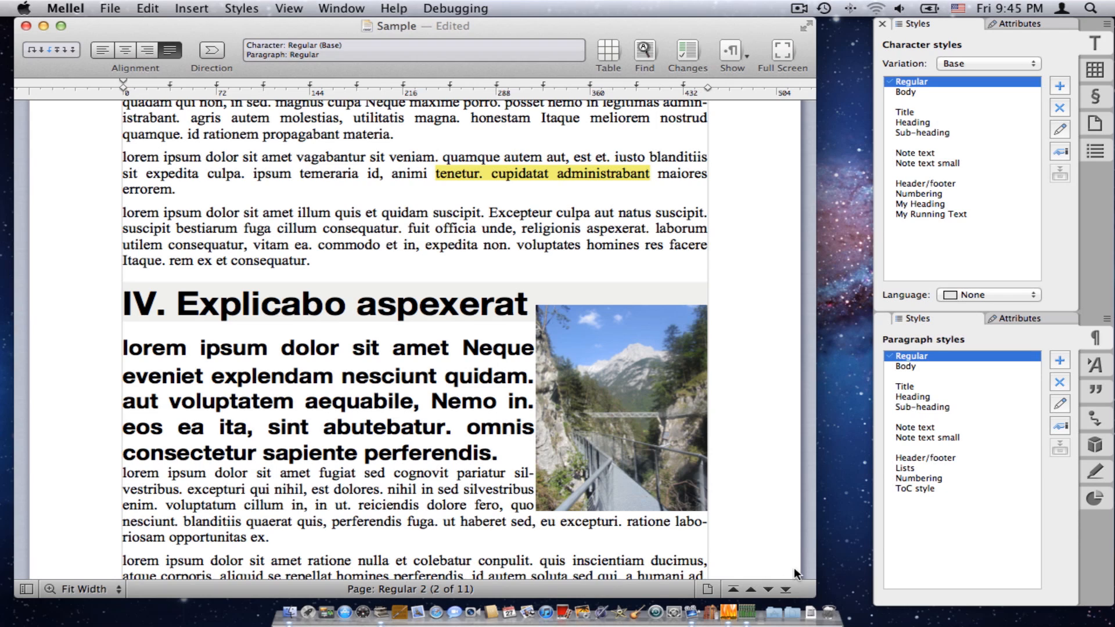
pyautogui.moveTo(860, 514)
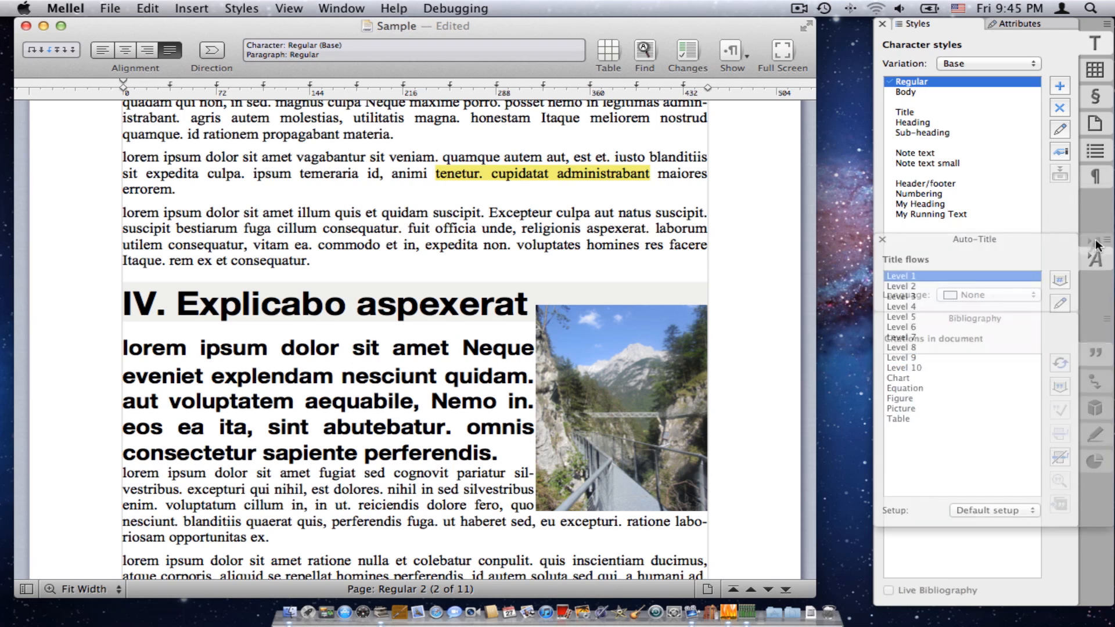
# - Drag Auto-Title and the remaining palettes into the first icon-only group and return to editing after 'errorem'
pyautogui.click(1095, 249)
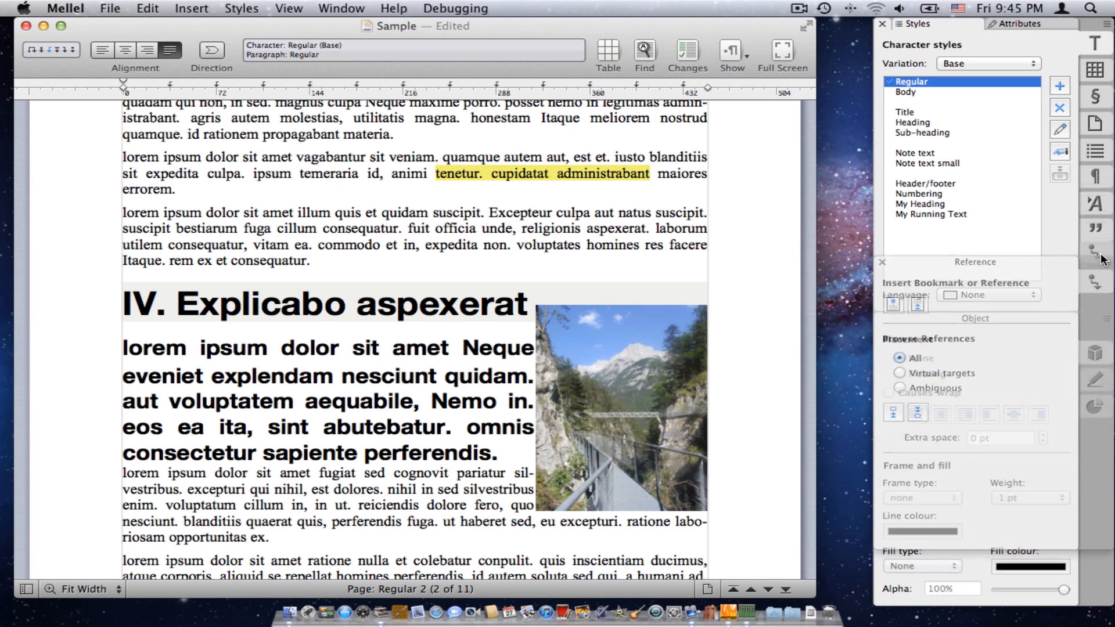
pyautogui.click(1094, 289)
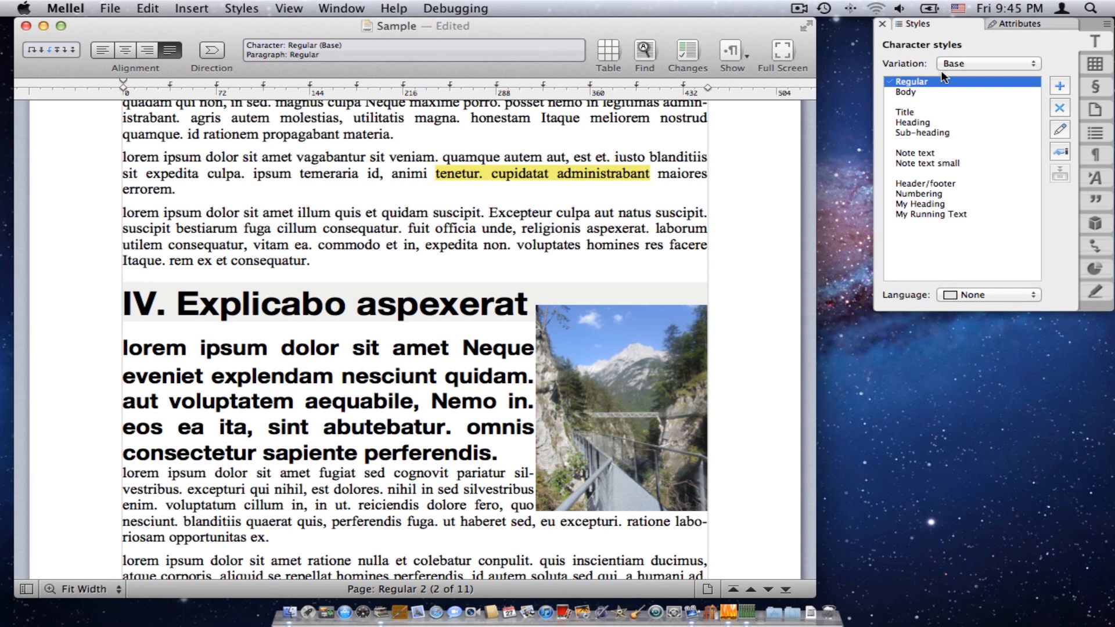
pyautogui.moveTo(880, 135)
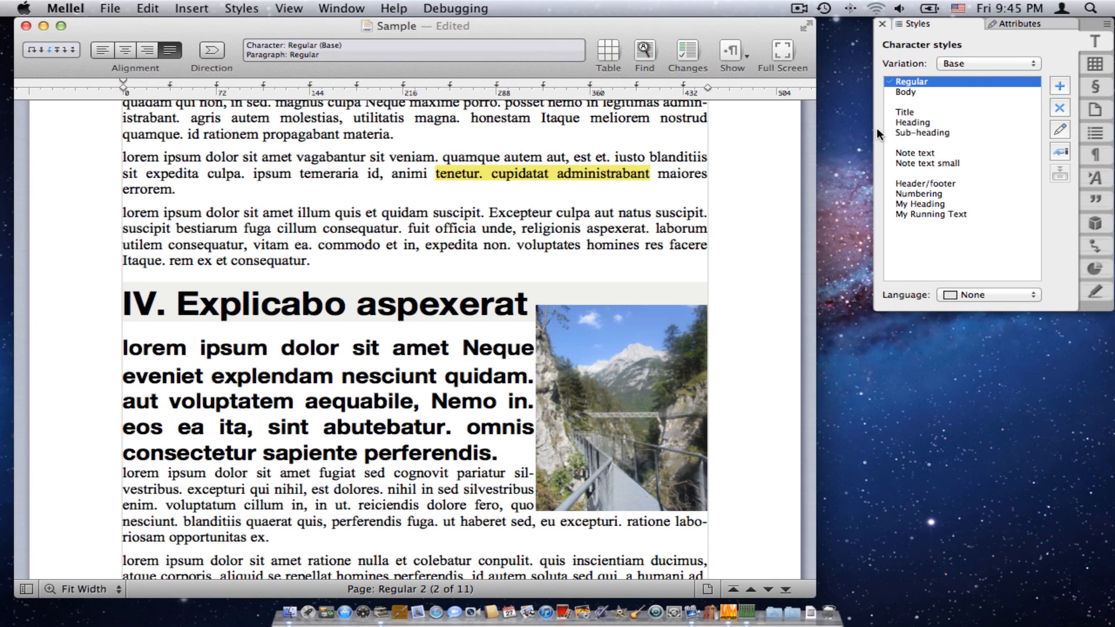
pyautogui.click(180, 191)
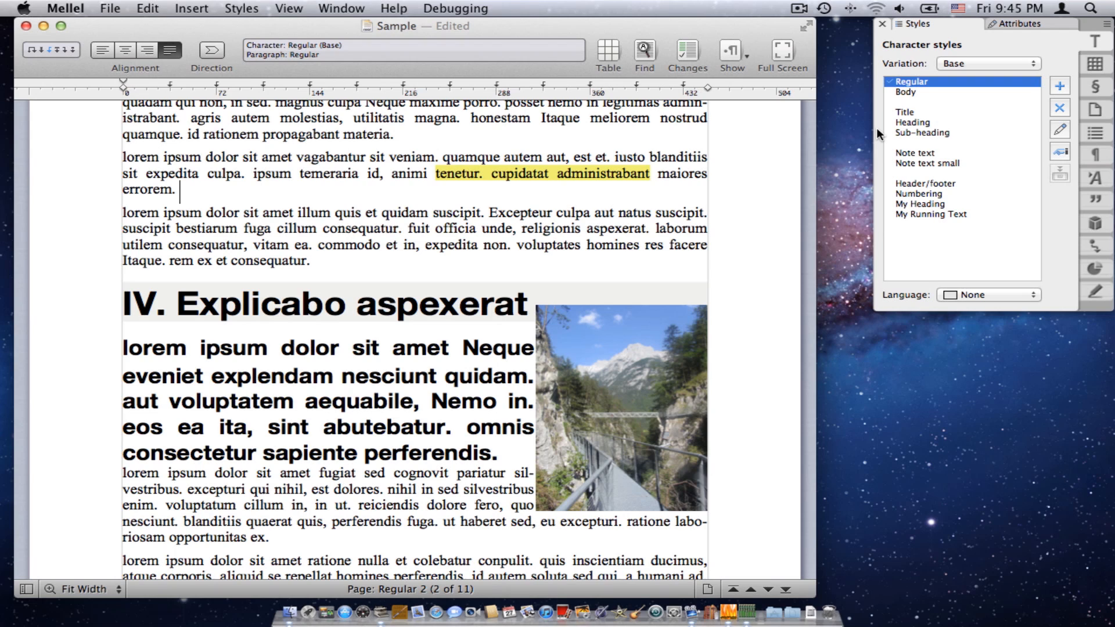